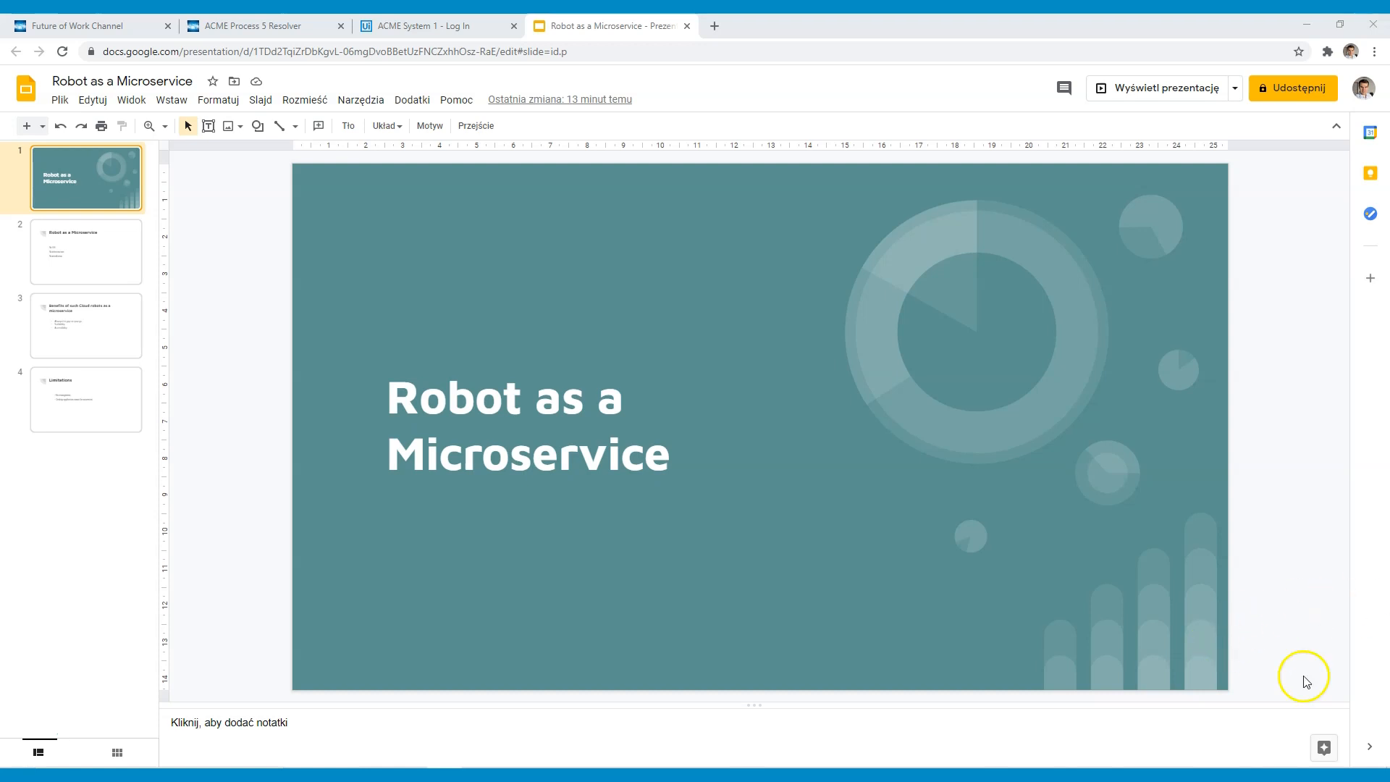
Step: Switch to the ACME System 1 login page and submit the prefilled practice credentials
click(434, 26)
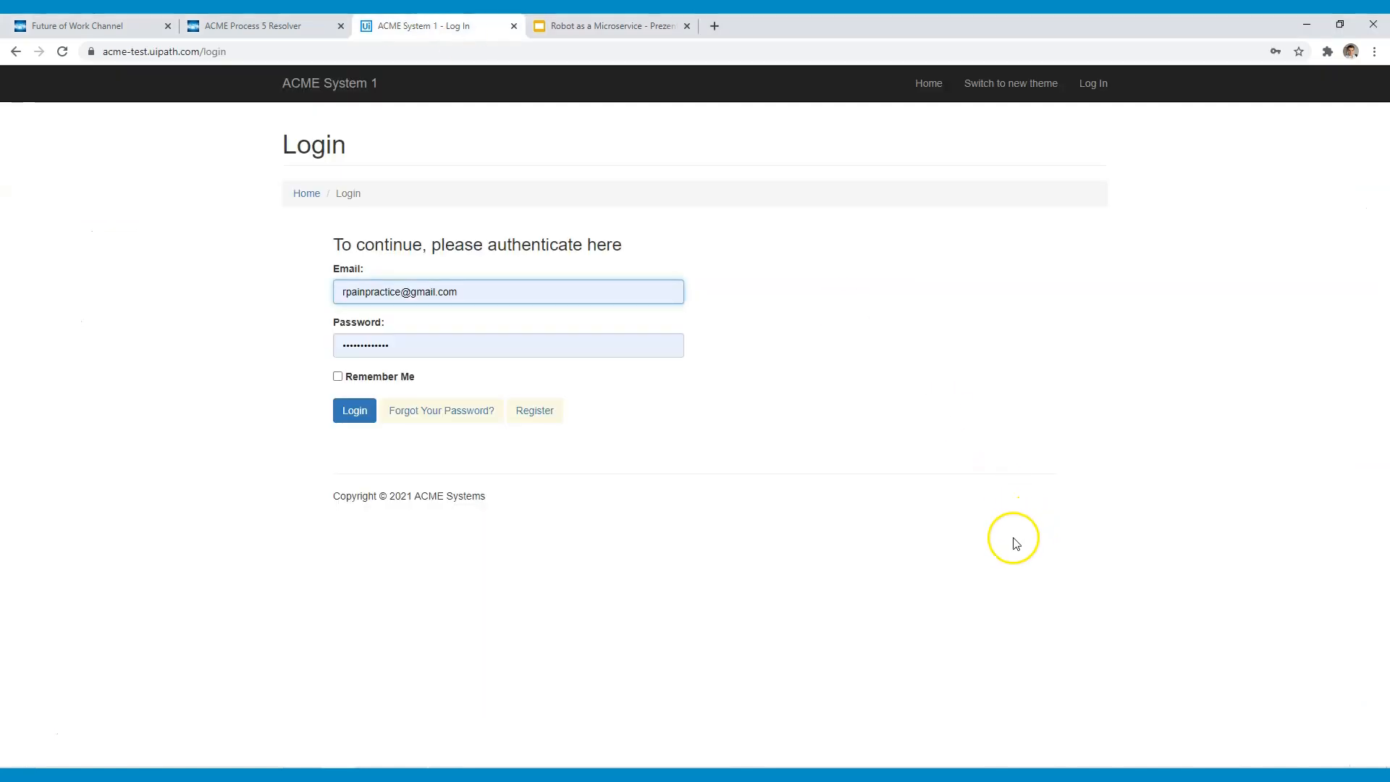
mouse_move(993, 538)
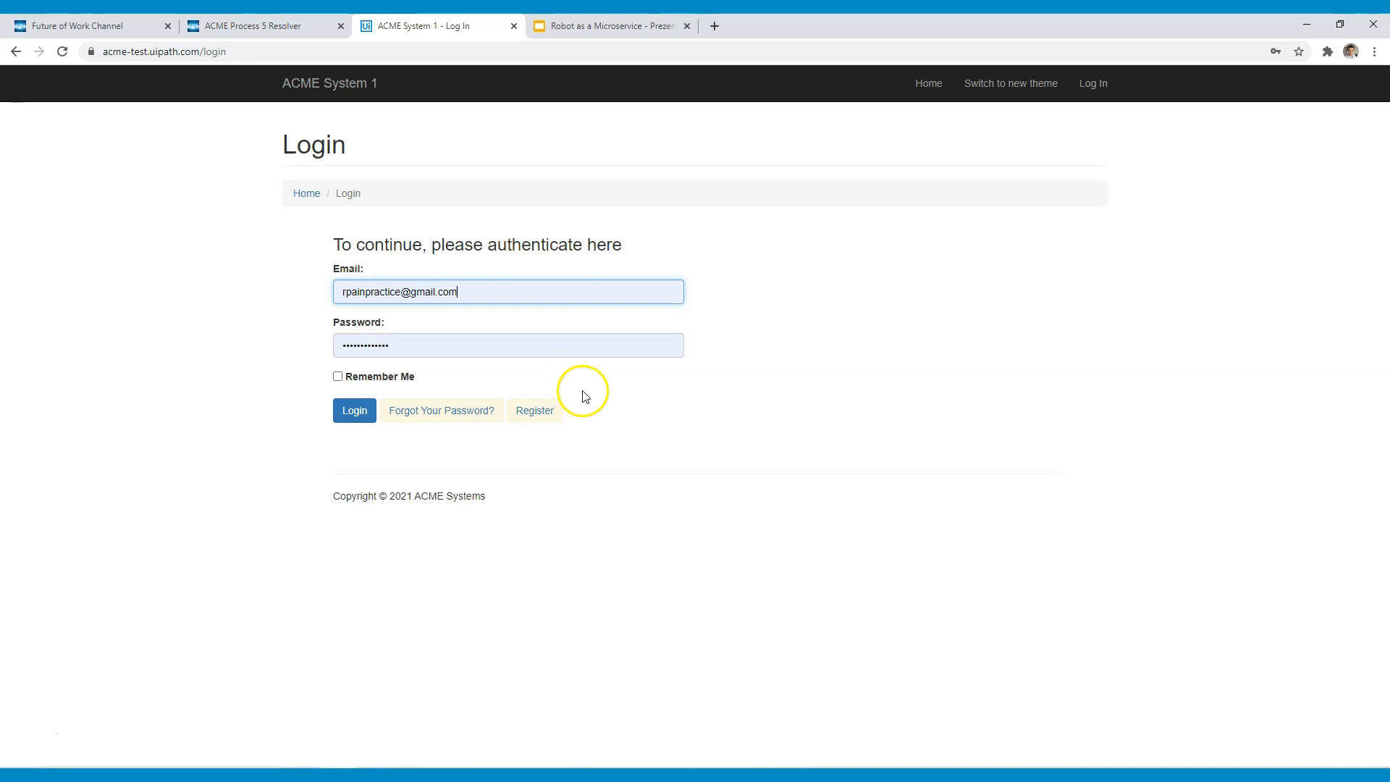
mouse_move(730, 339)
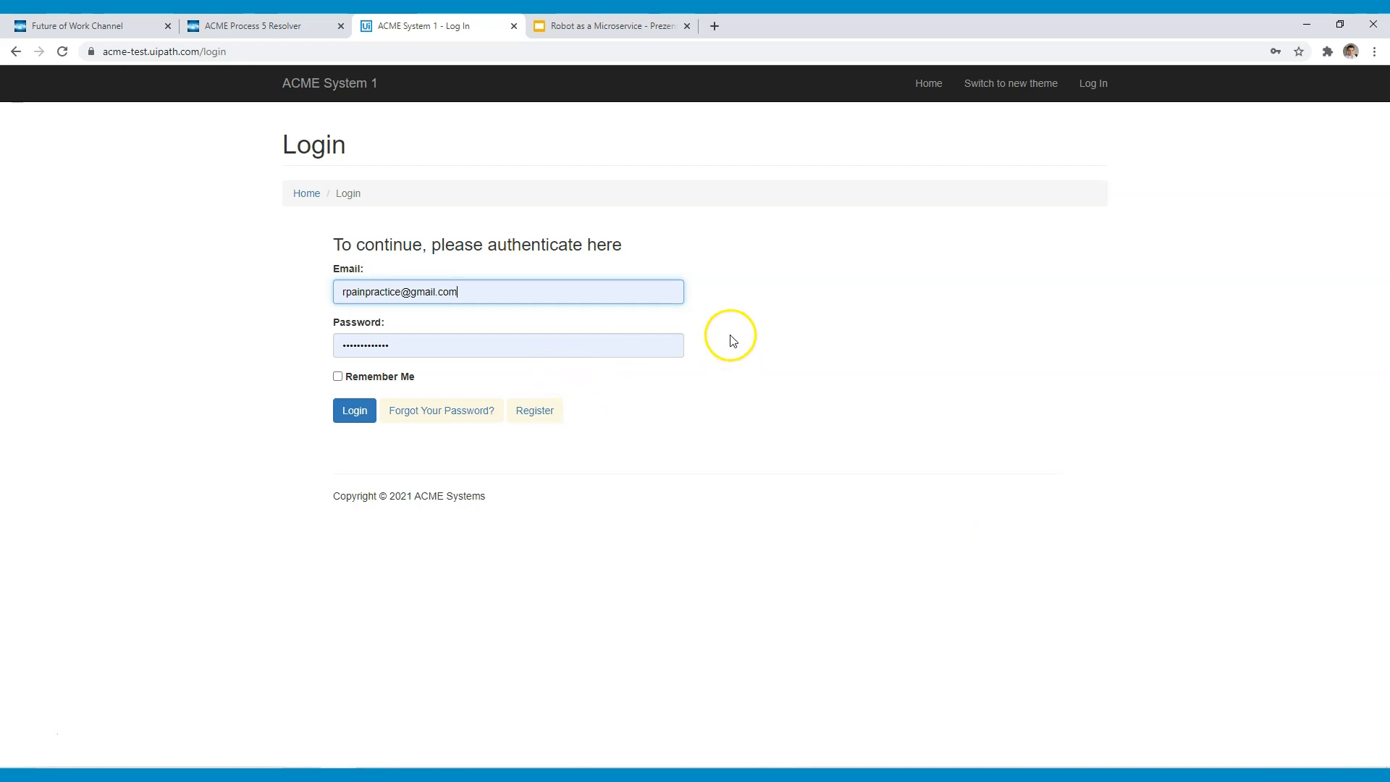
mouse_move(751, 343)
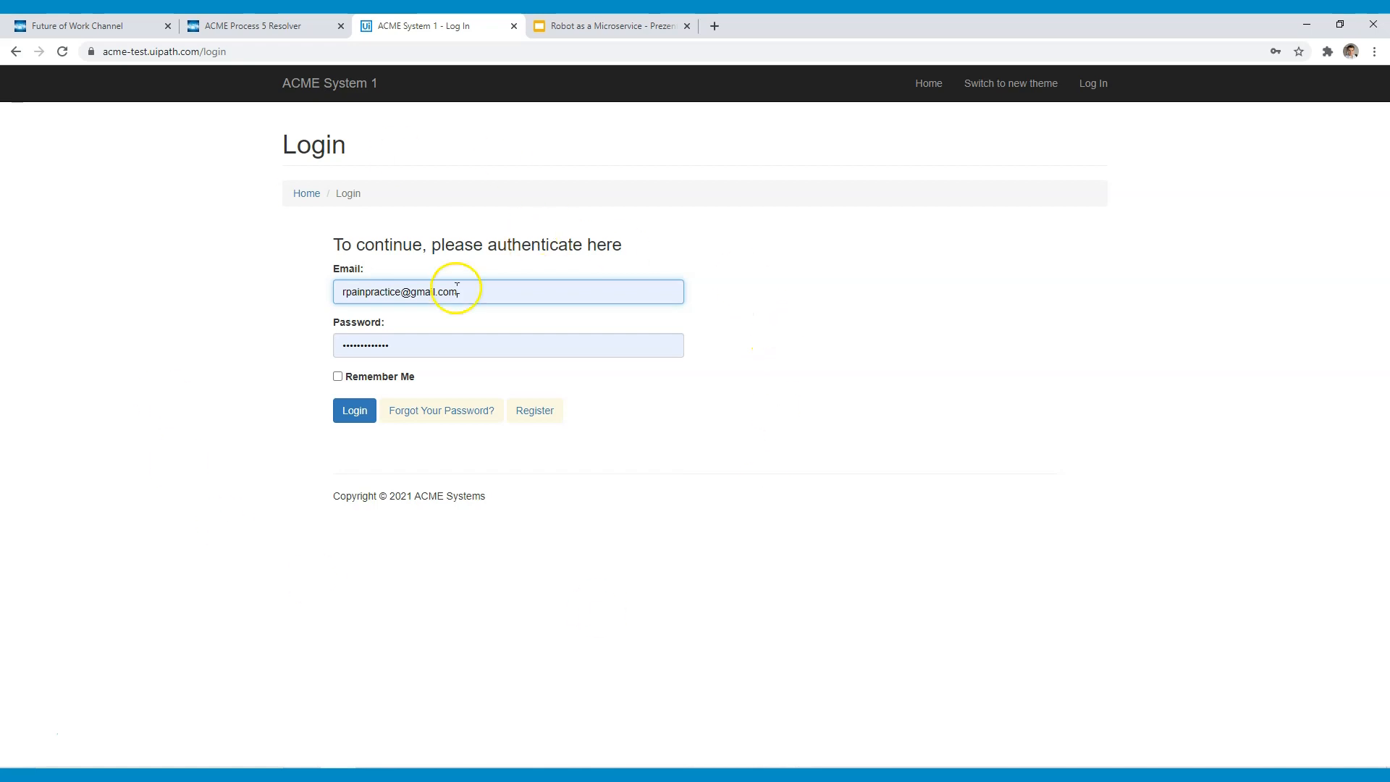
click(354, 410)
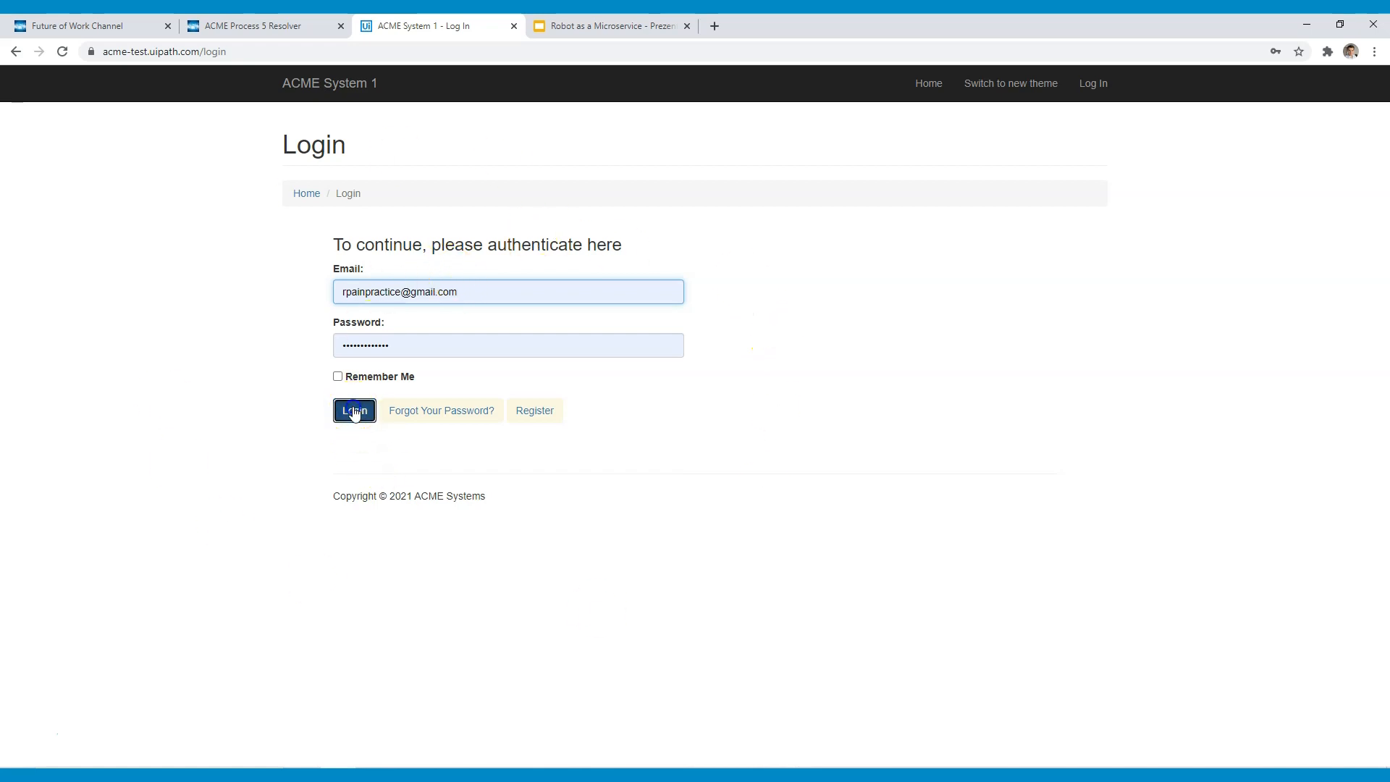
Step: Log in and open the Calculate Client Security Hash item from work items page 2
click(354, 411)
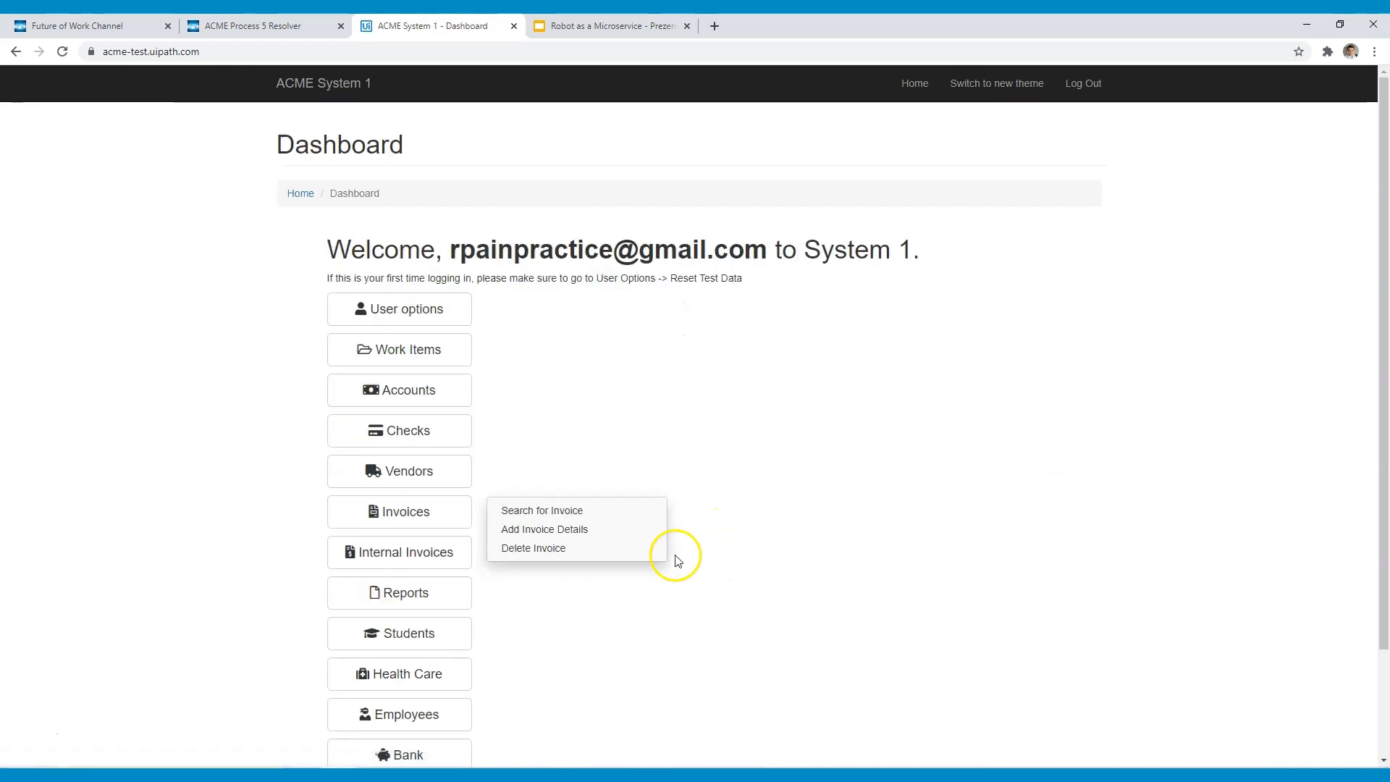
click(398, 349)
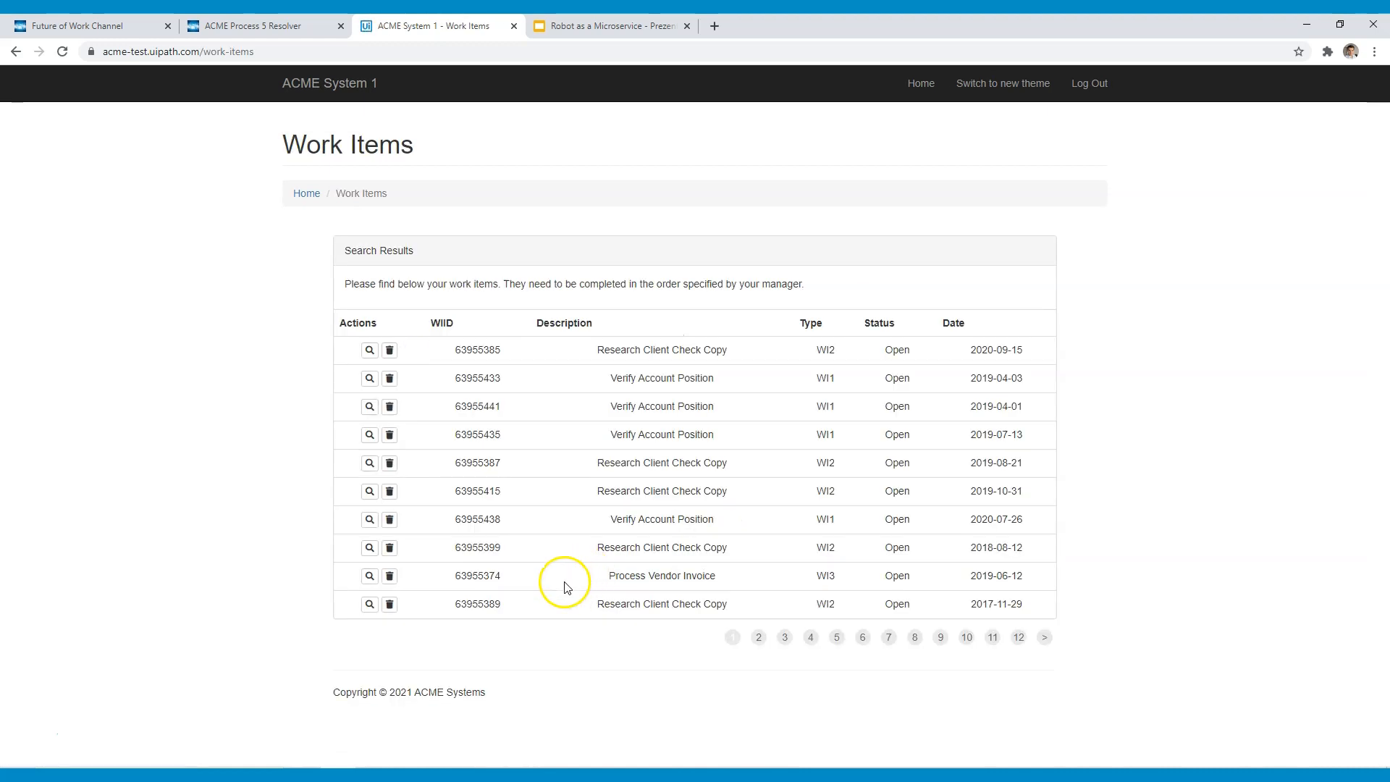
click(758, 637)
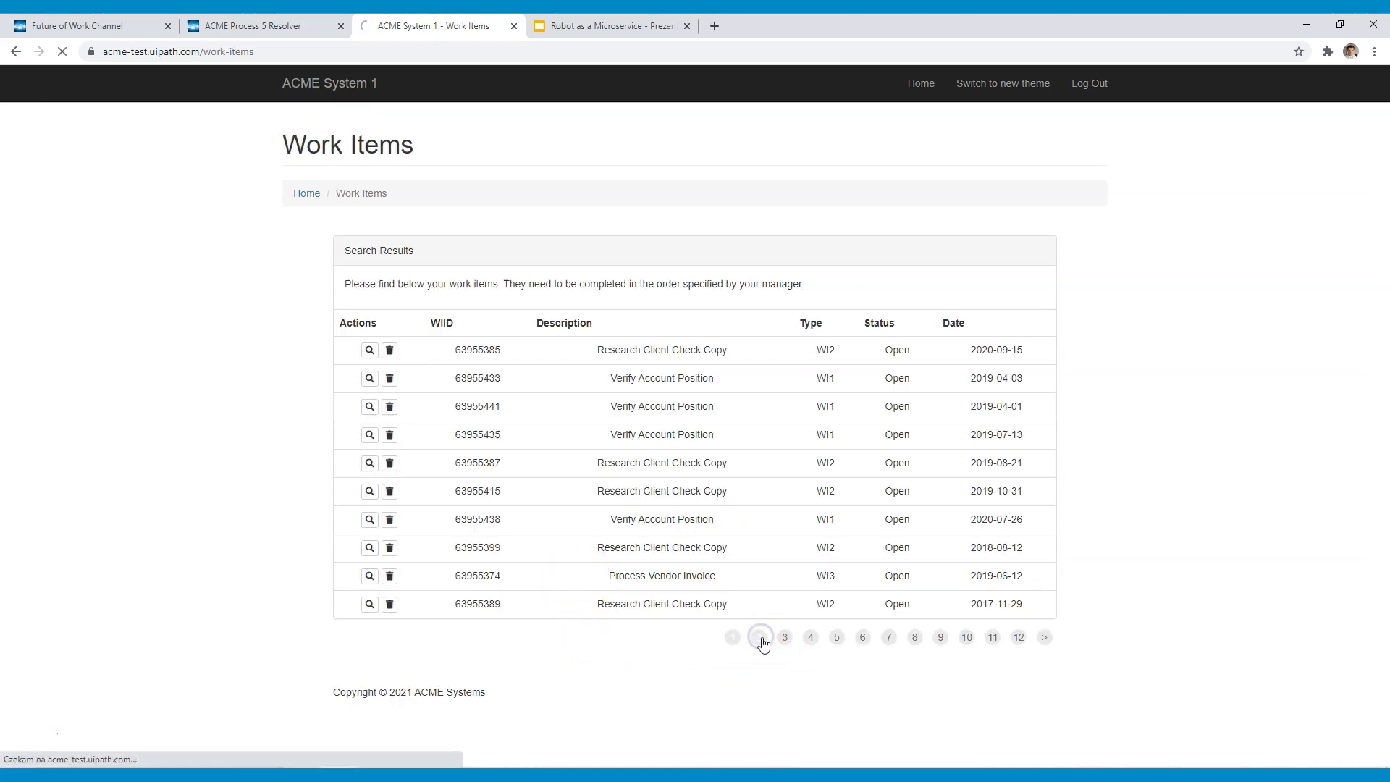
click(759, 636)
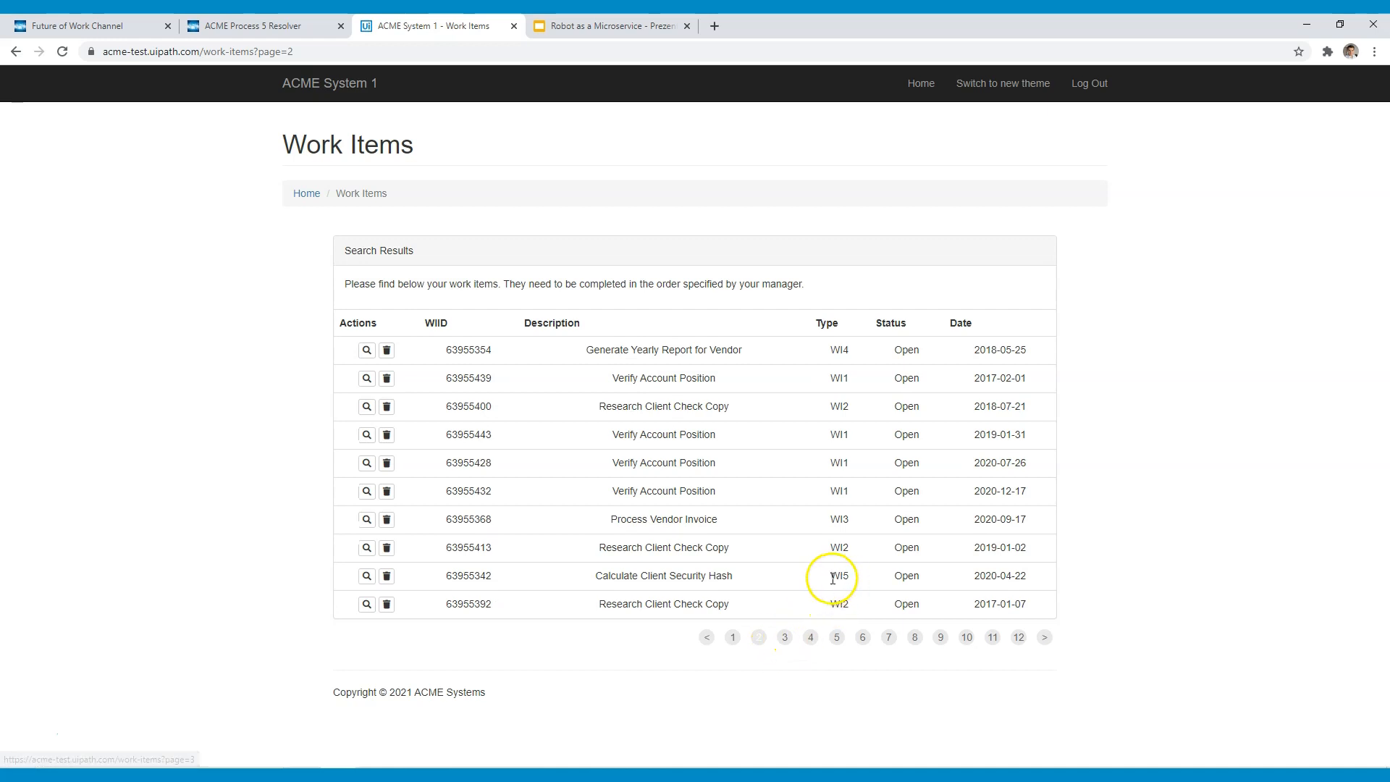
click(367, 576)
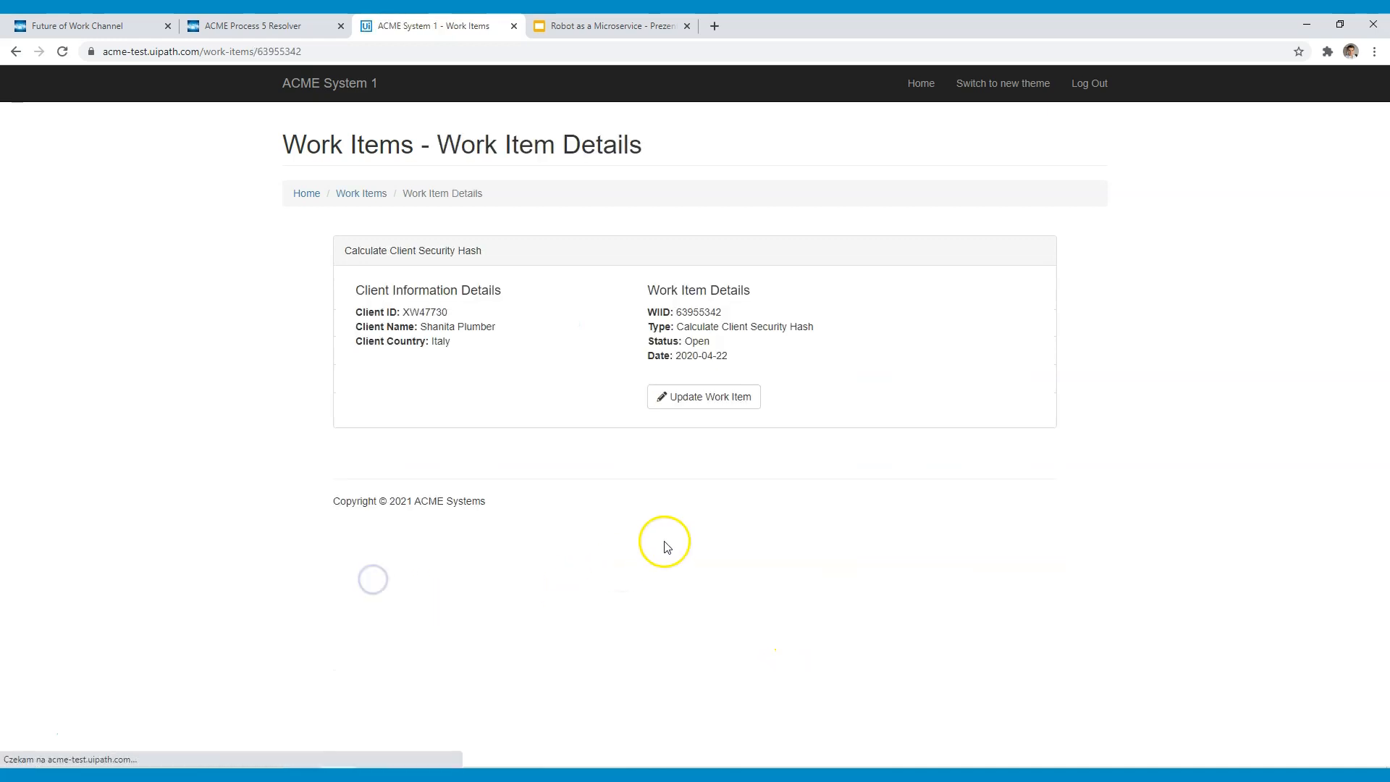
mouse_move(630, 268)
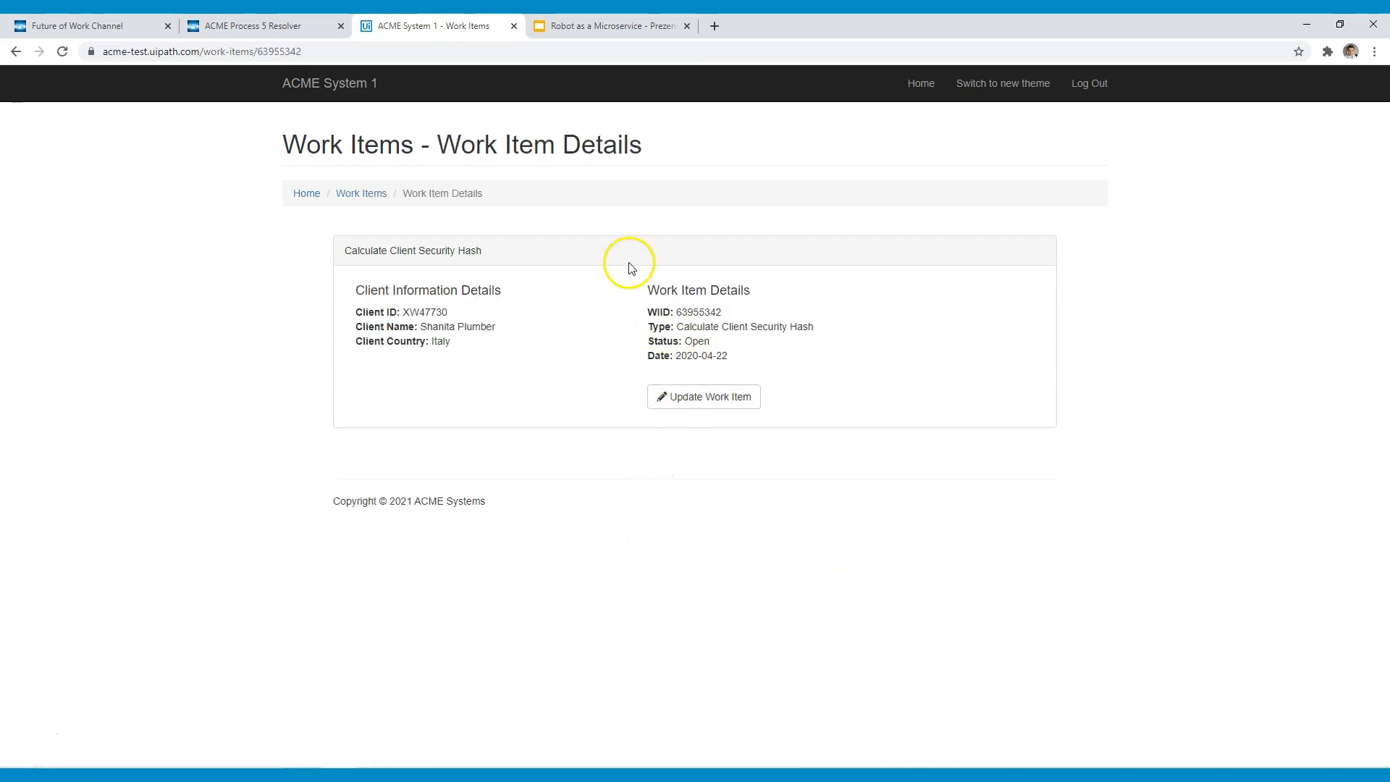
Step: Check the Update Work Item form for client country Italy, then return to the item details
click(703, 396)
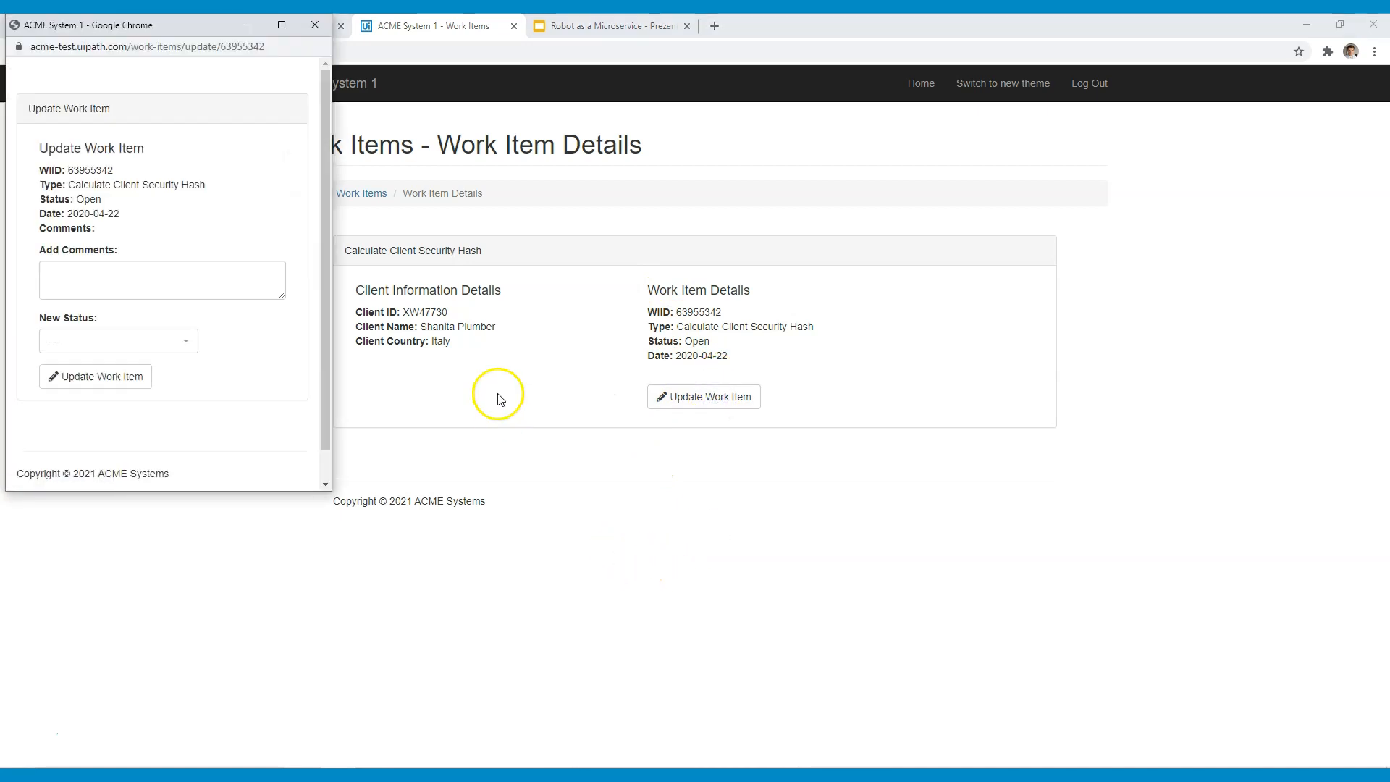
mouse_move(454, 316)
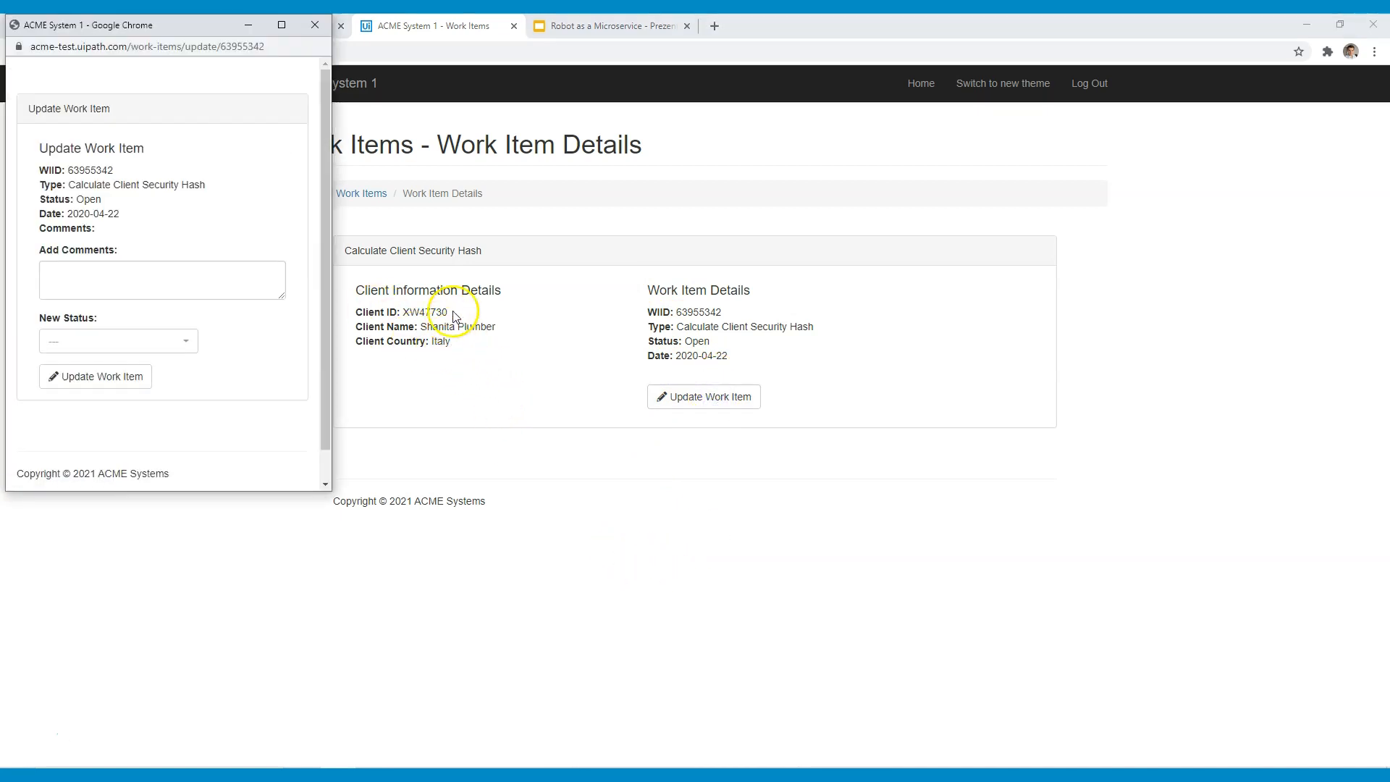
double_click(424, 312)
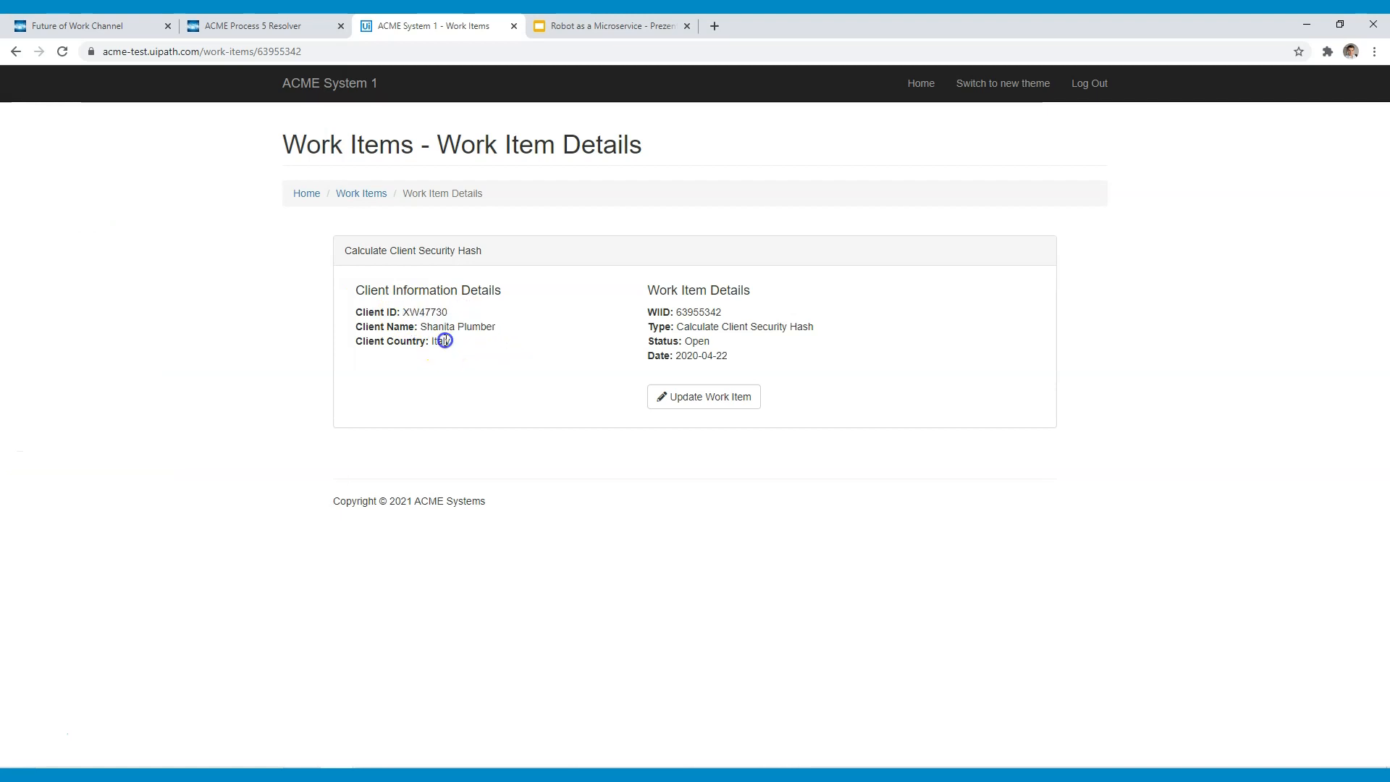
click(702, 396)
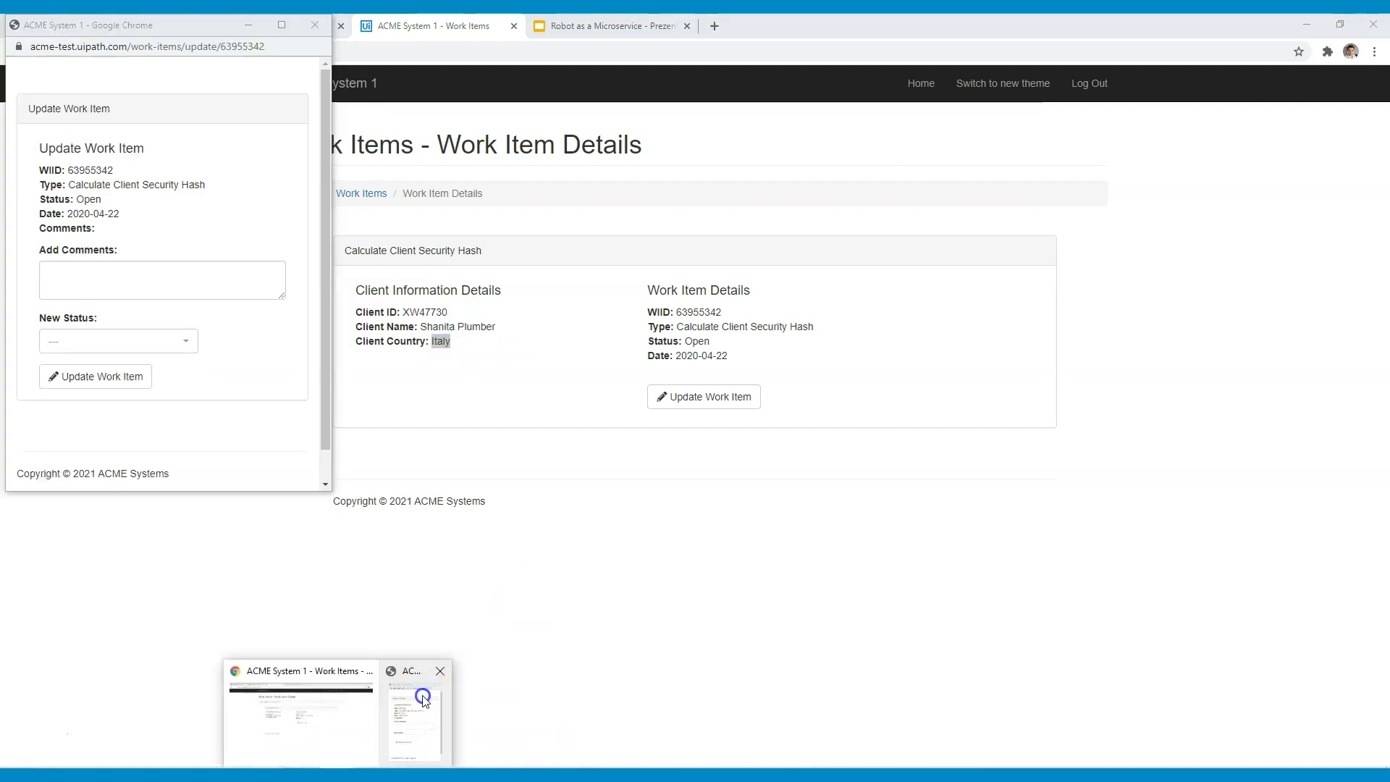
click(162, 280)
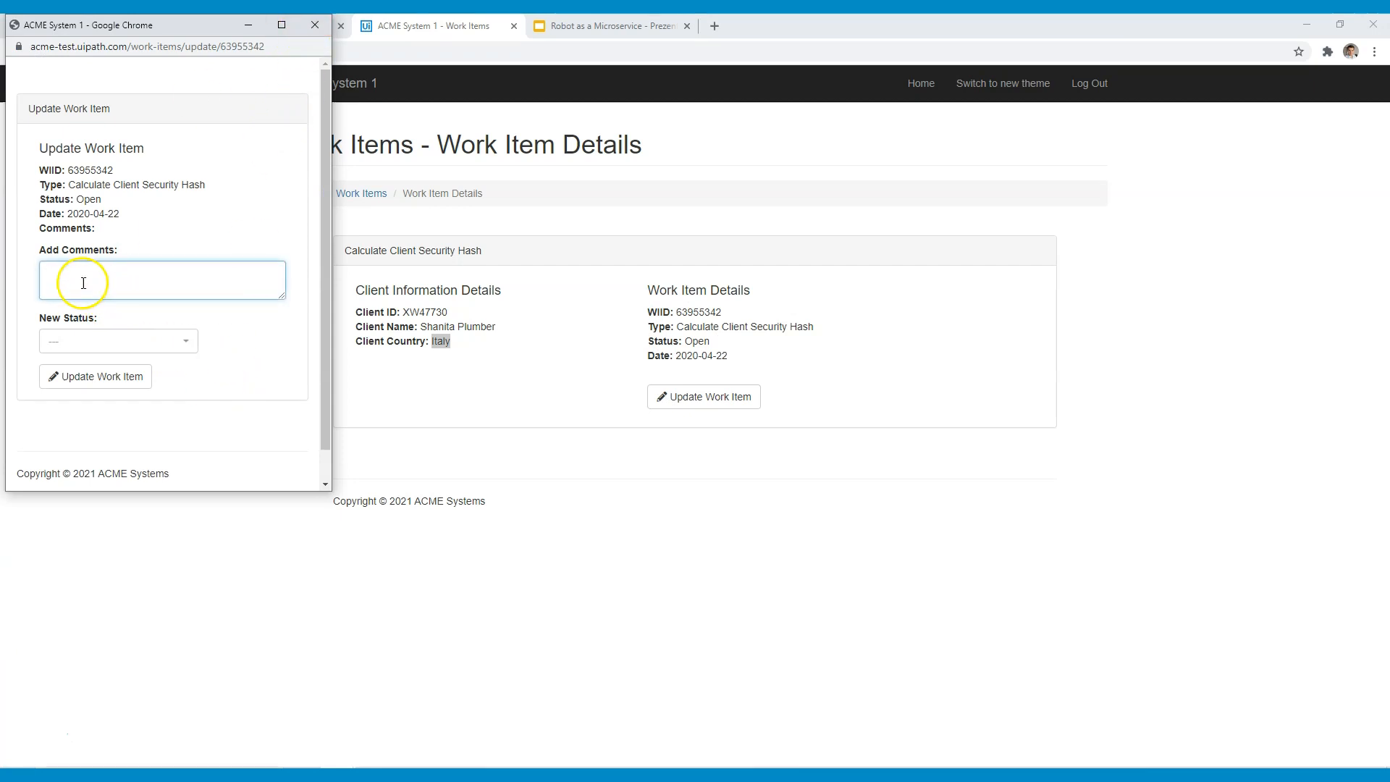
click(315, 24)
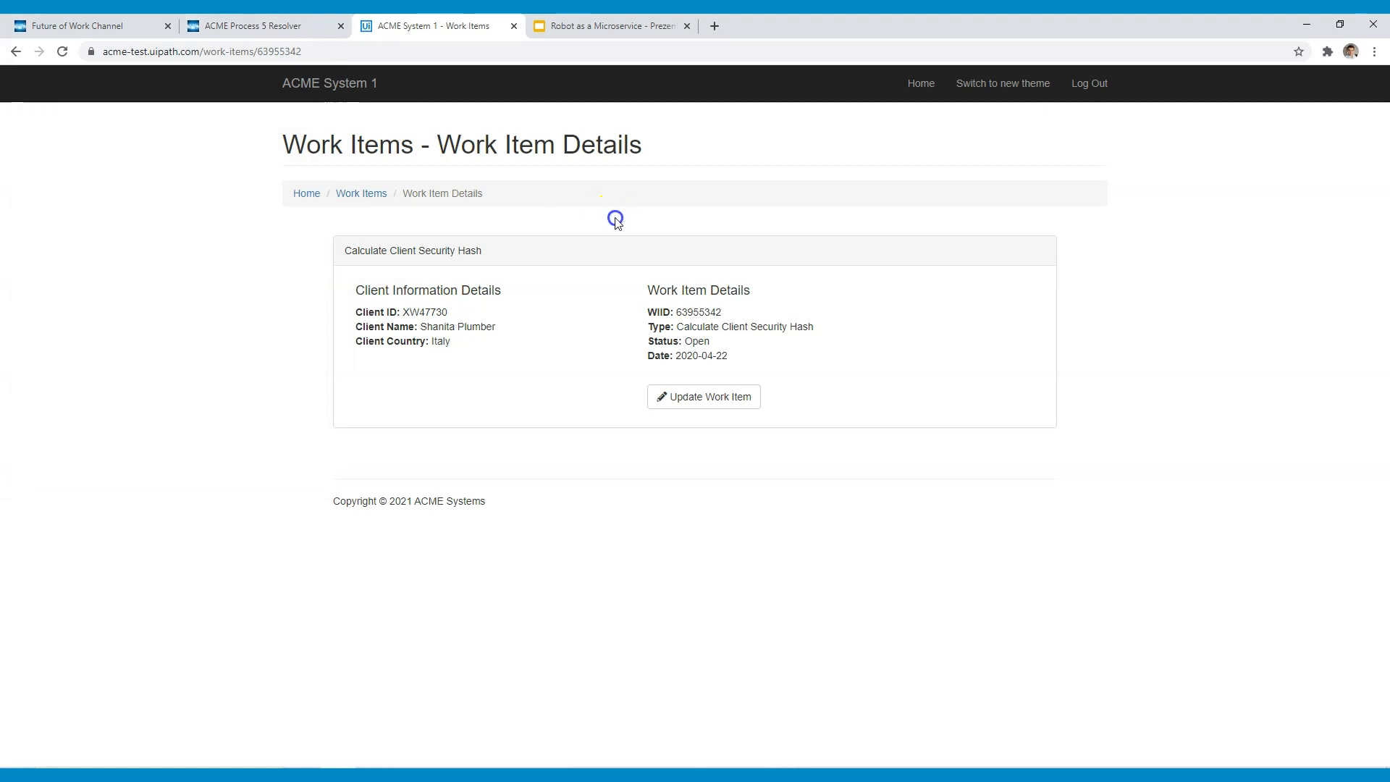
mouse_move(703, 397)
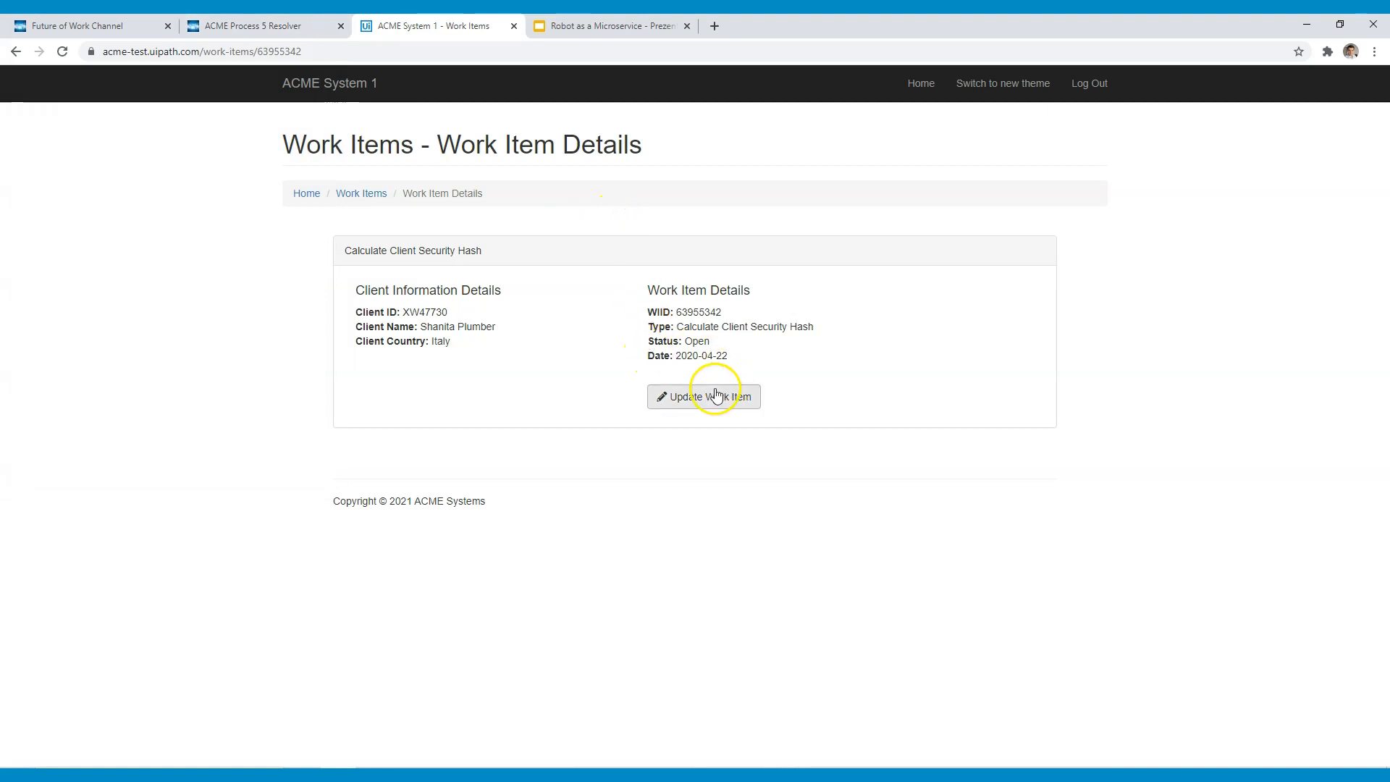
mouse_move(683, 426)
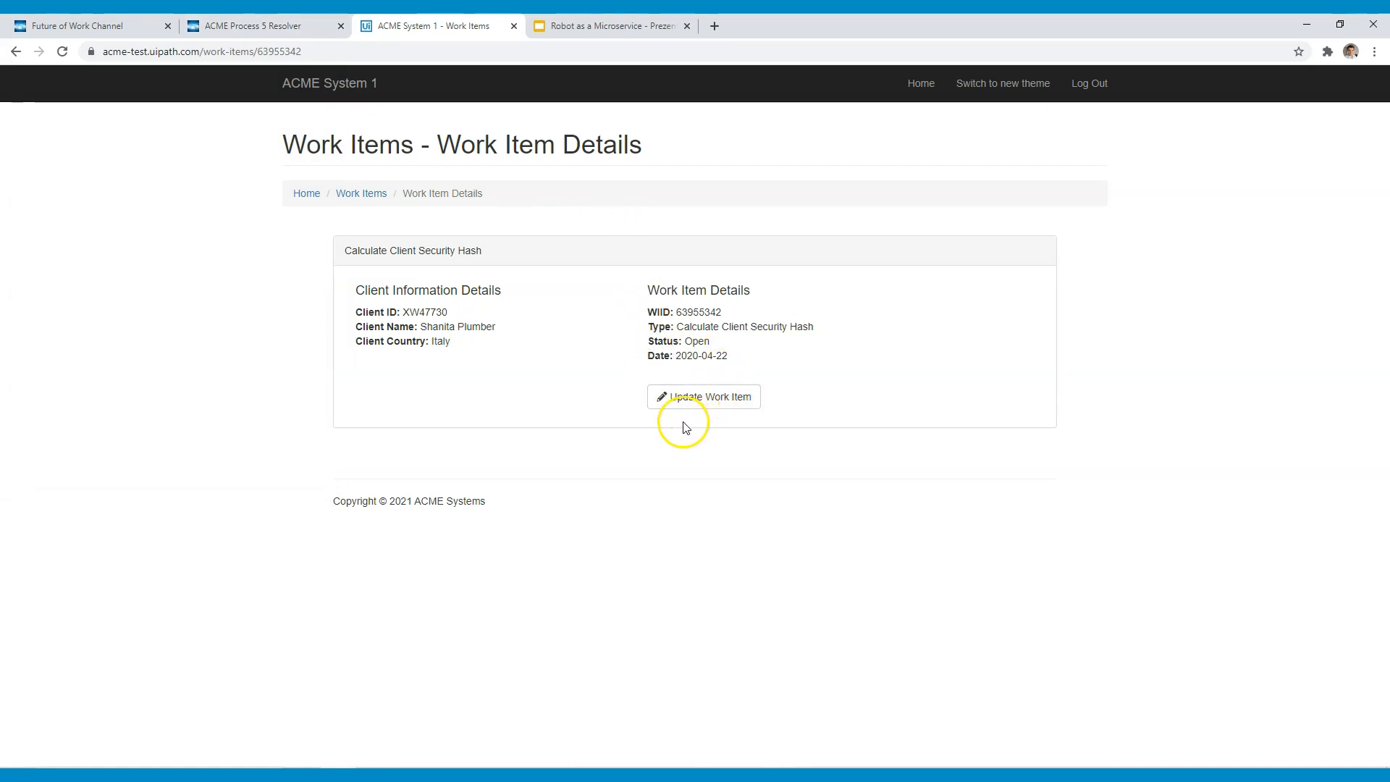
mouse_move(709, 430)
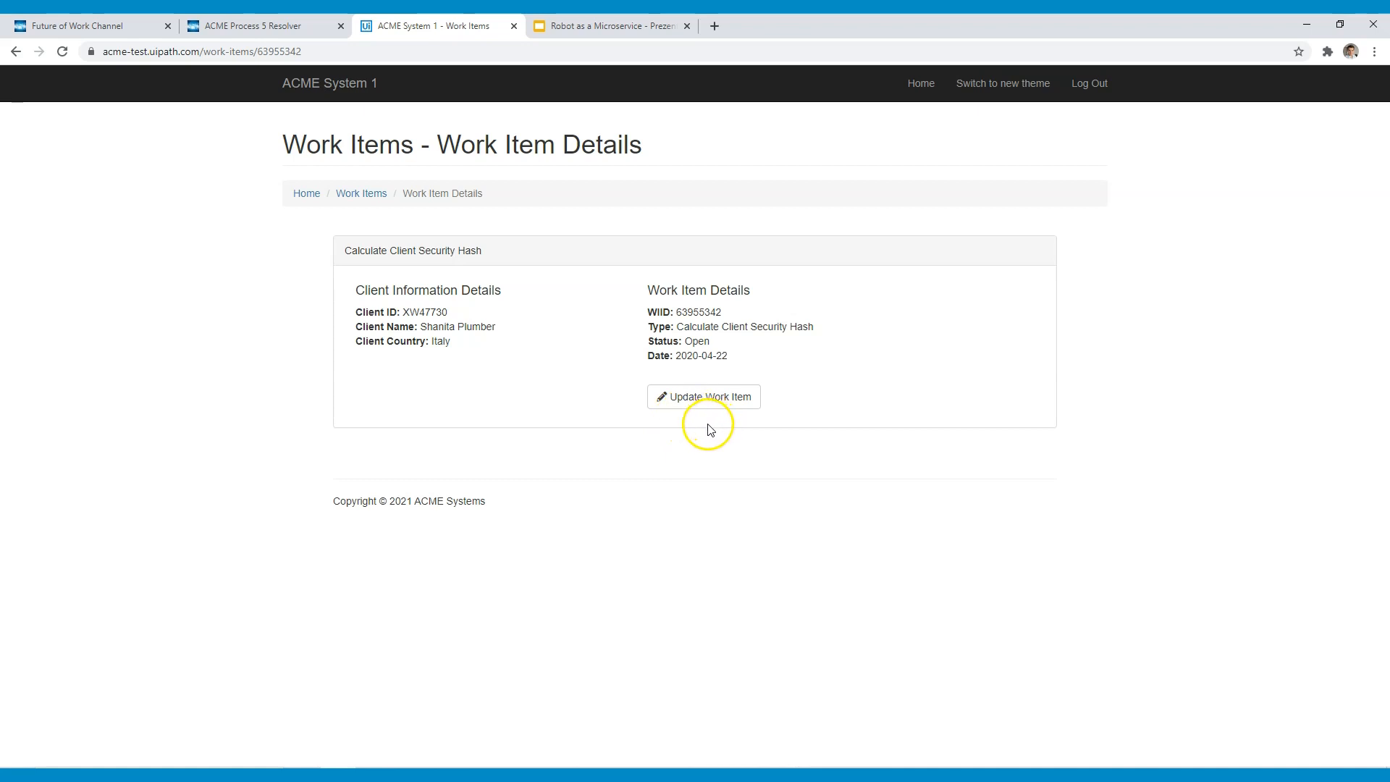
mouse_move(680, 464)
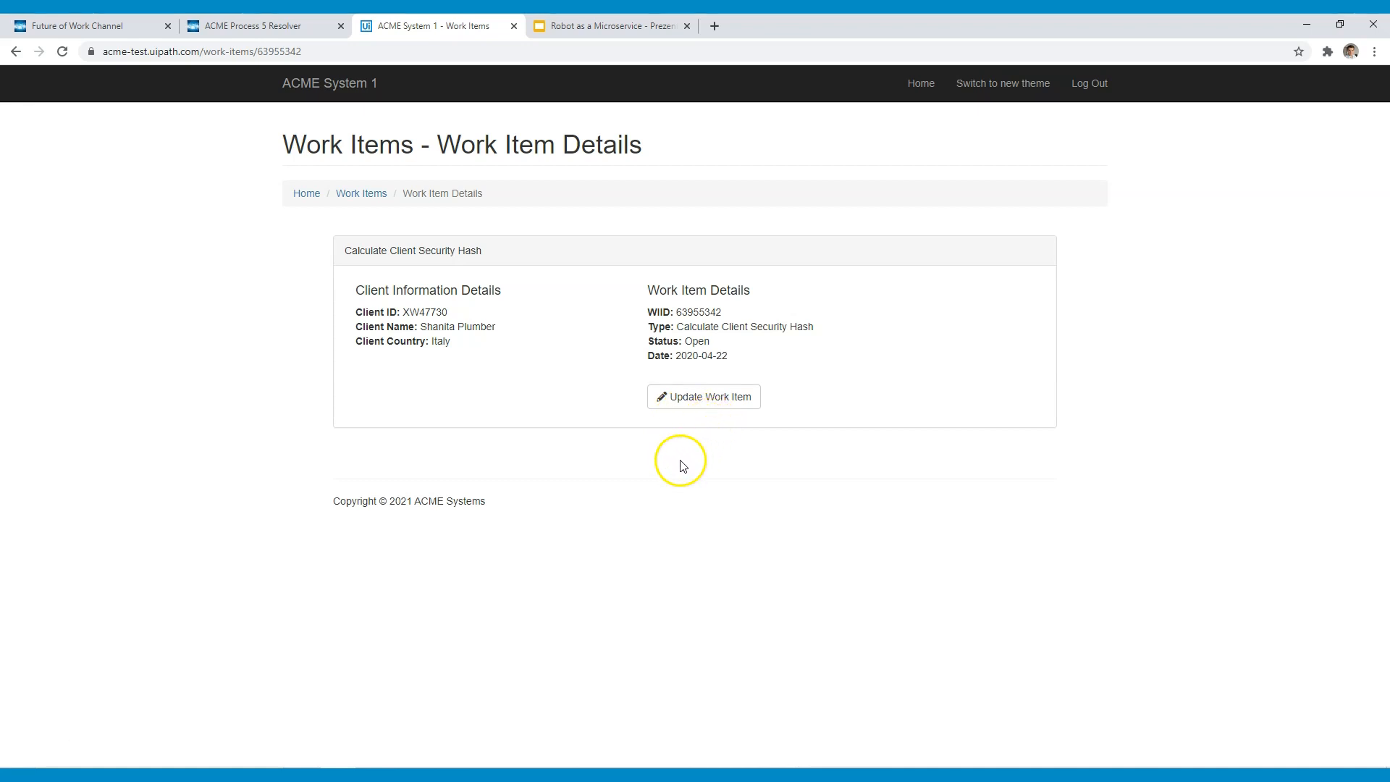
mouse_move(708, 174)
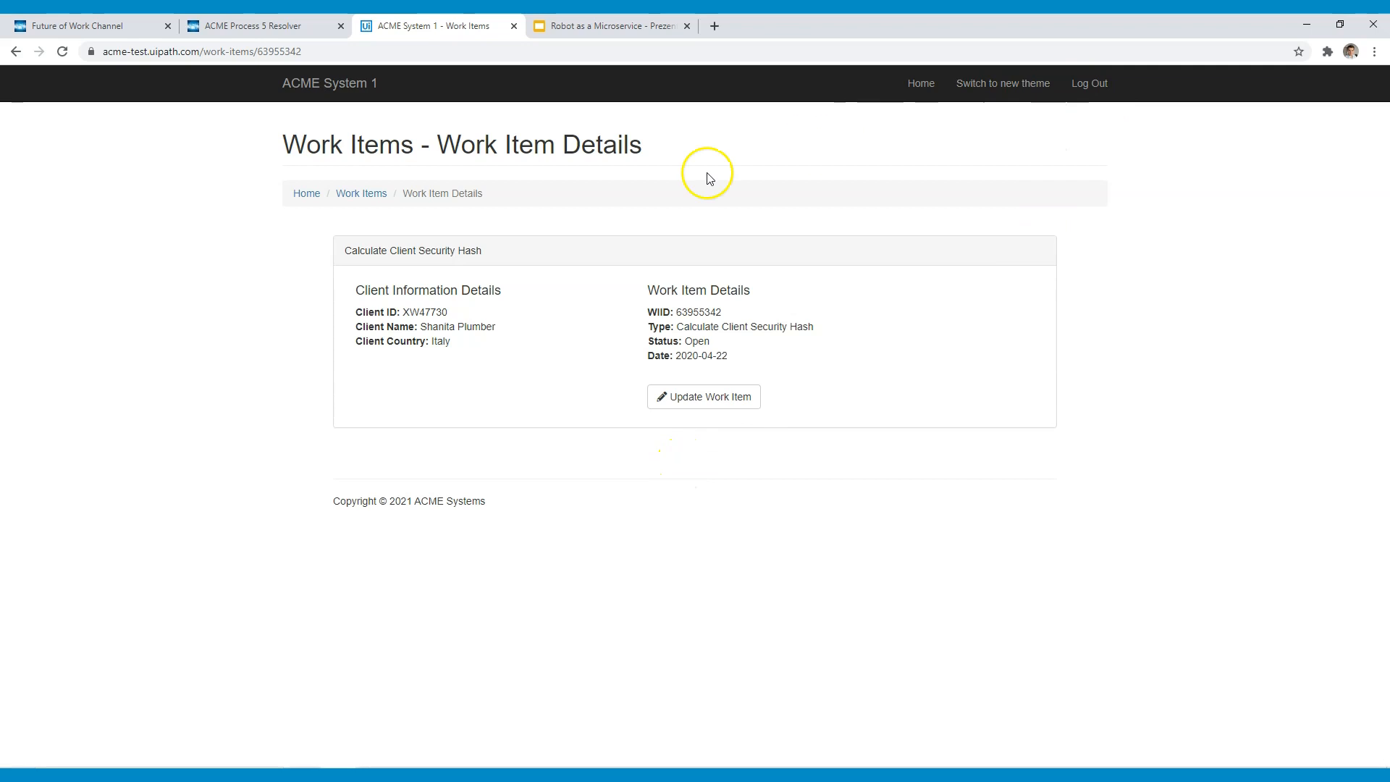
click(262, 25)
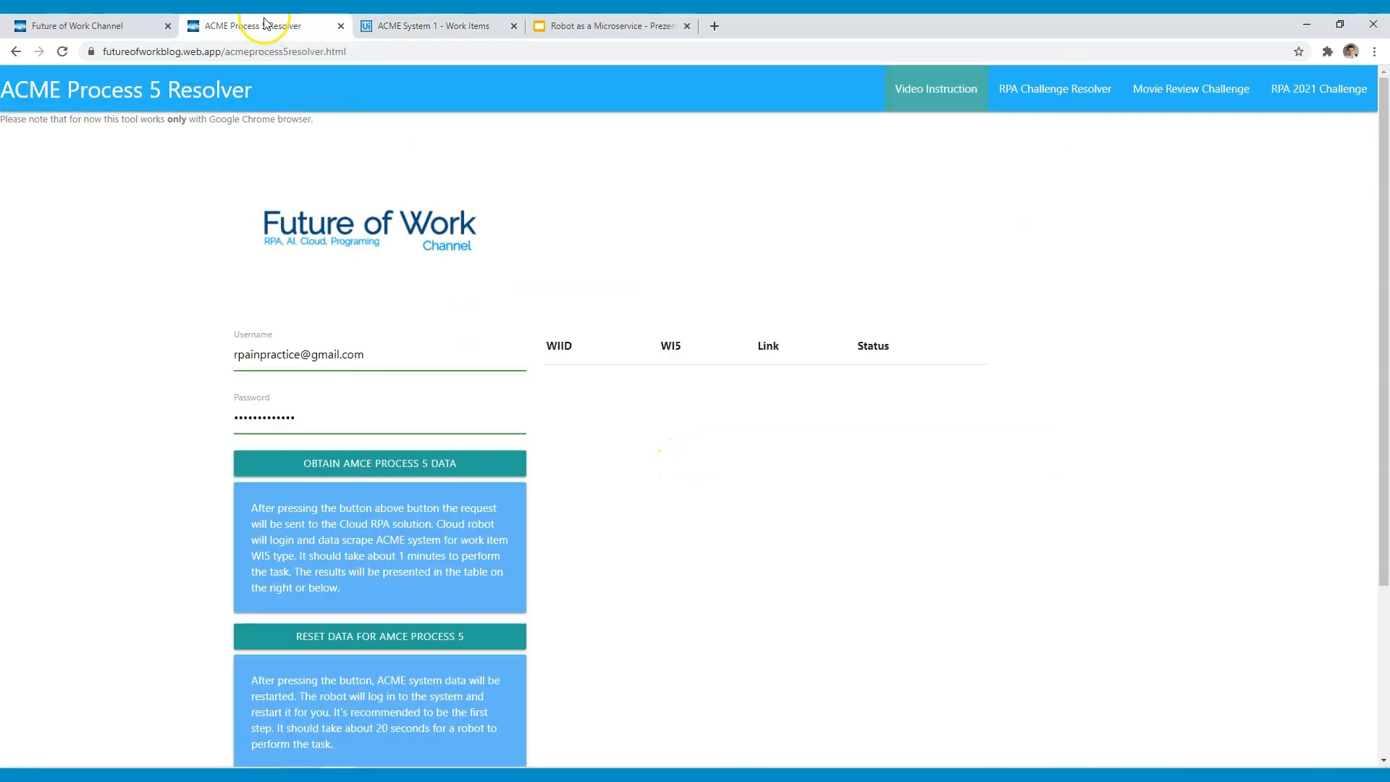
mouse_move(804, 541)
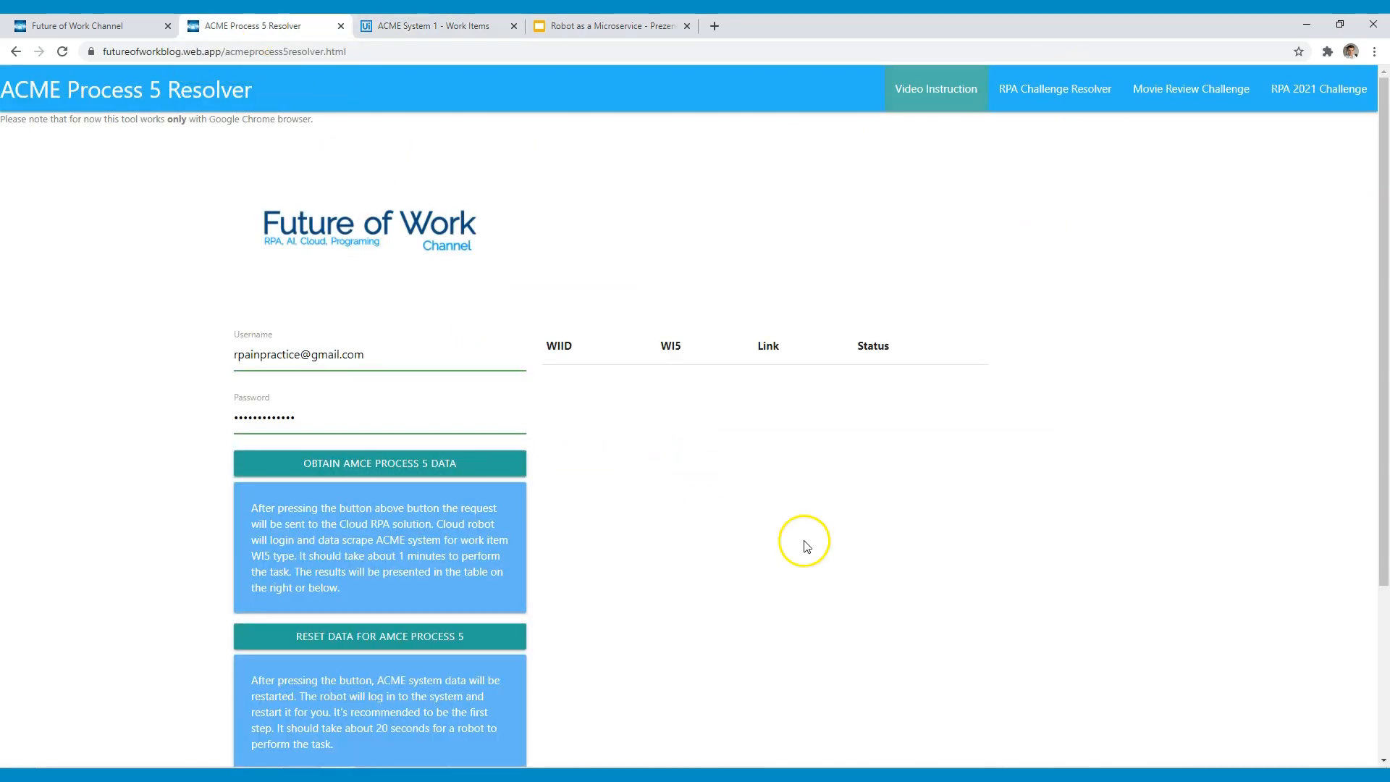
click(84, 25)
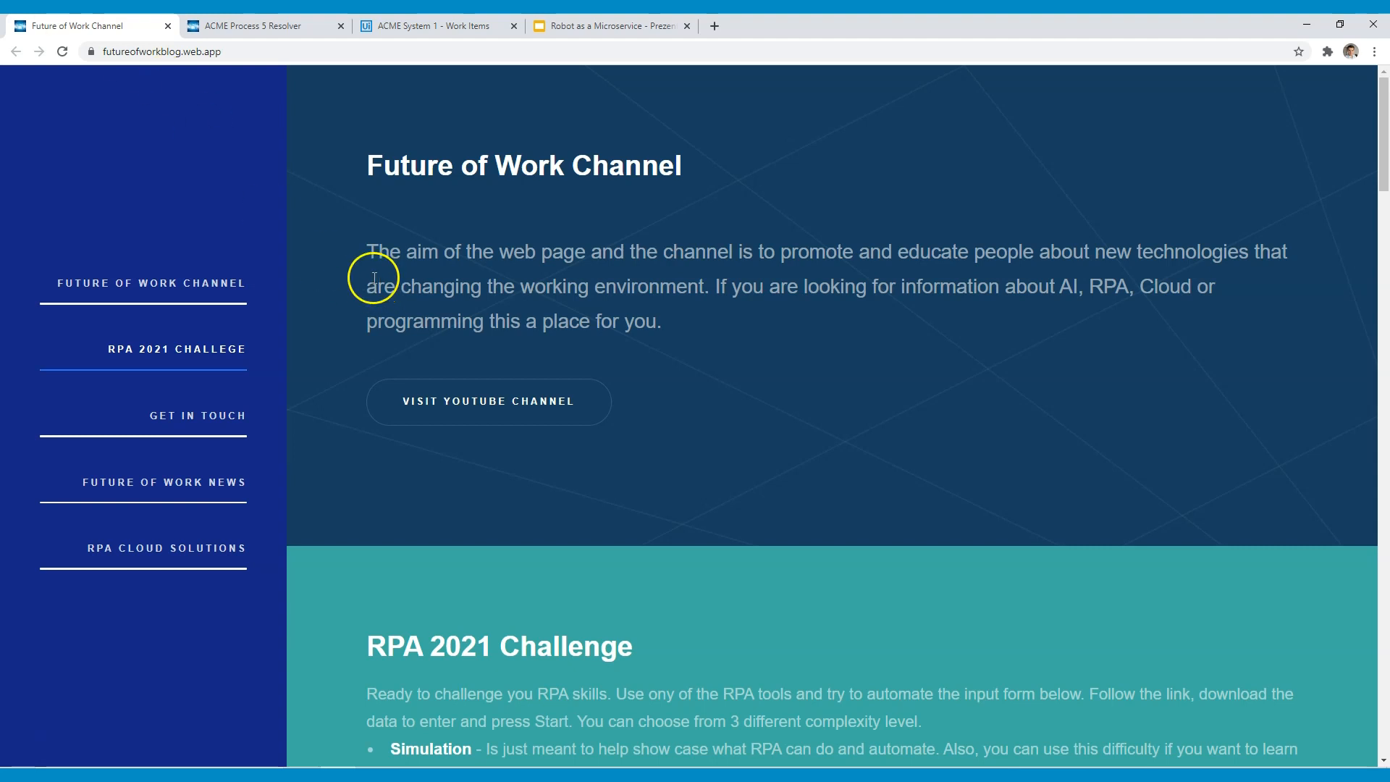
mouse_move(652, 430)
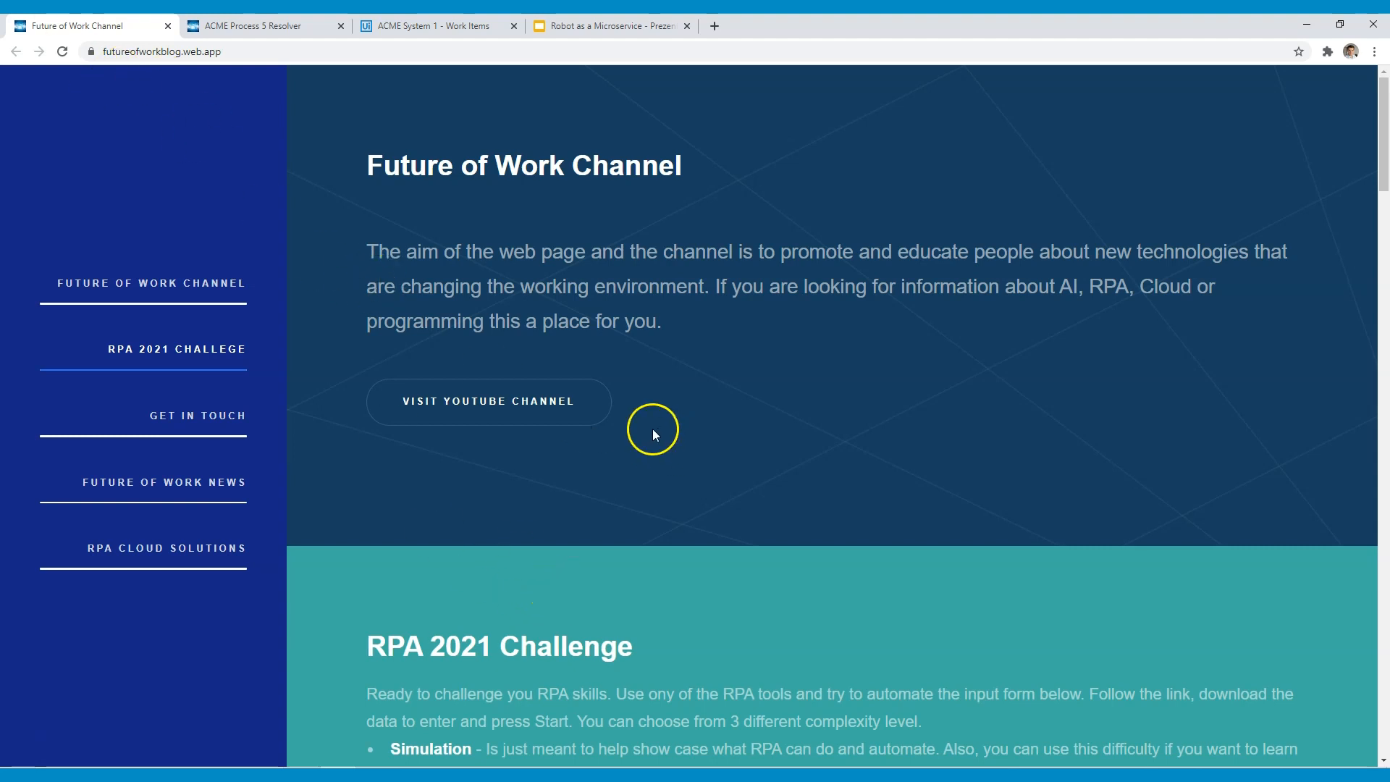
mouse_move(371, 347)
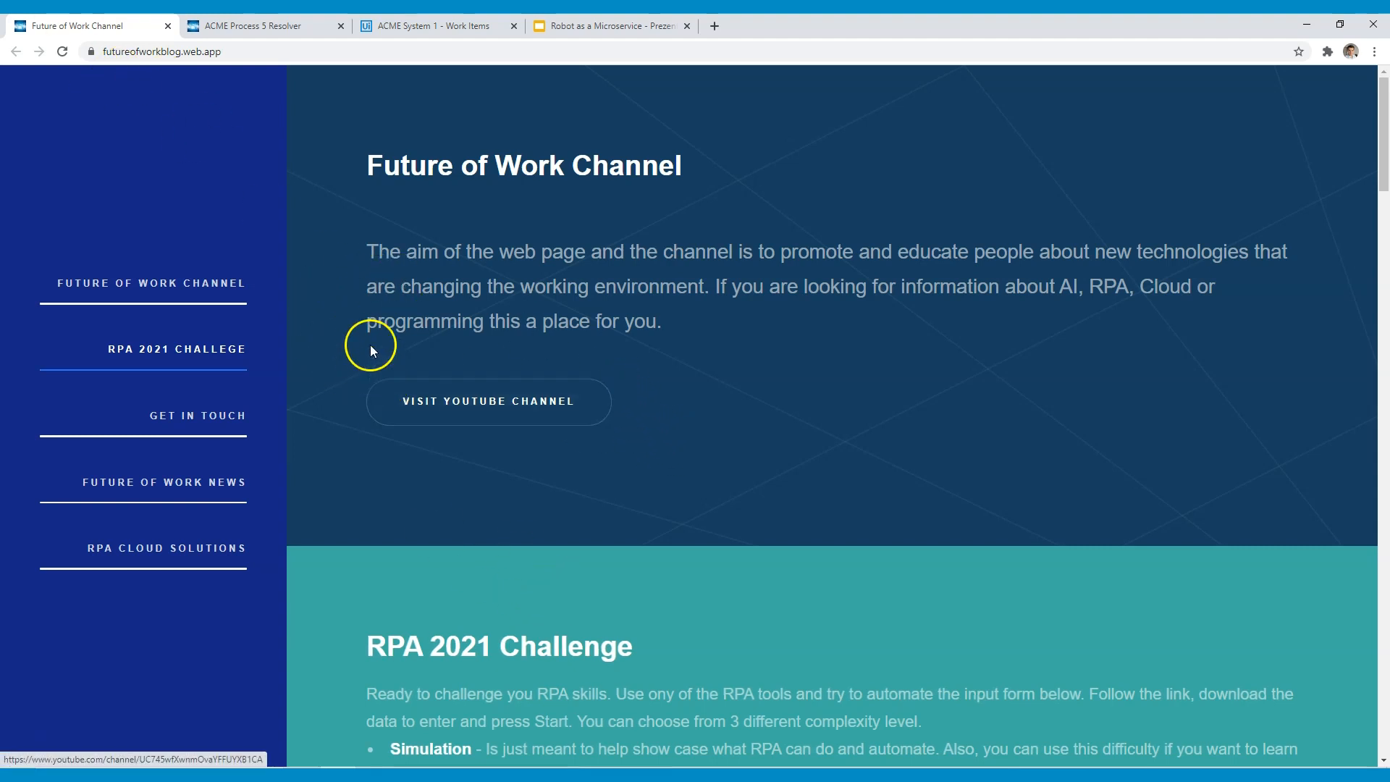
mouse_move(158, 548)
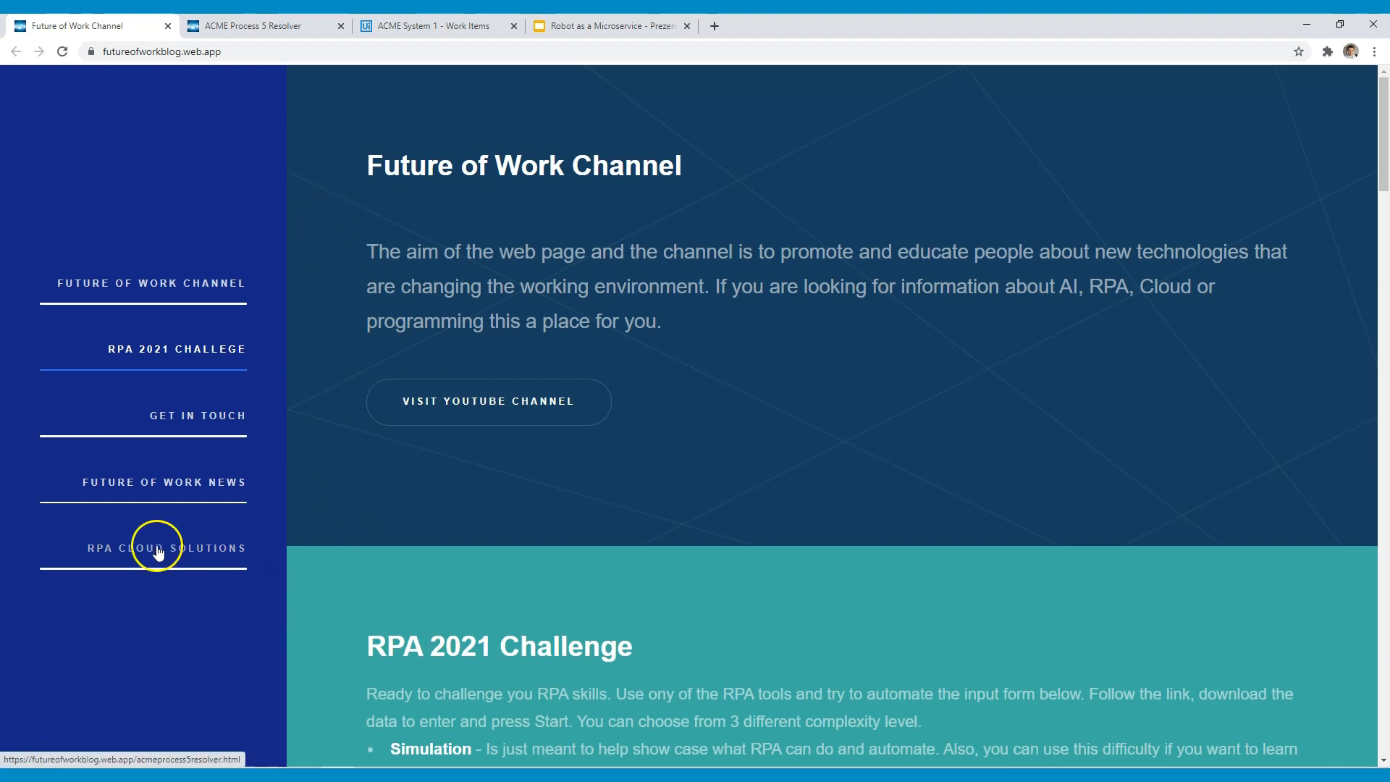
click(166, 549)
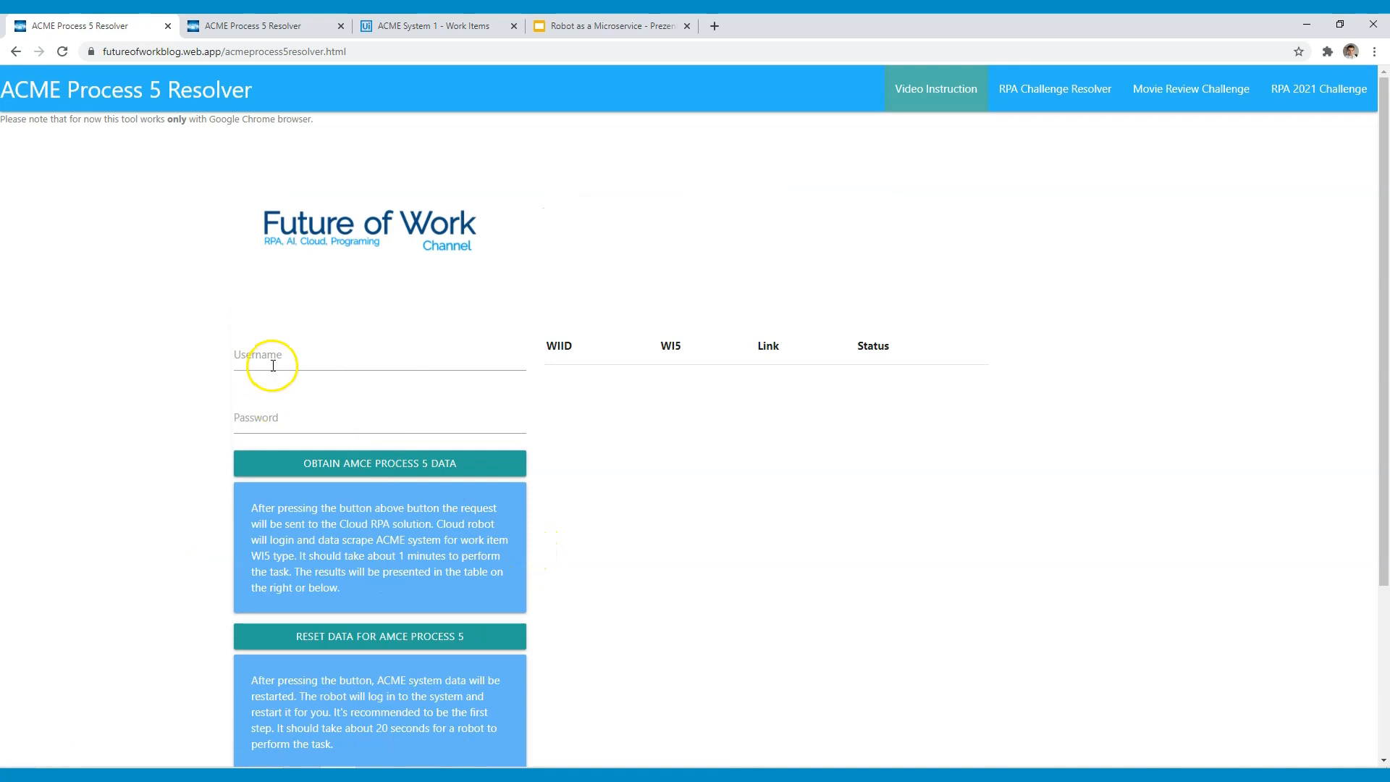
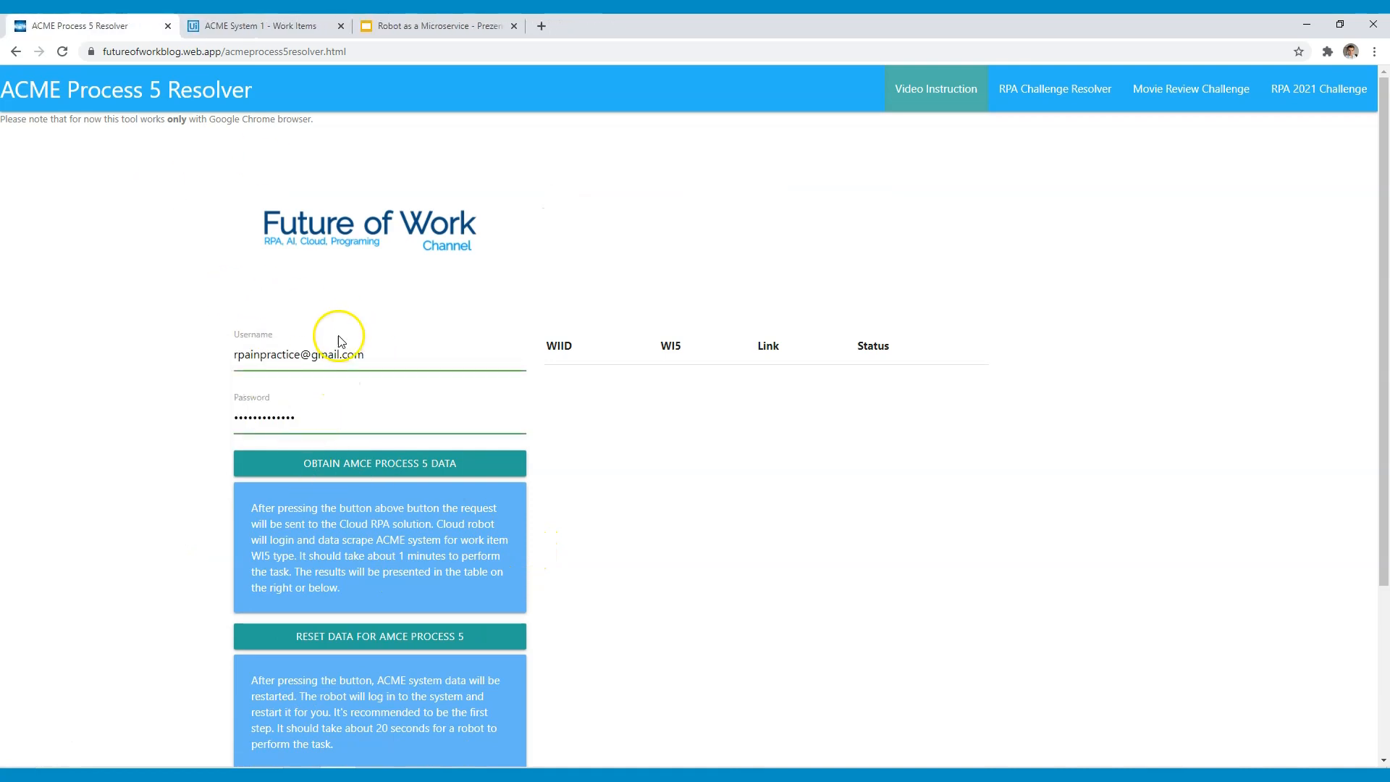
mouse_move(698, 550)
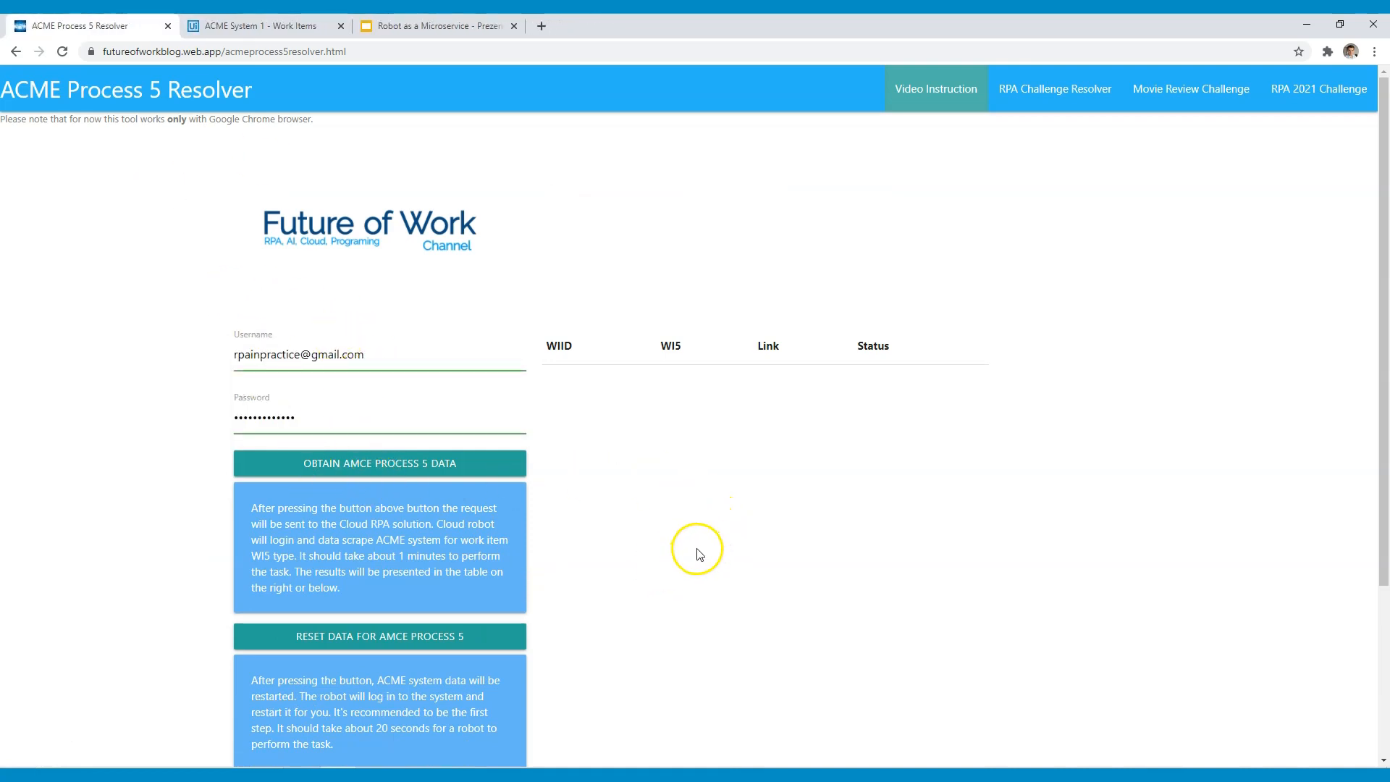
mouse_move(669, 568)
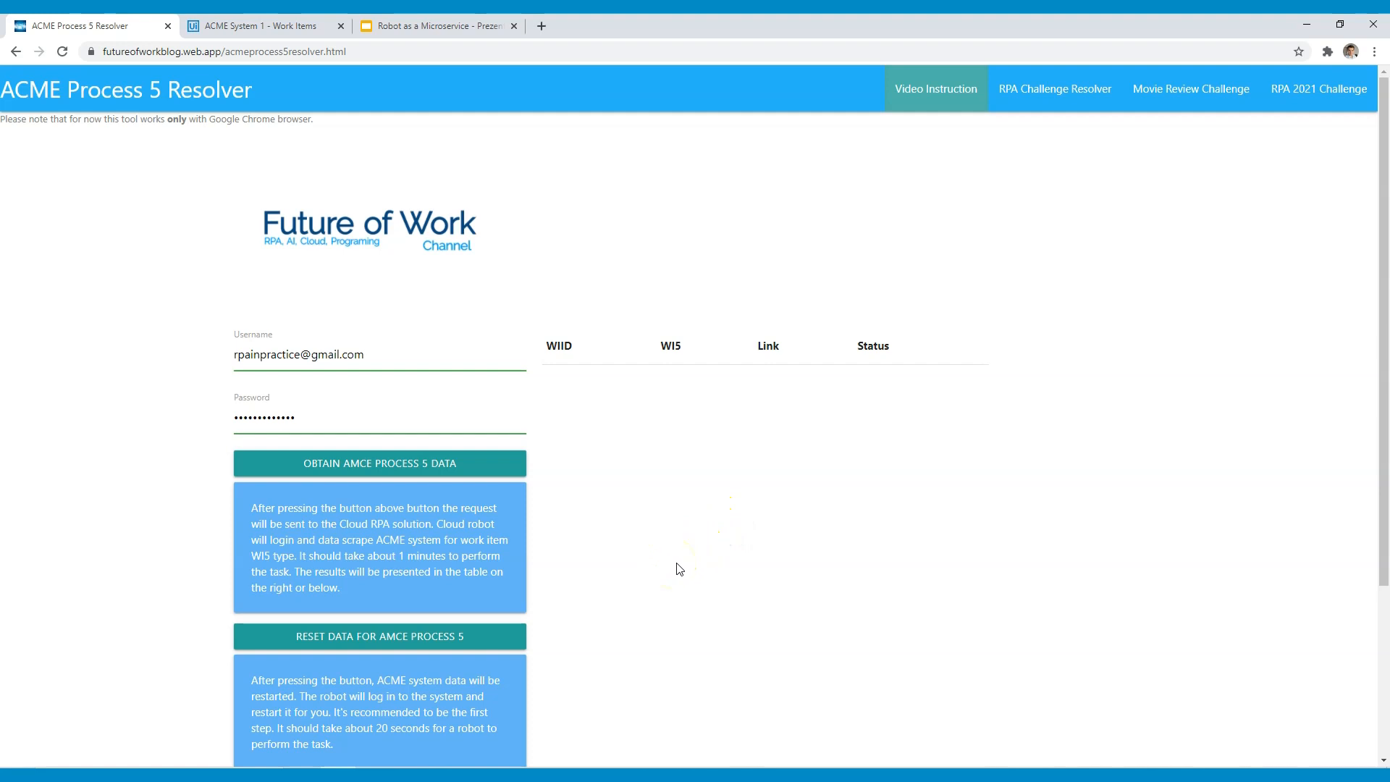
Step: Fetch the ACME Process 5 data, review the open WI5 items, and follow the first item's link
click(379, 462)
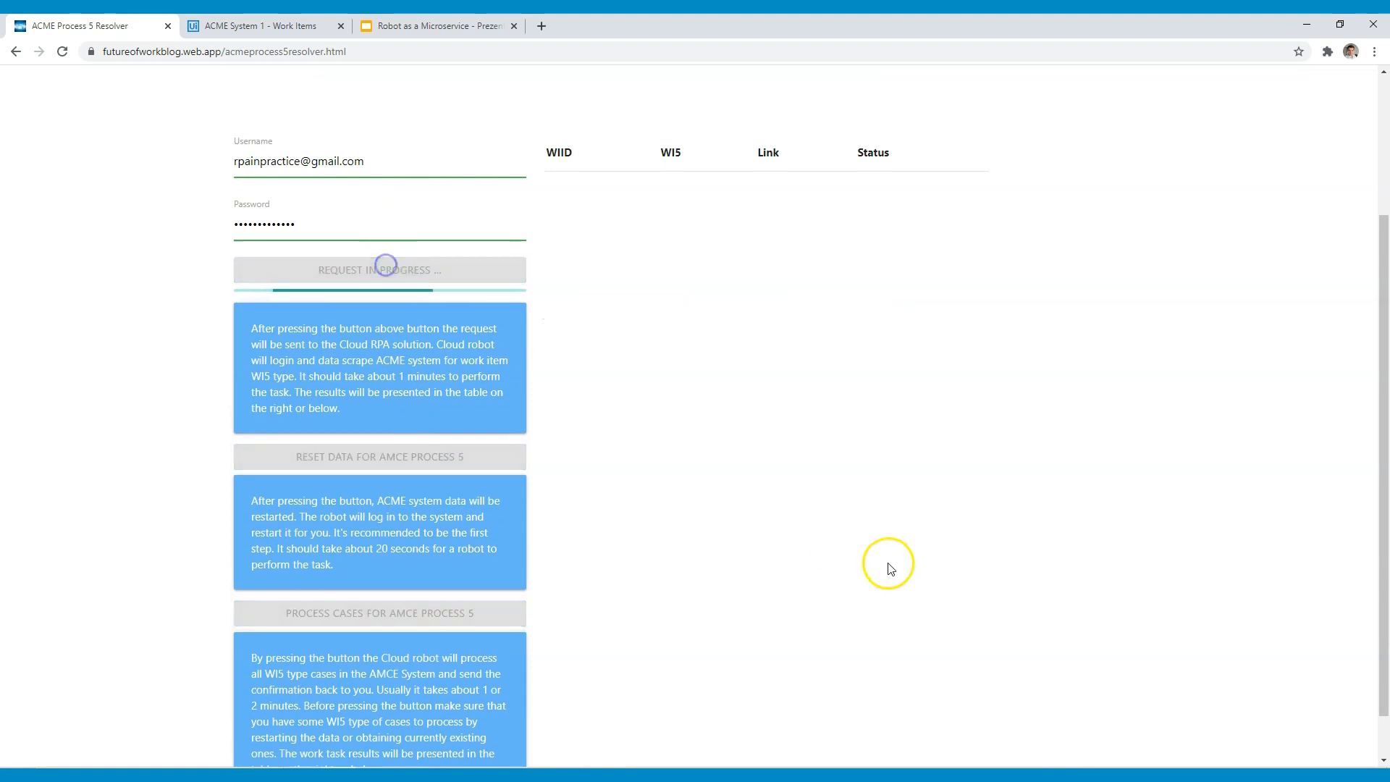
mouse_move(849, 619)
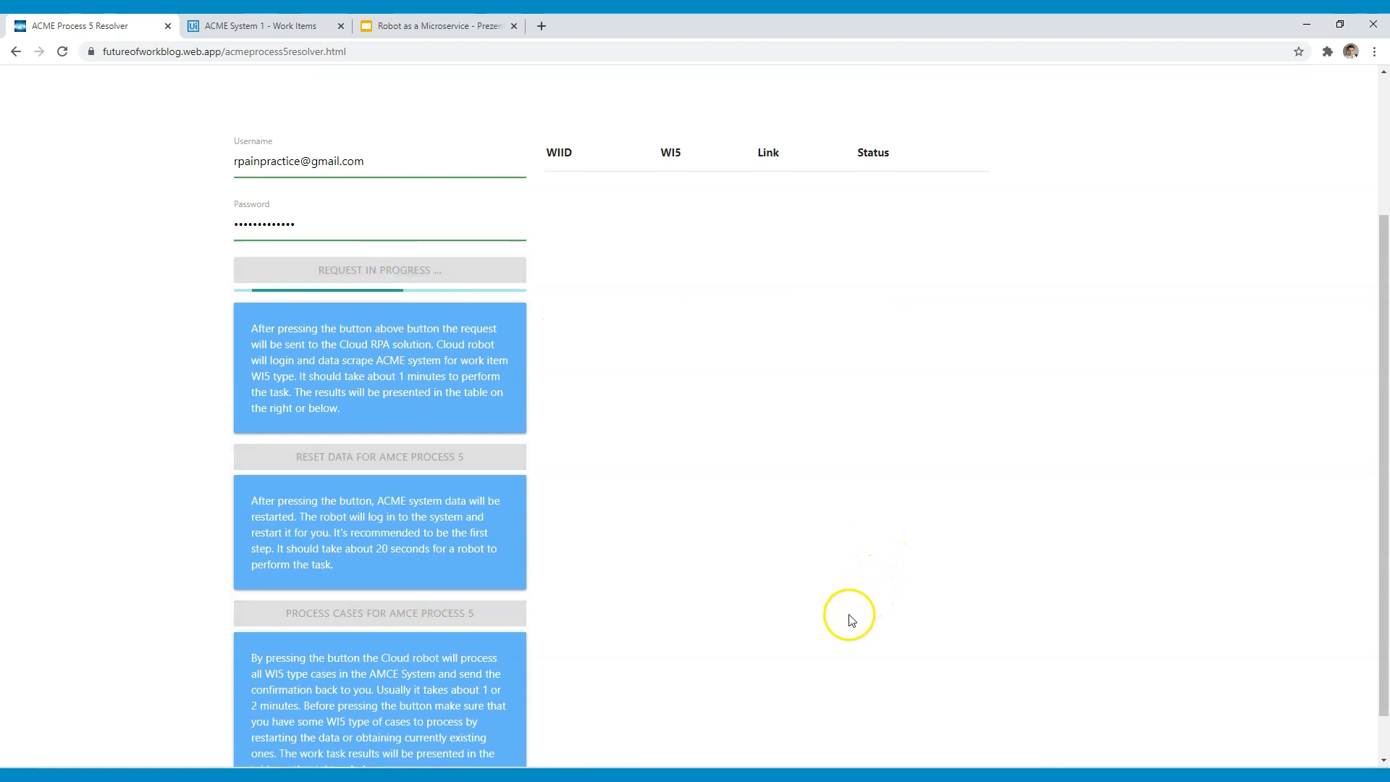
mouse_move(848, 621)
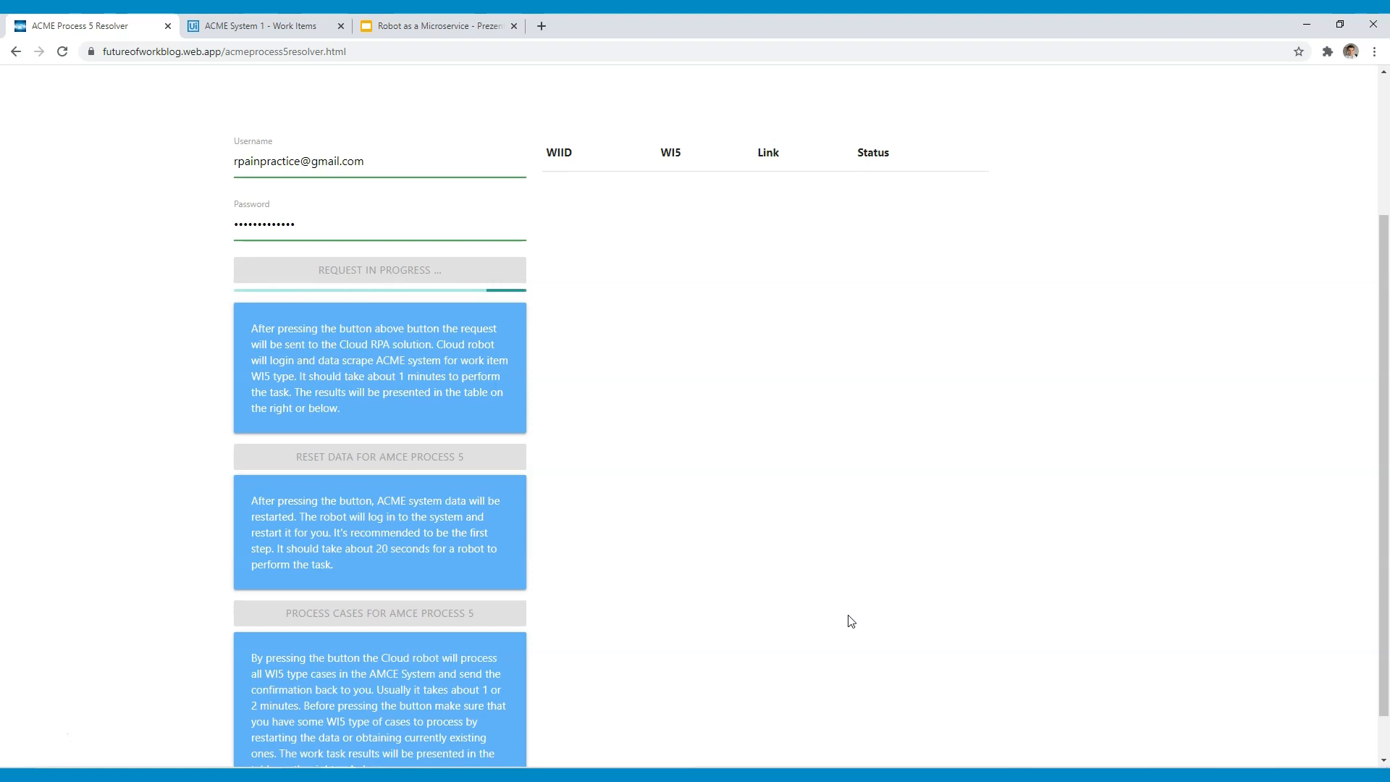
click(379, 270)
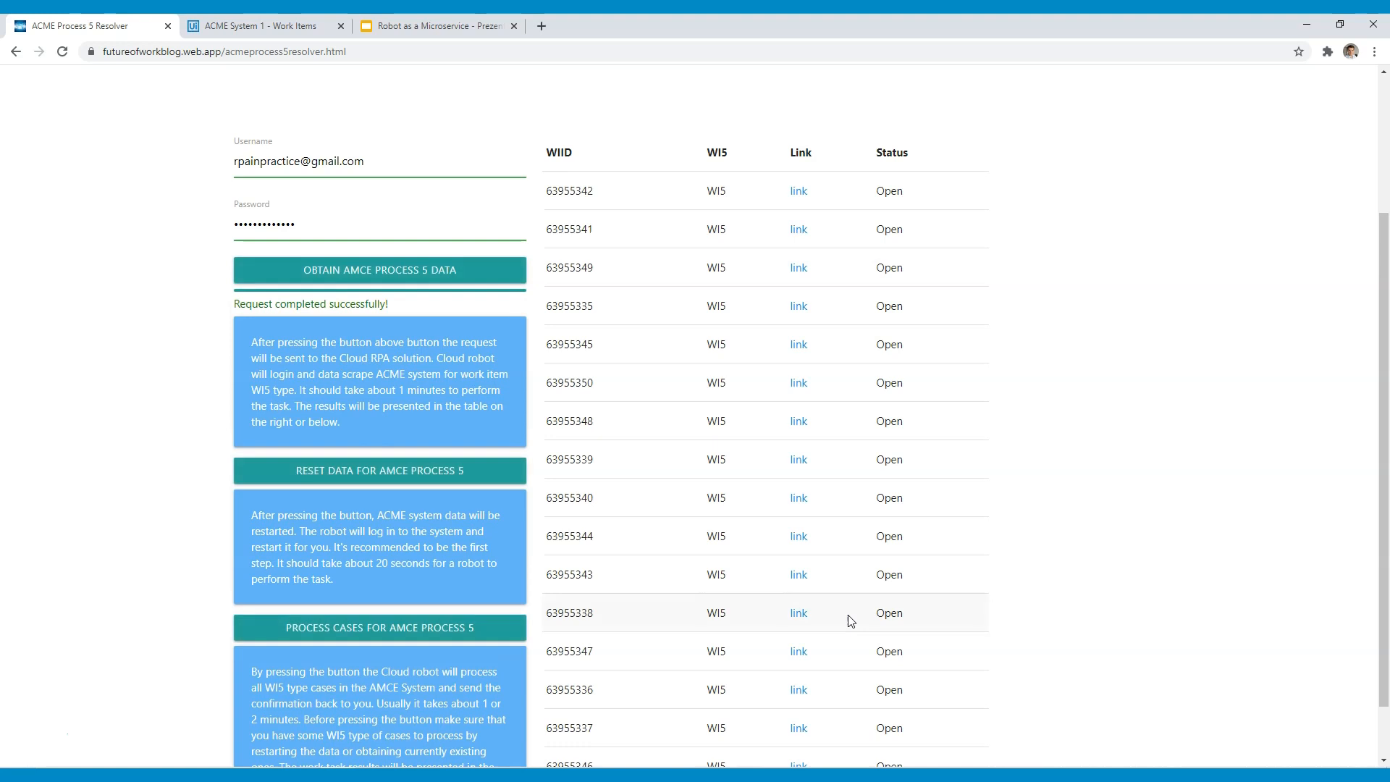
scroll(down, 3)
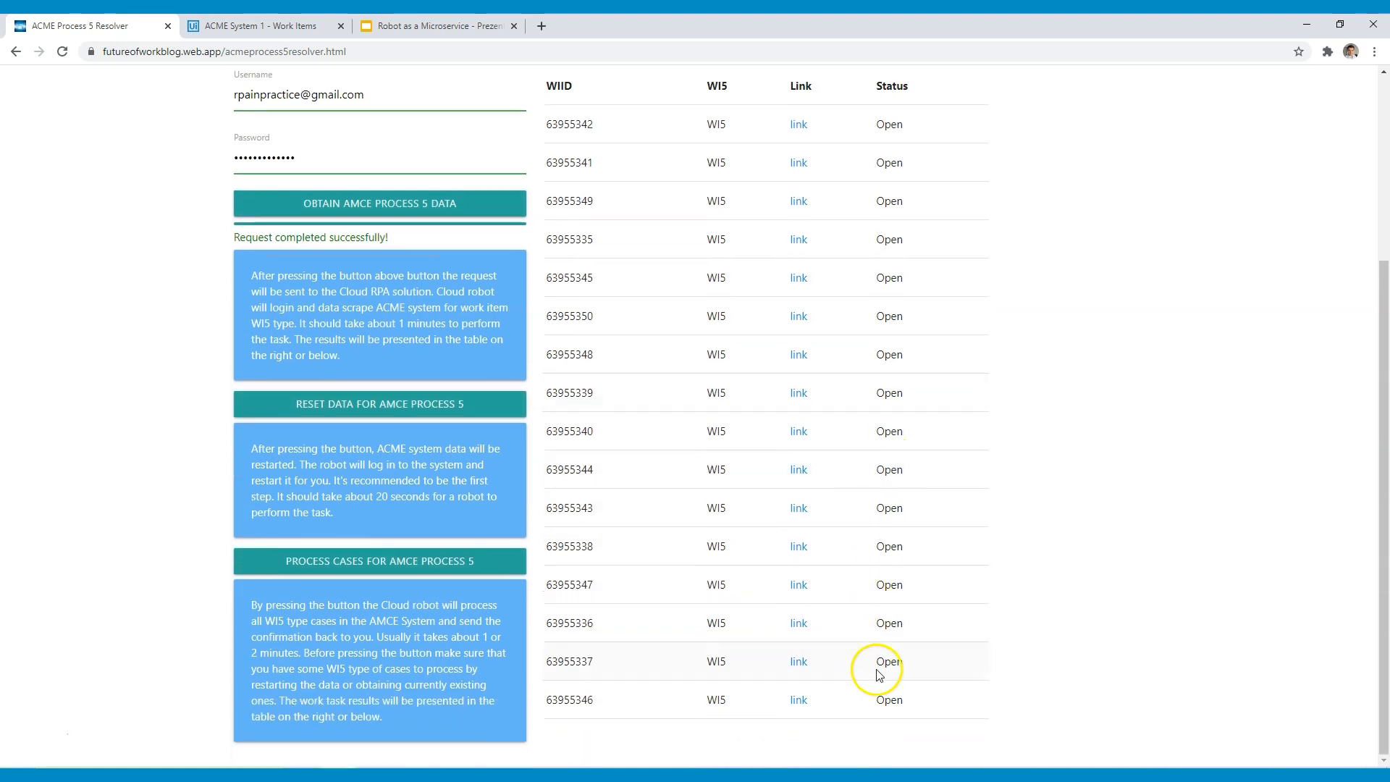
scroll(up, 3)
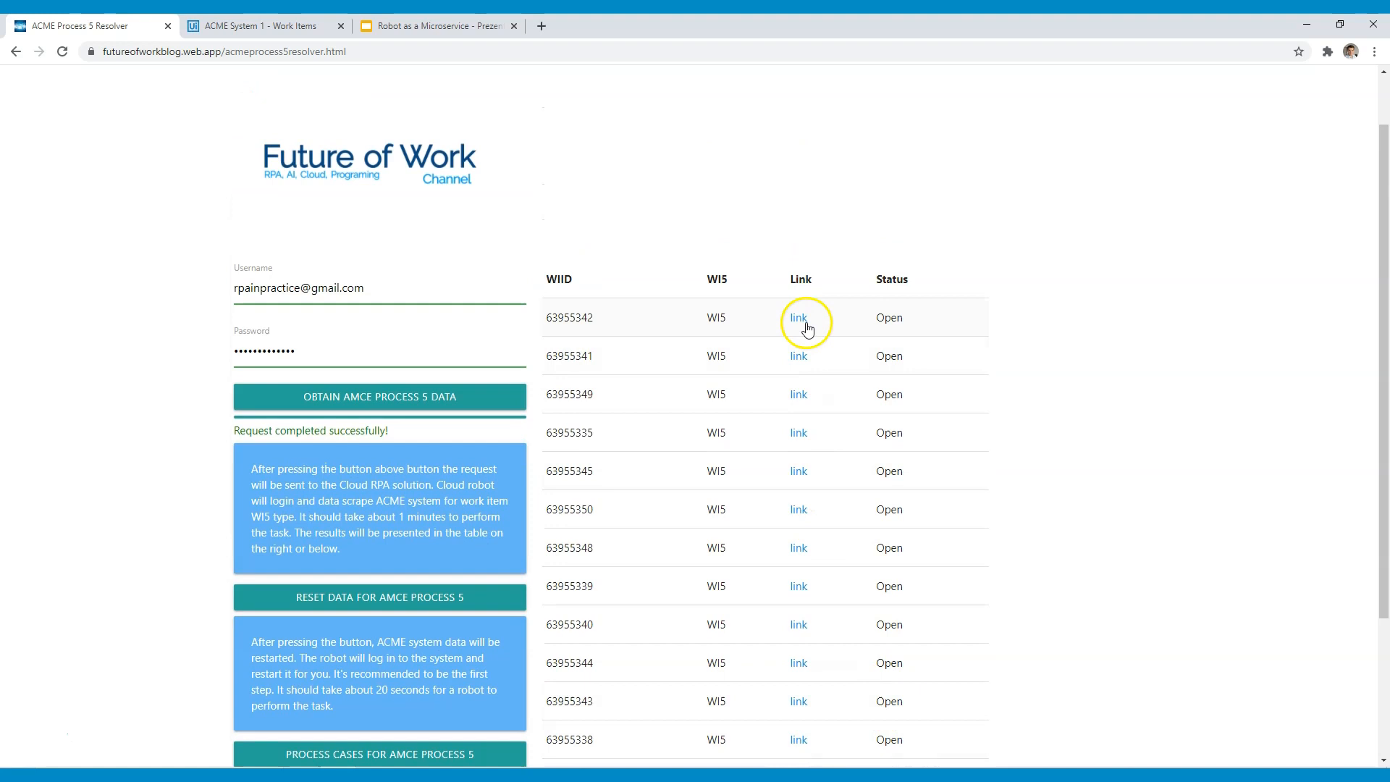
click(798, 317)
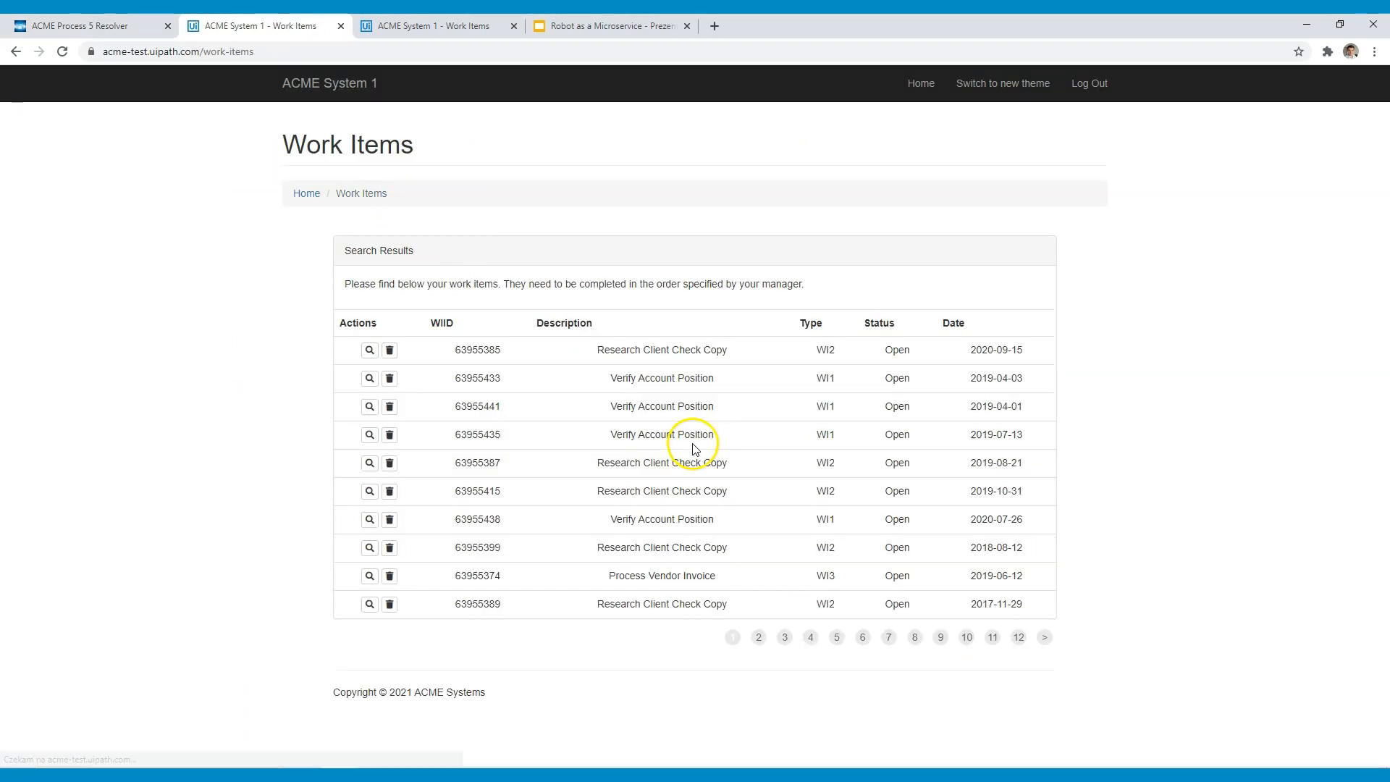
Step: Match work item 63955342 on page 2 against the resolver's results table
click(758, 637)
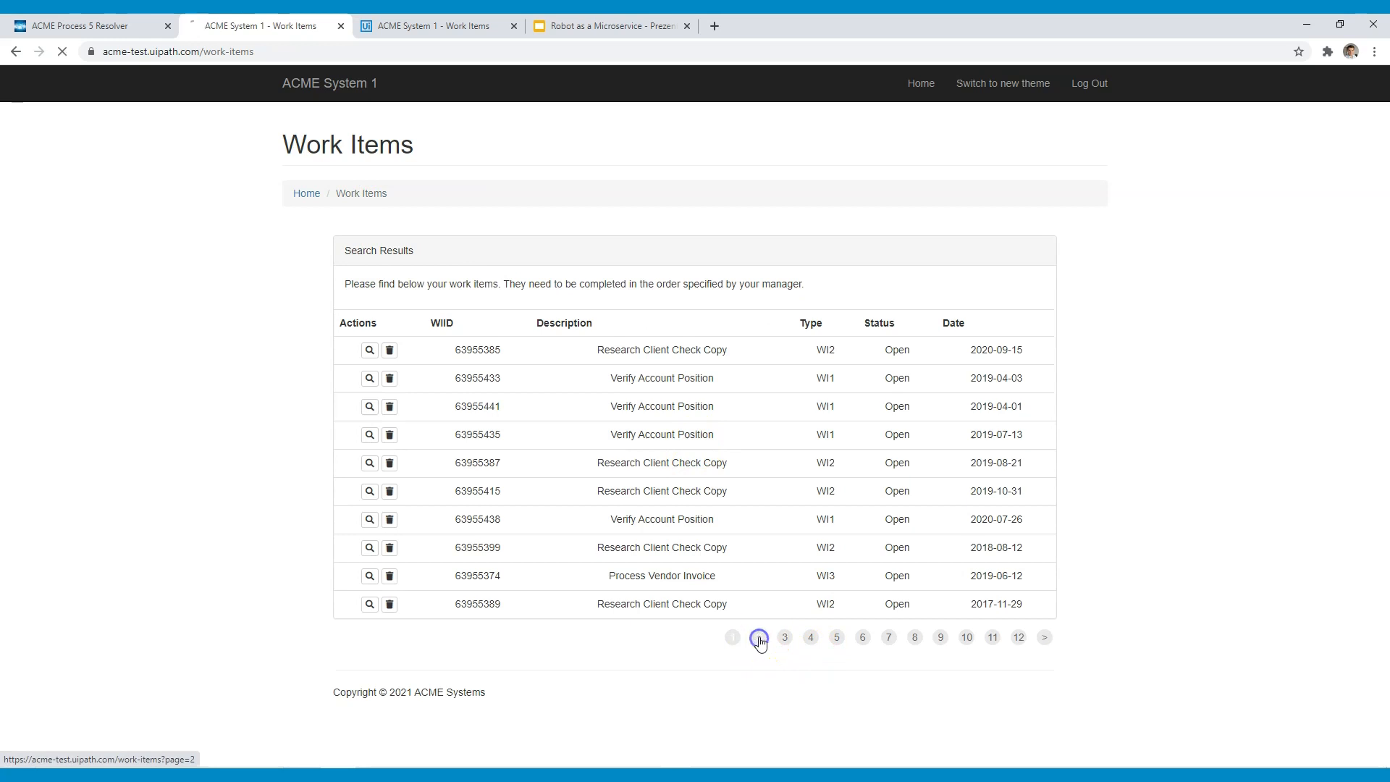
click(759, 636)
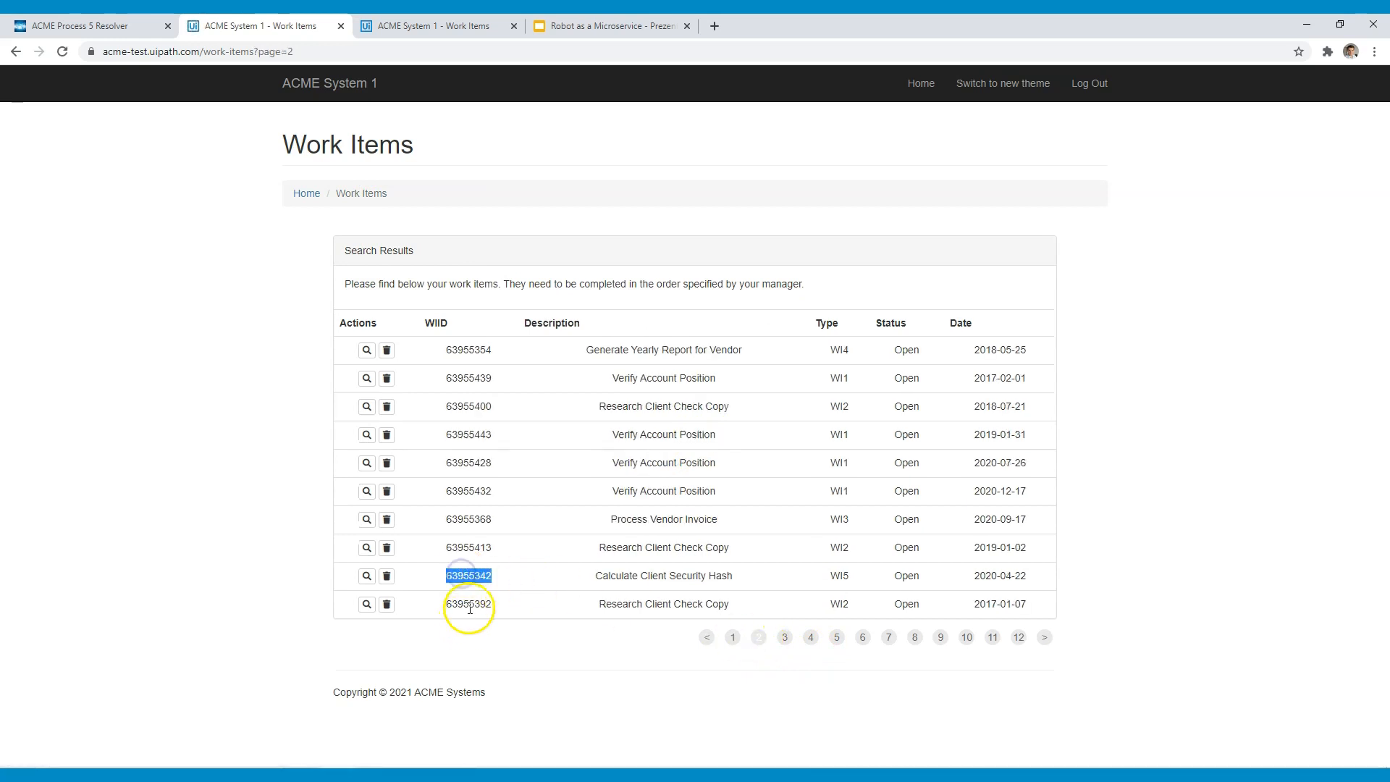
click(84, 26)
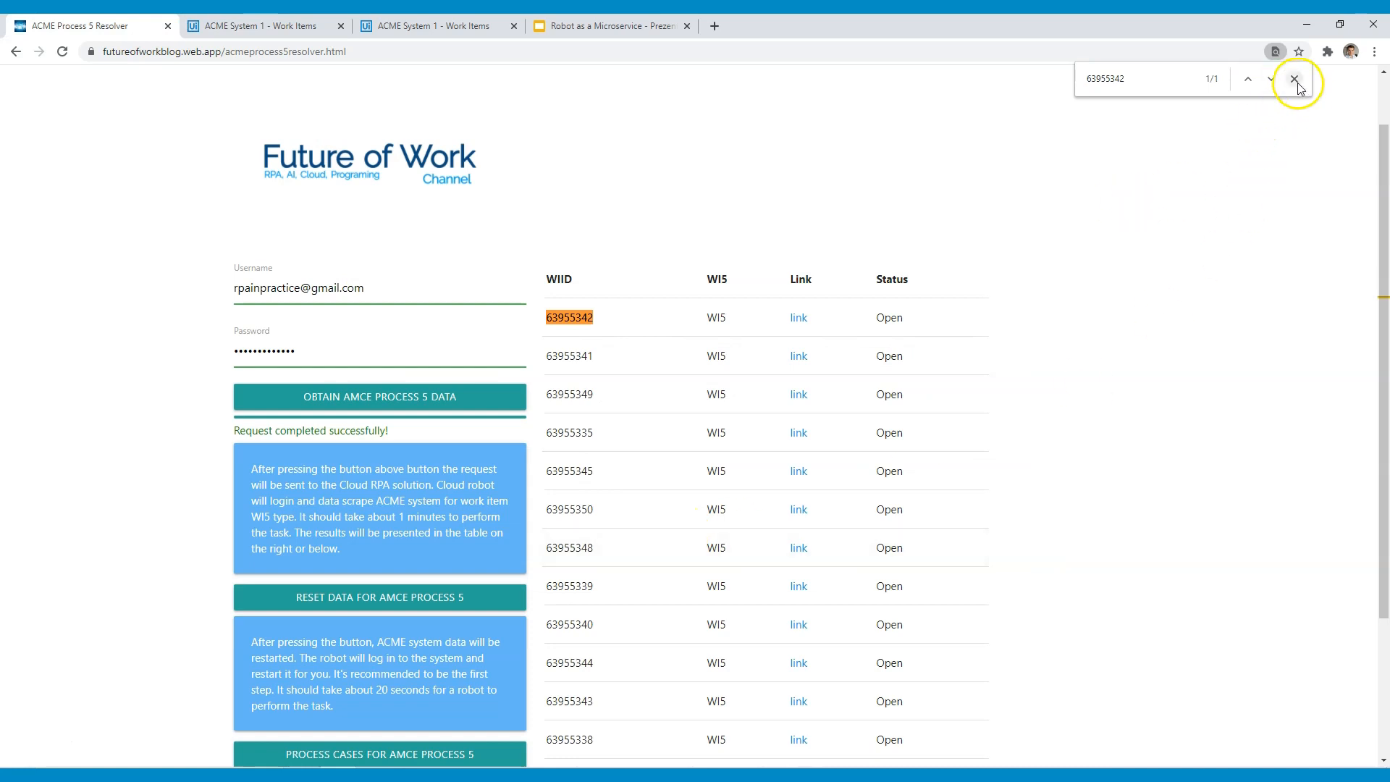
click(1295, 79)
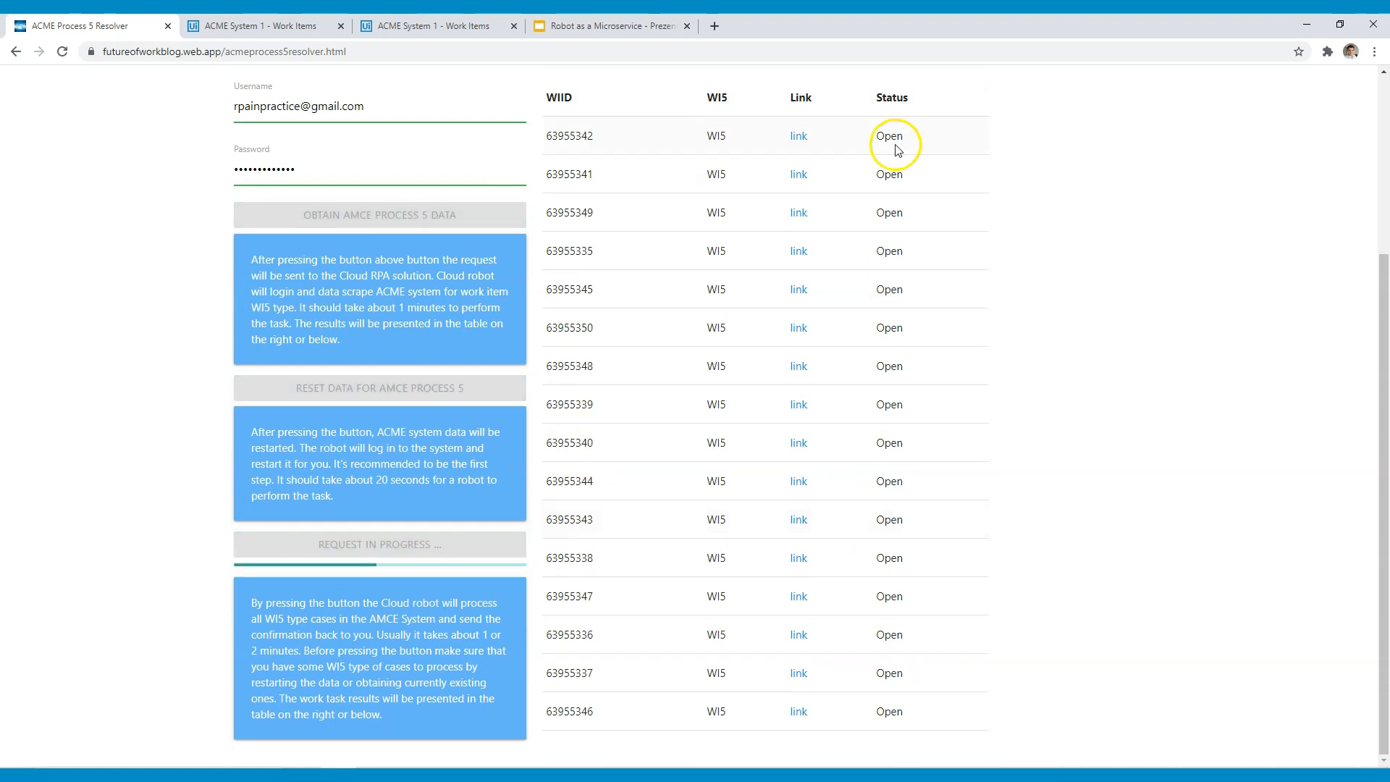
mouse_move(976, 668)
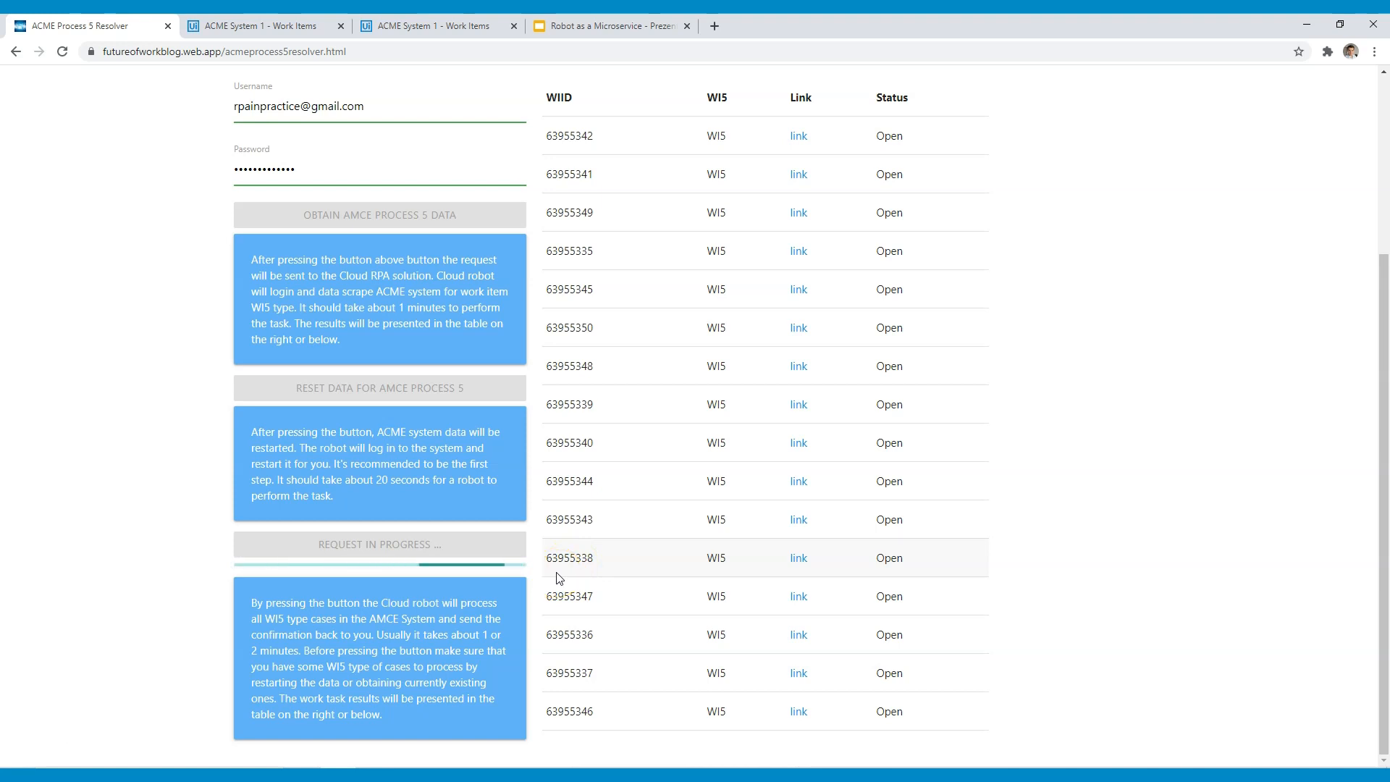
mouse_move(544, 579)
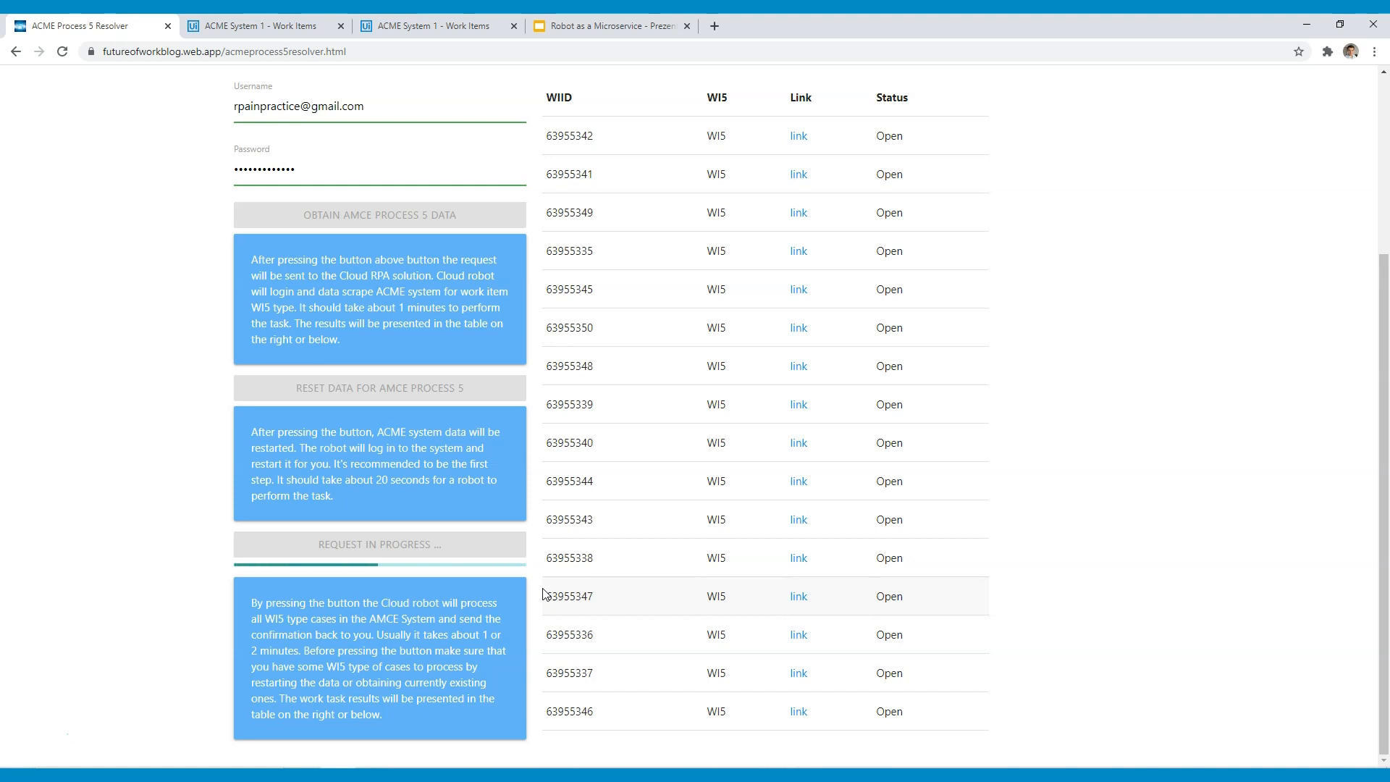
mouse_move(399, 576)
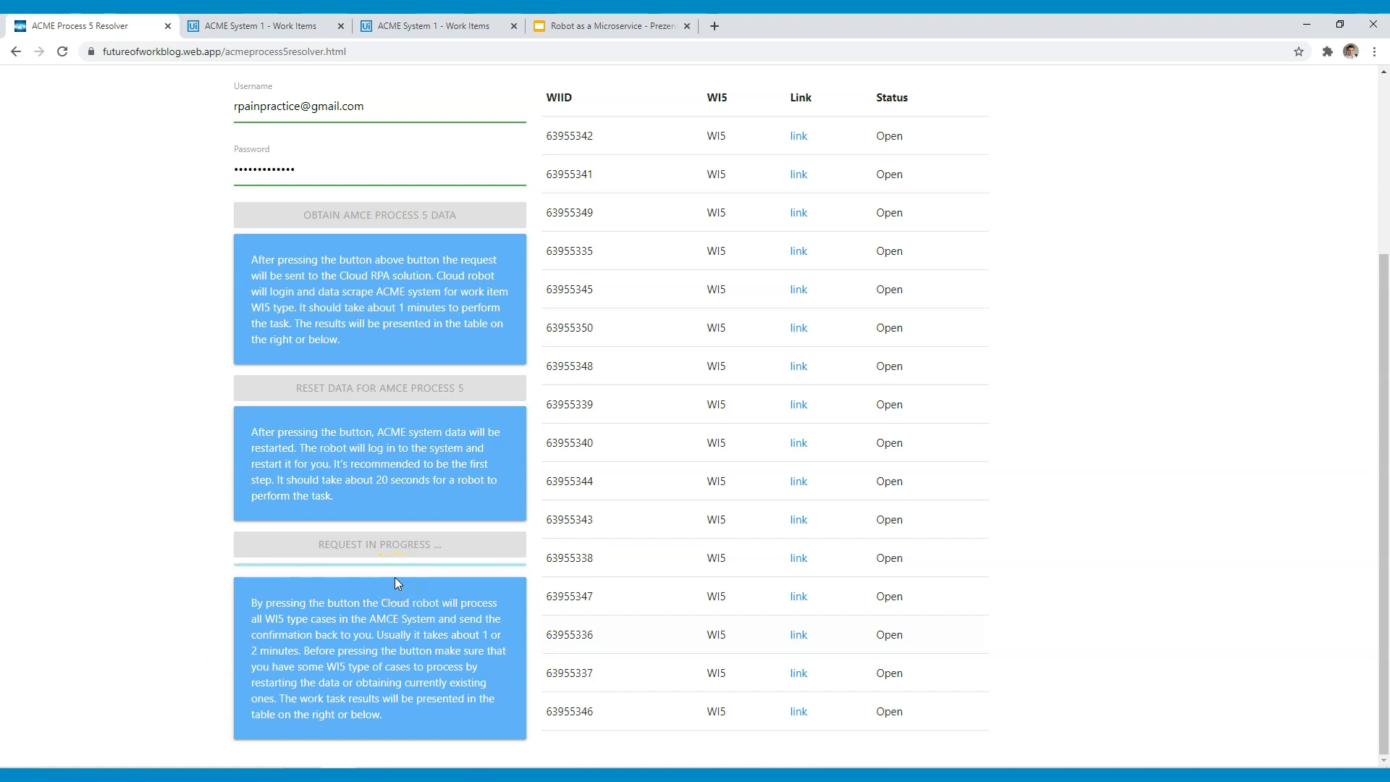
mouse_move(398, 582)
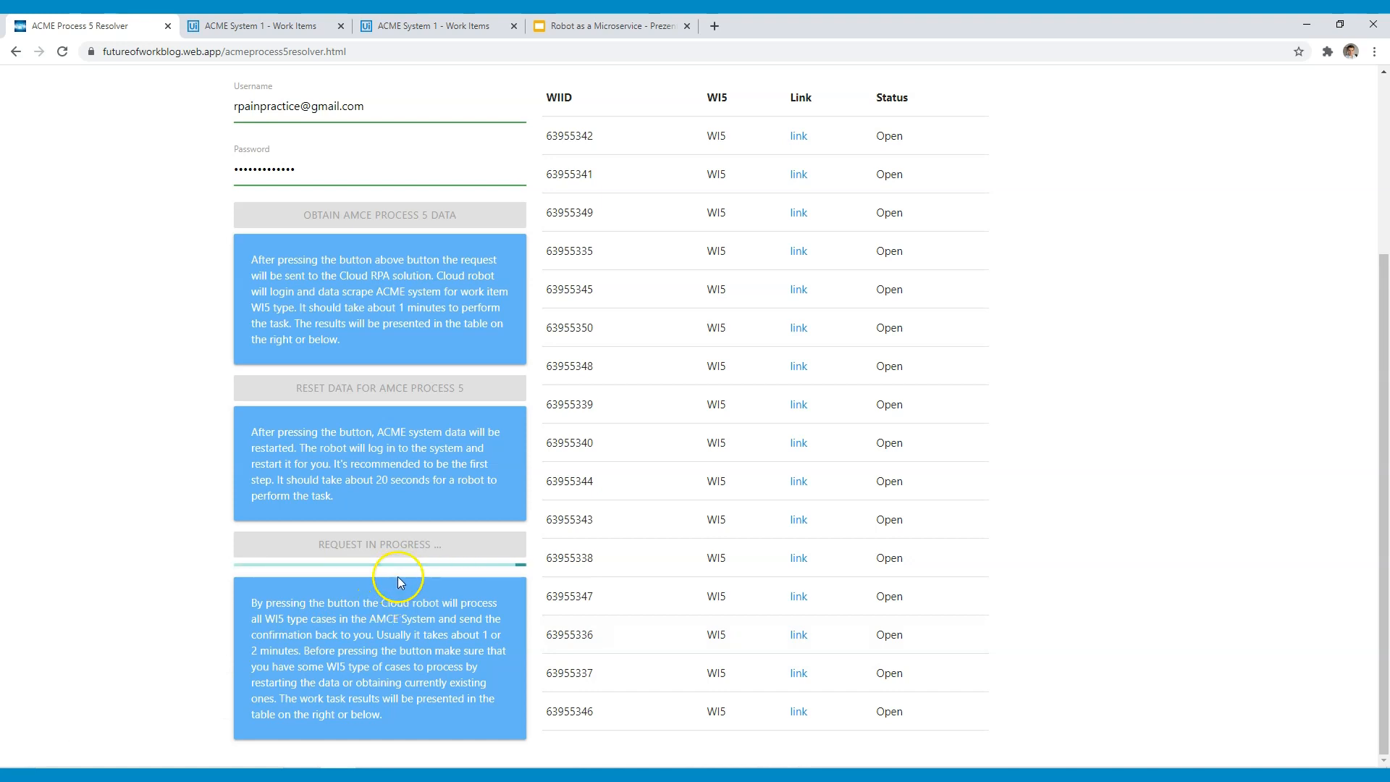
mouse_move(237, 583)
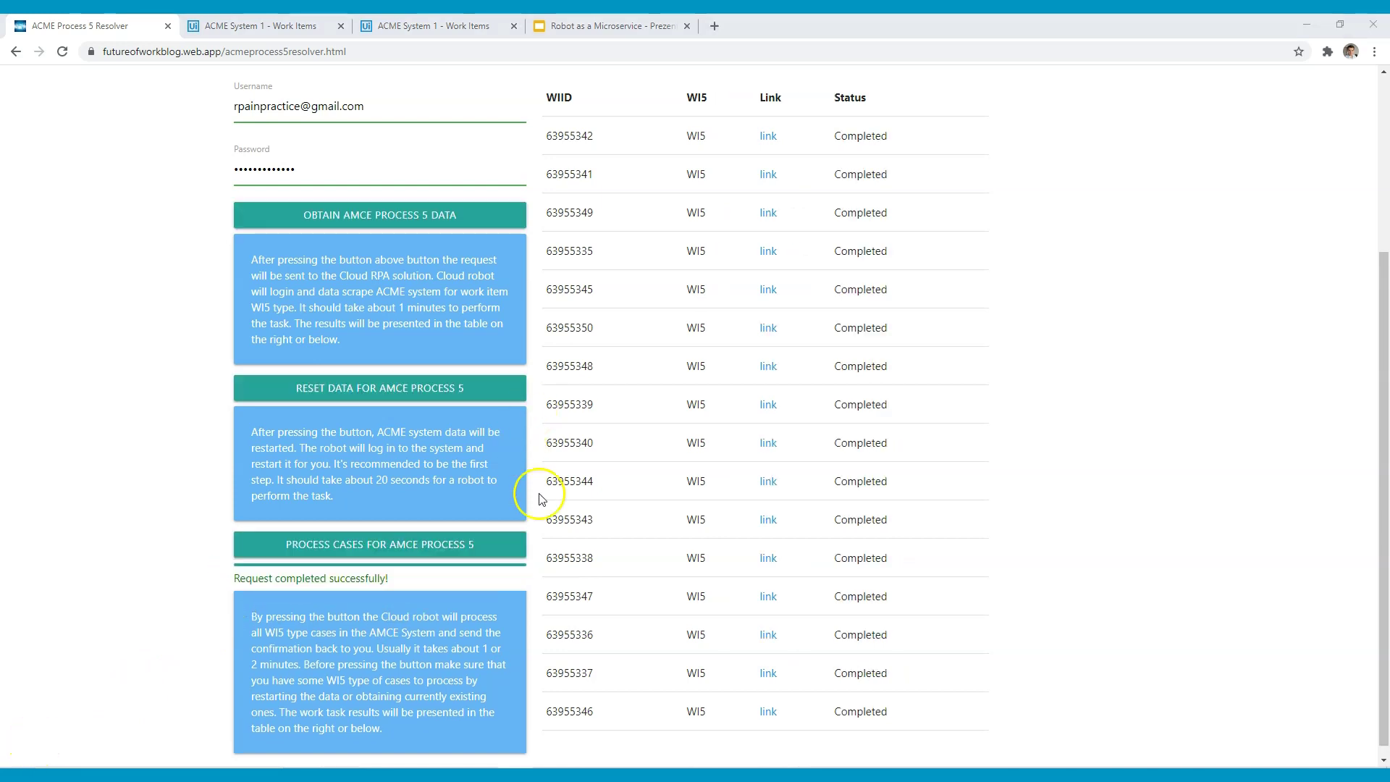
mouse_move(705, 612)
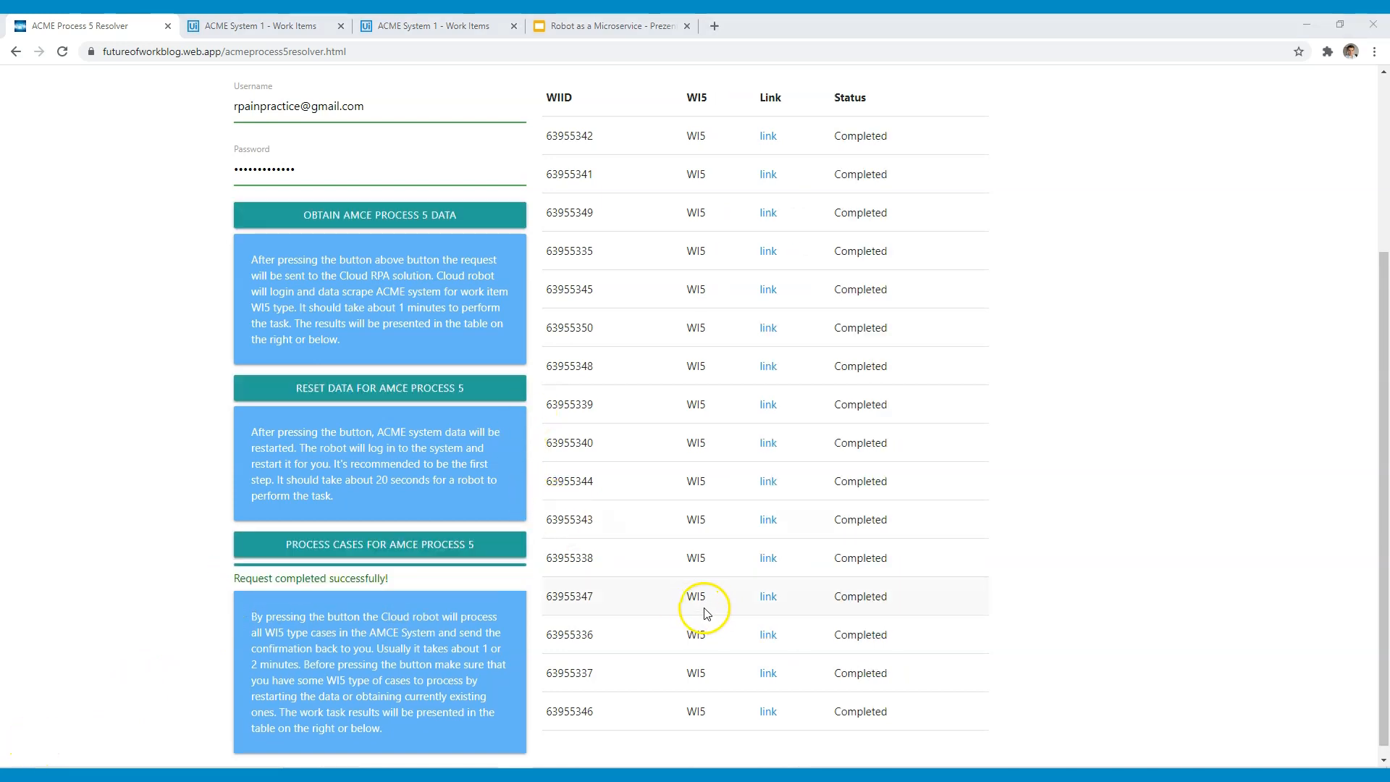
mouse_move(753, 162)
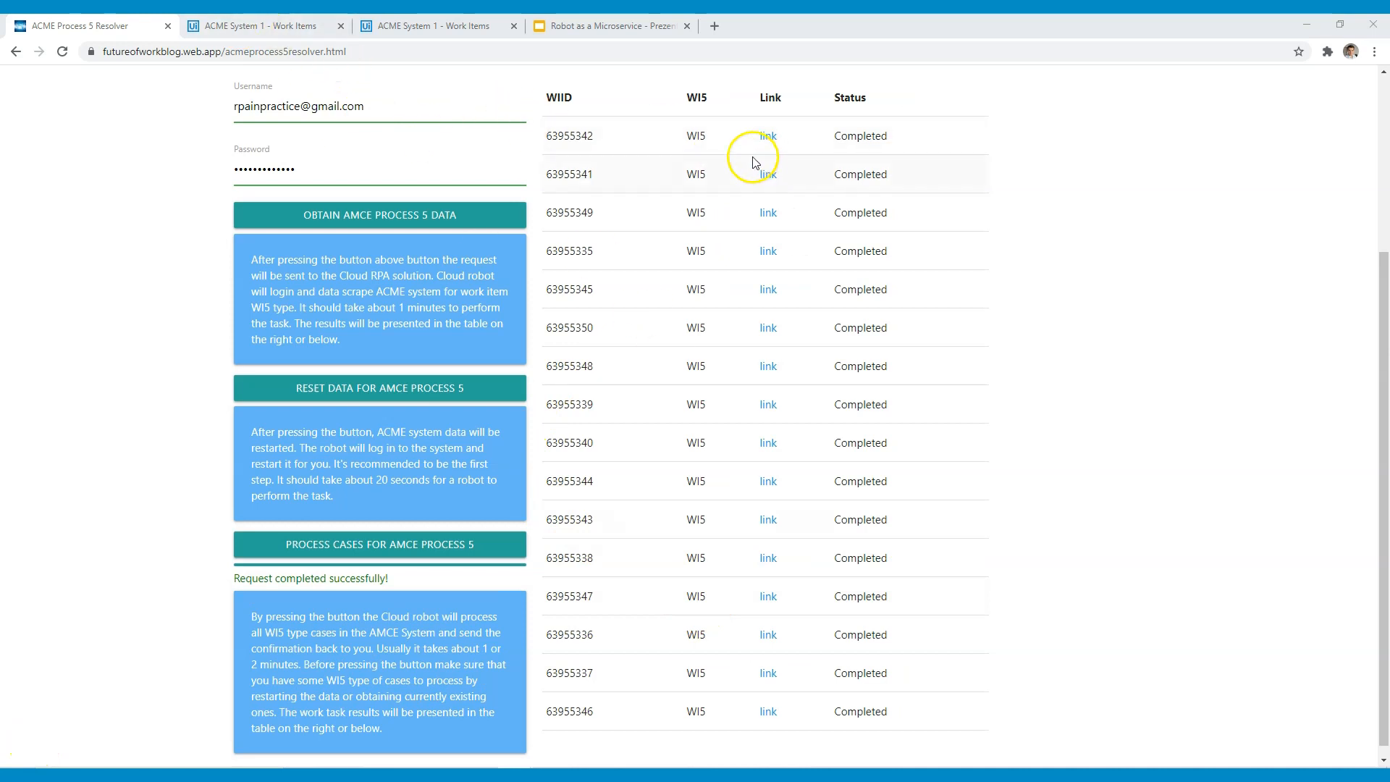
mouse_move(768, 136)
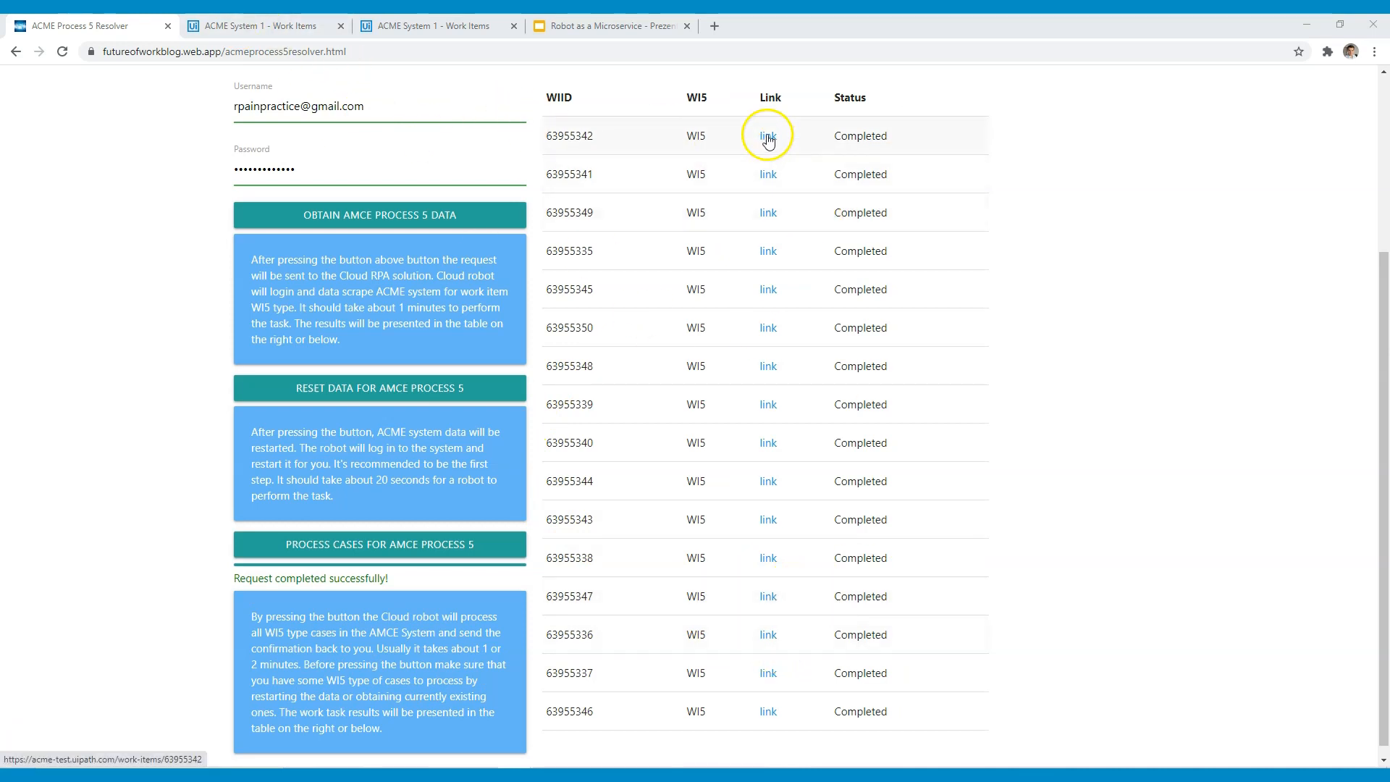
Step: Review work item 63955342's update form, then go back to the work items list
click(768, 136)
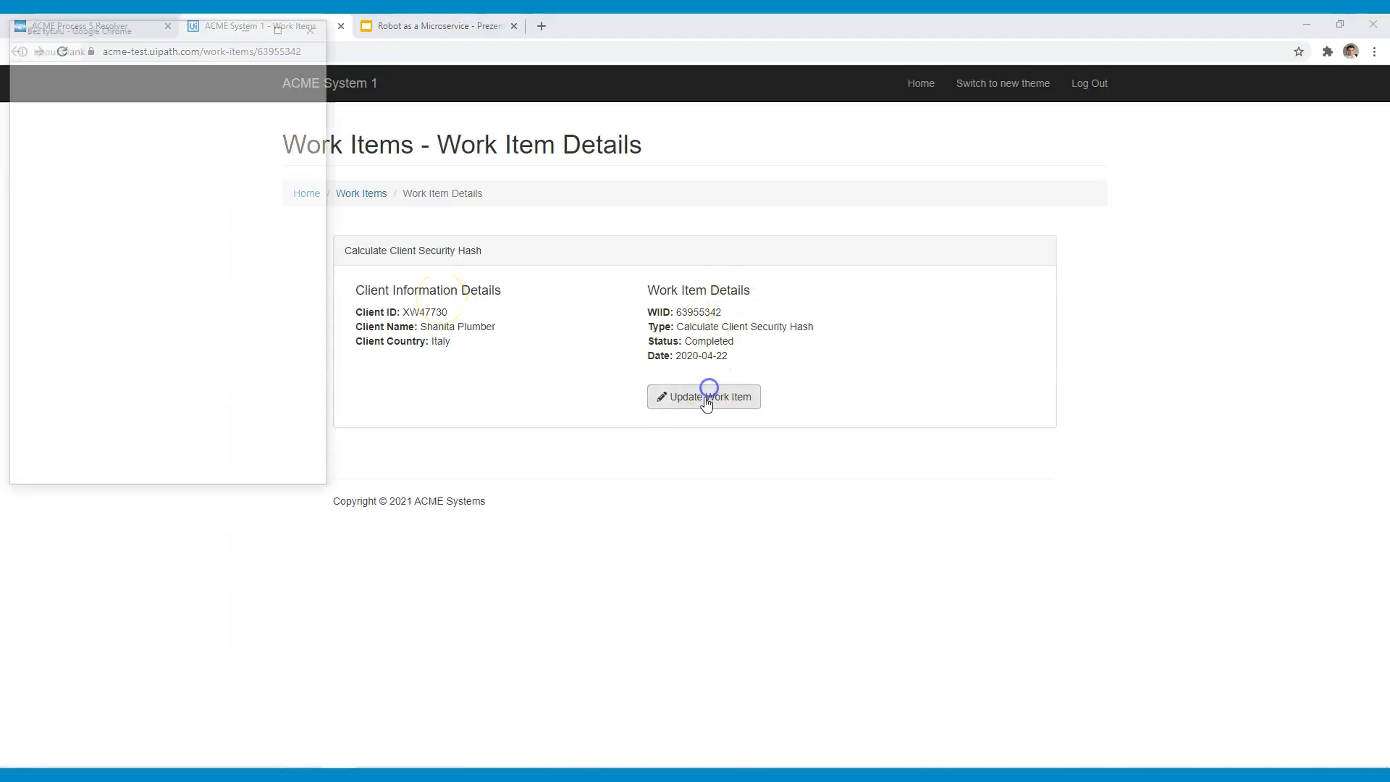
click(703, 396)
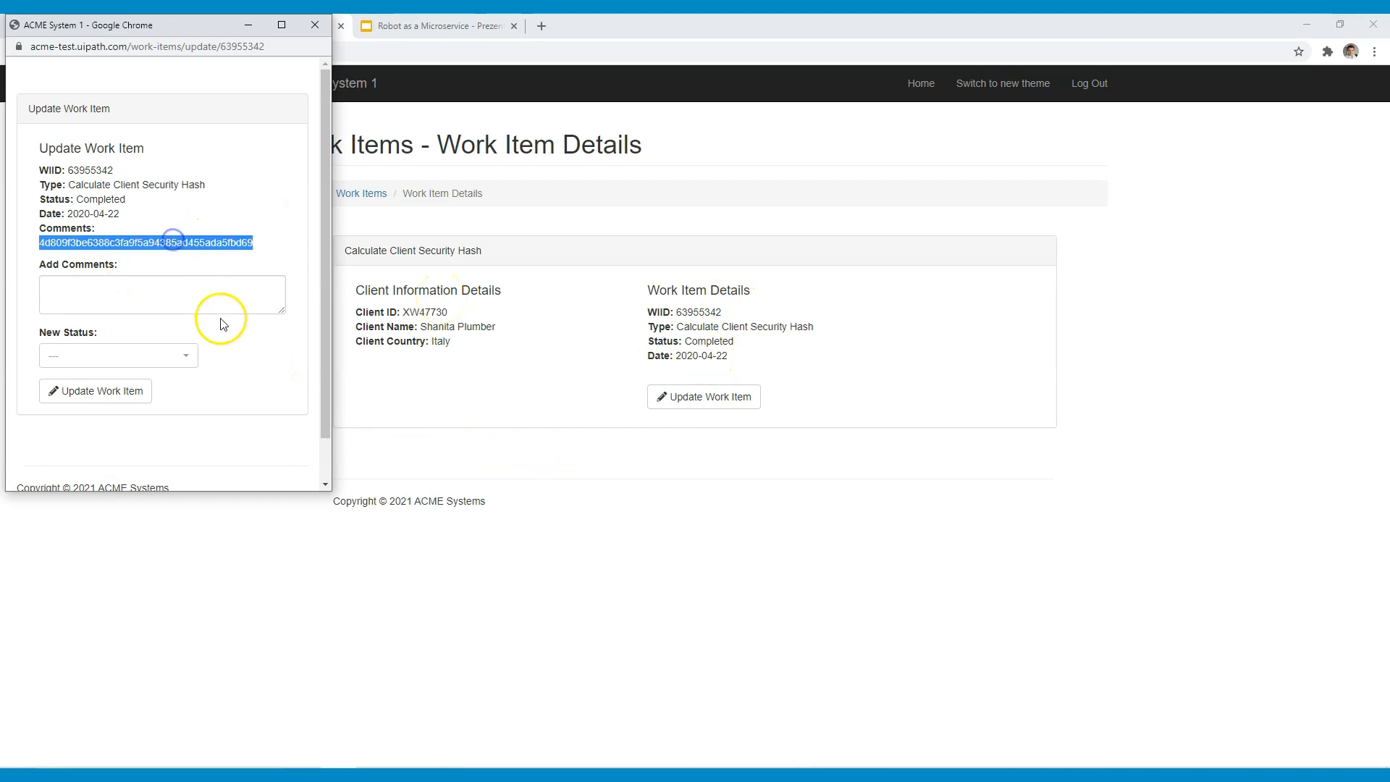
mouse_move(303, 417)
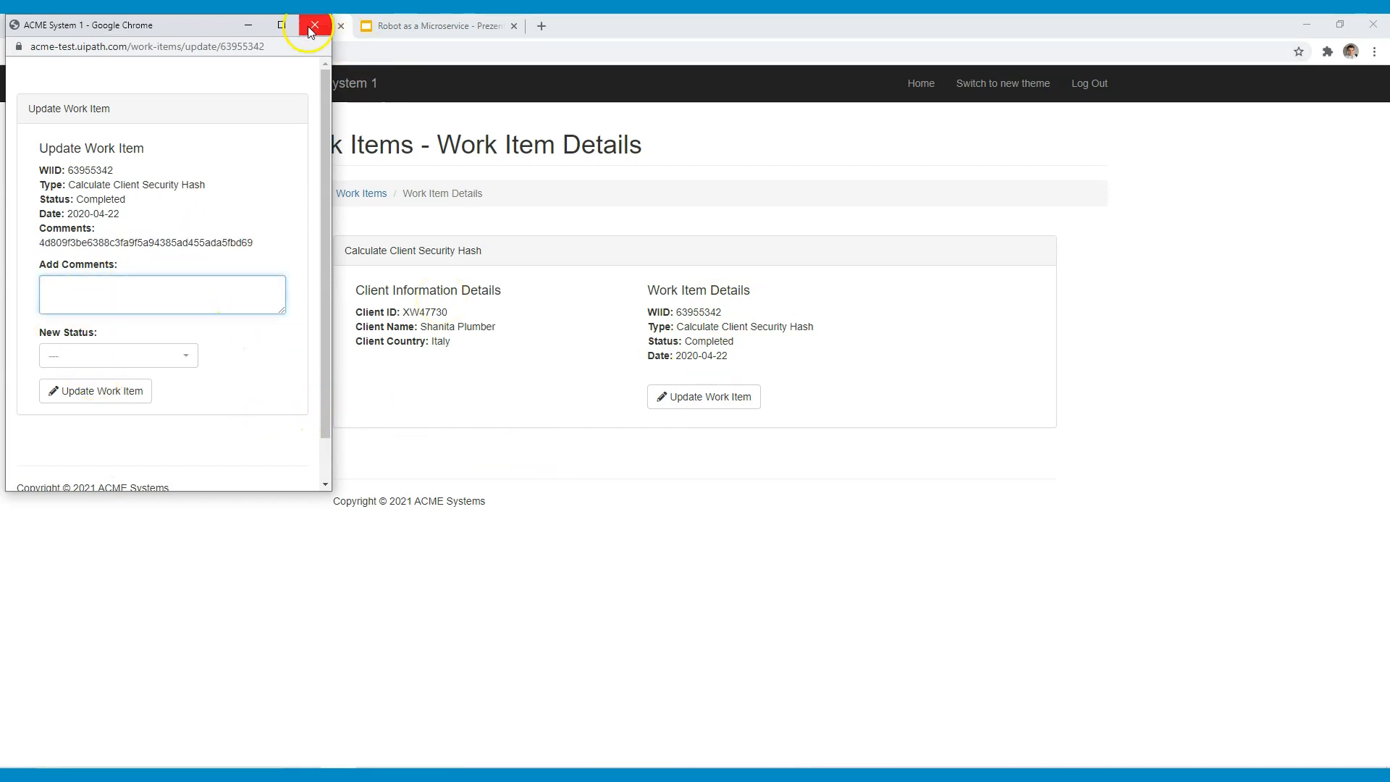
click(312, 25)
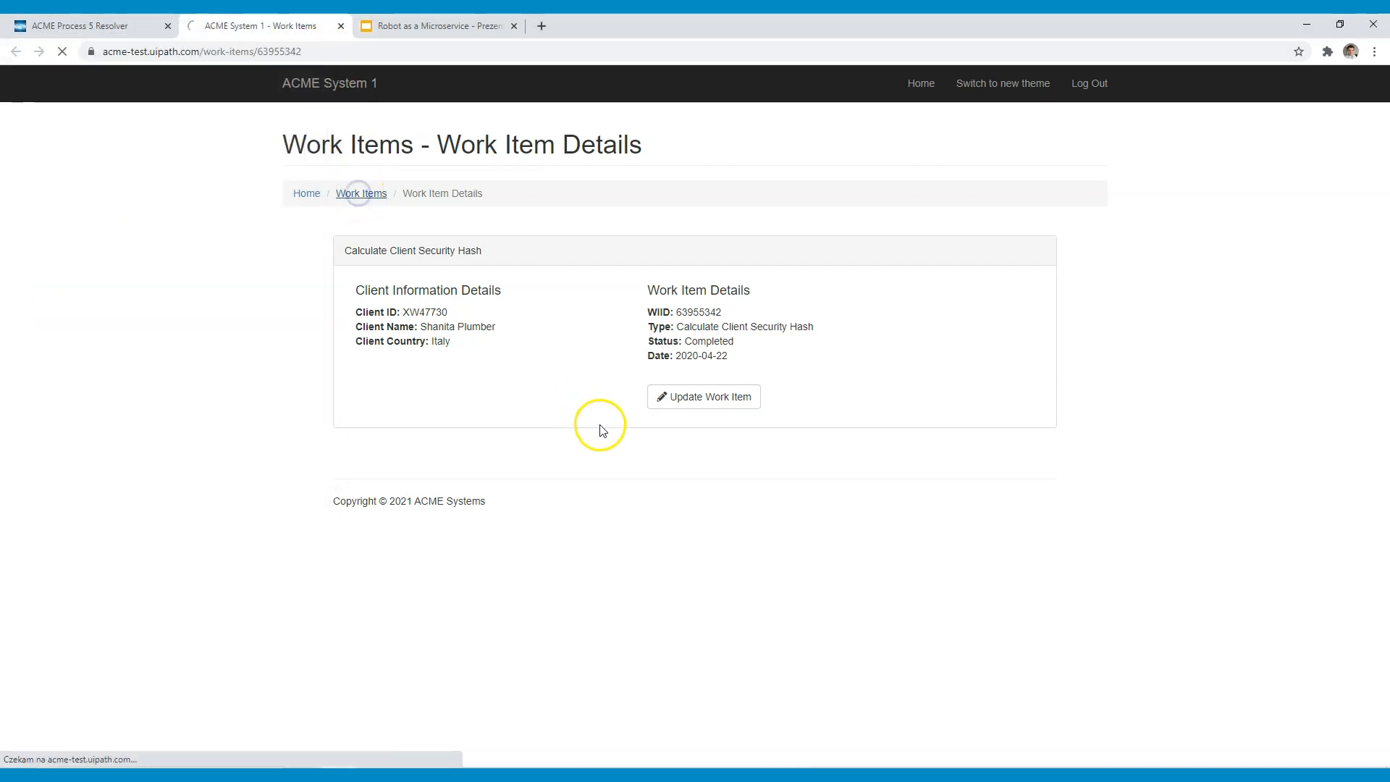
click(361, 193)
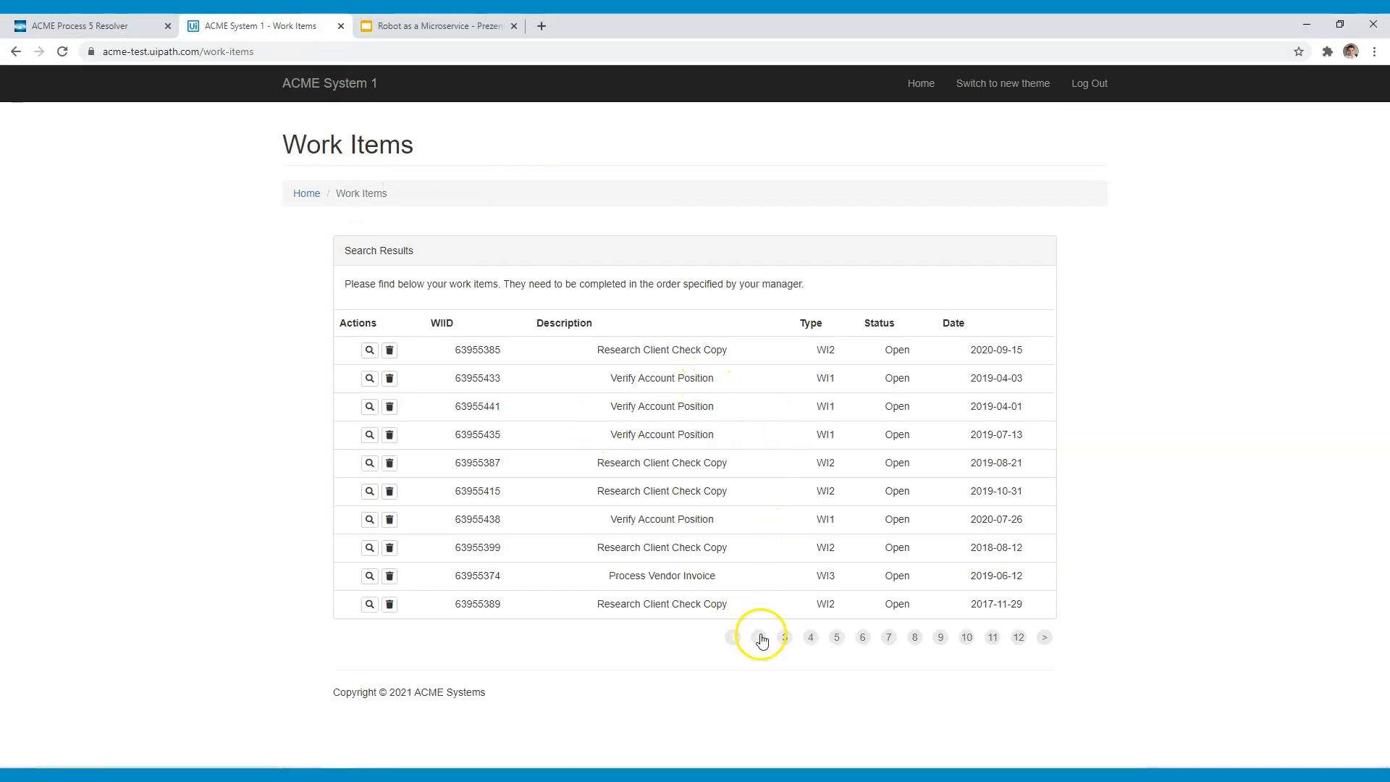
Step: Inspect completed work item 63955350's update form with its hash comment, then close ACME System 1
click(758, 636)
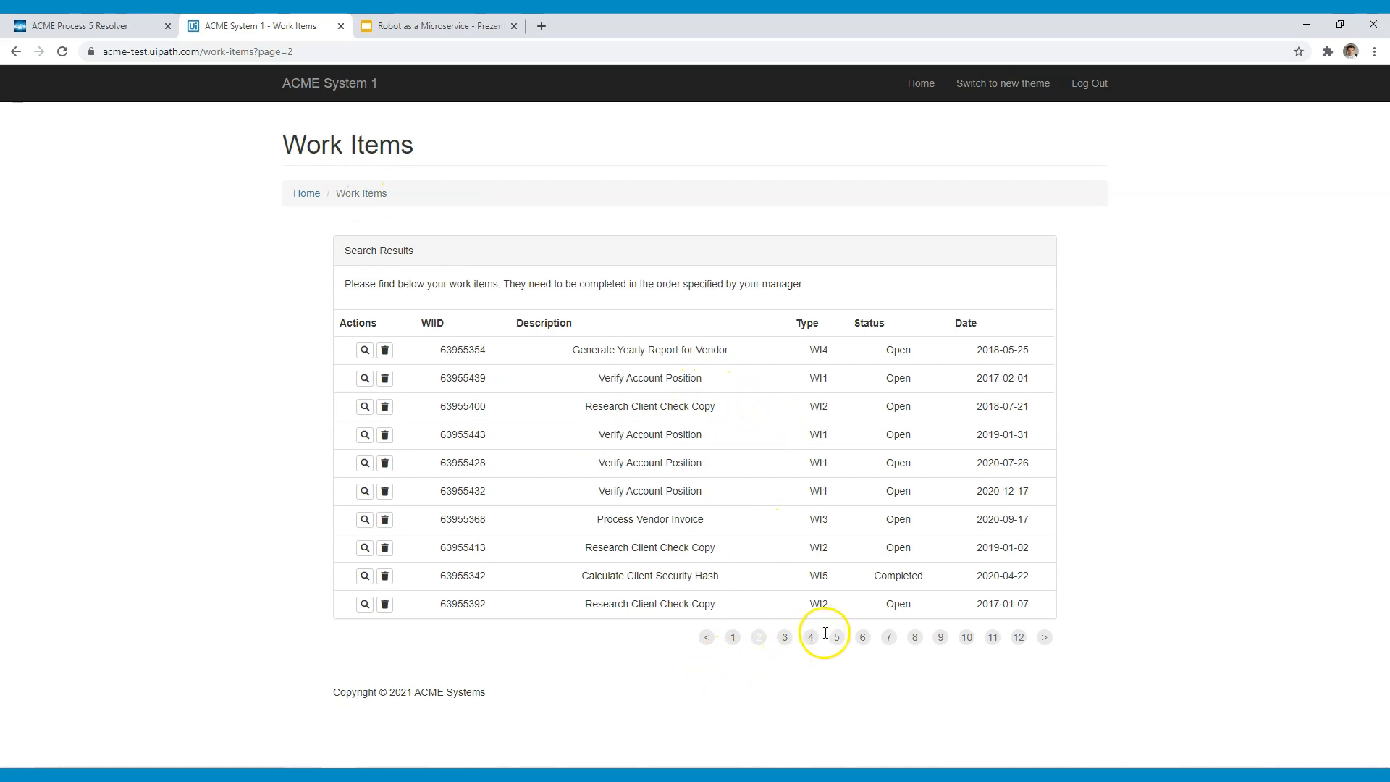
click(836, 636)
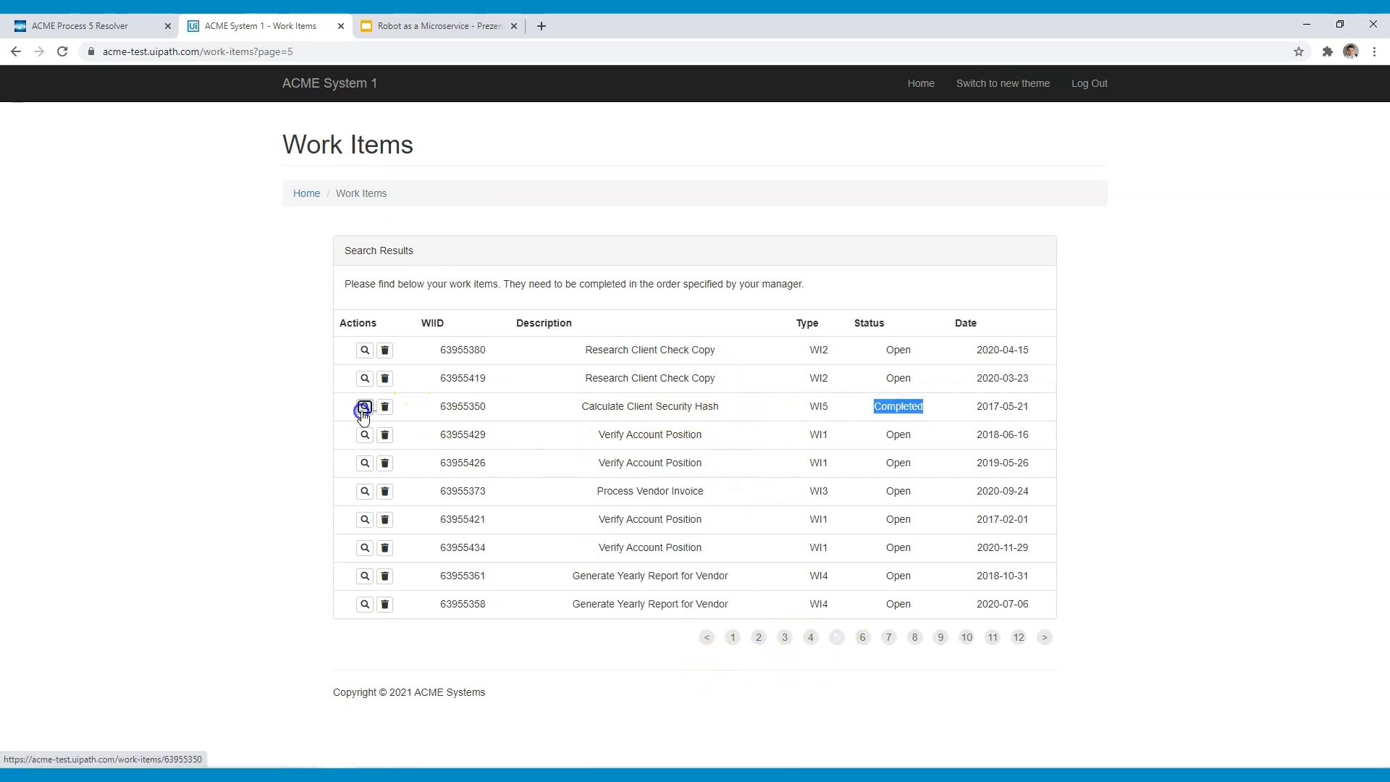
click(364, 406)
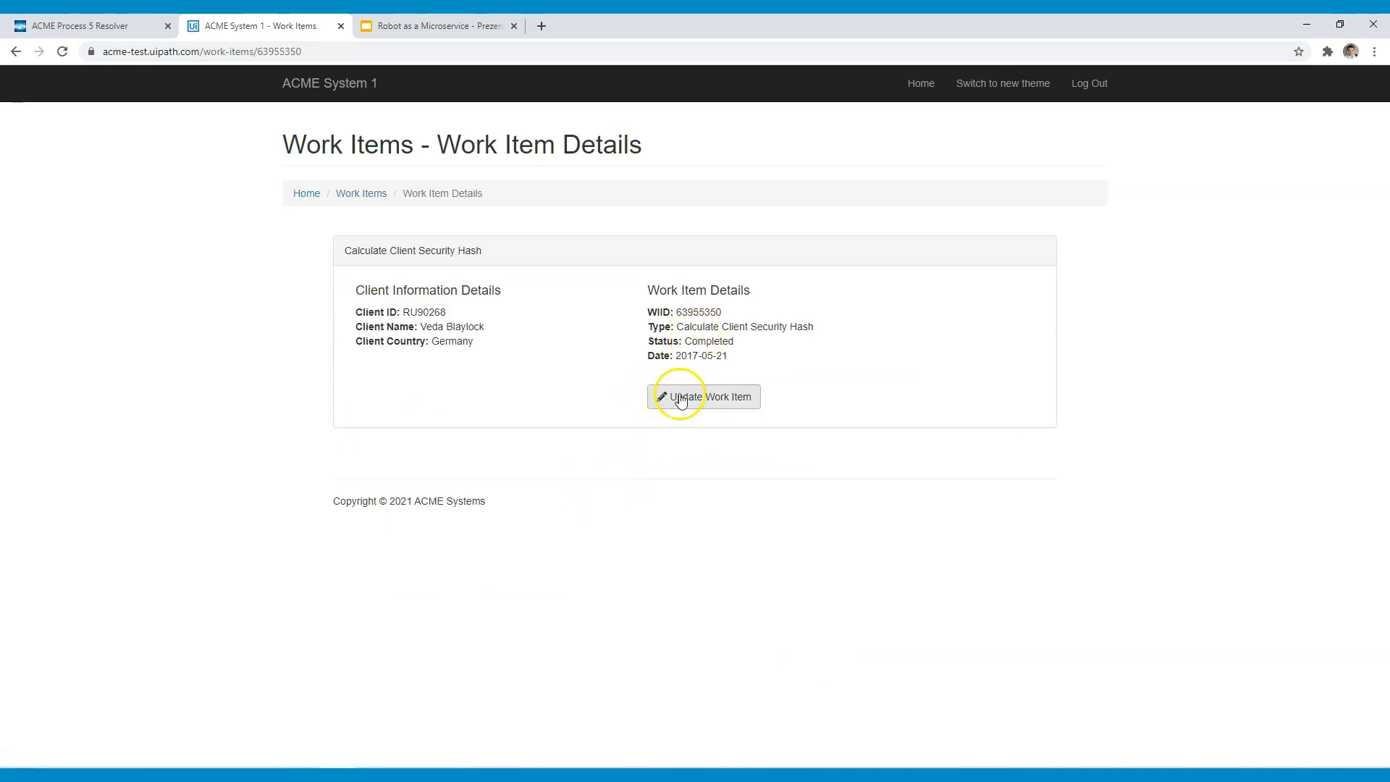
click(703, 396)
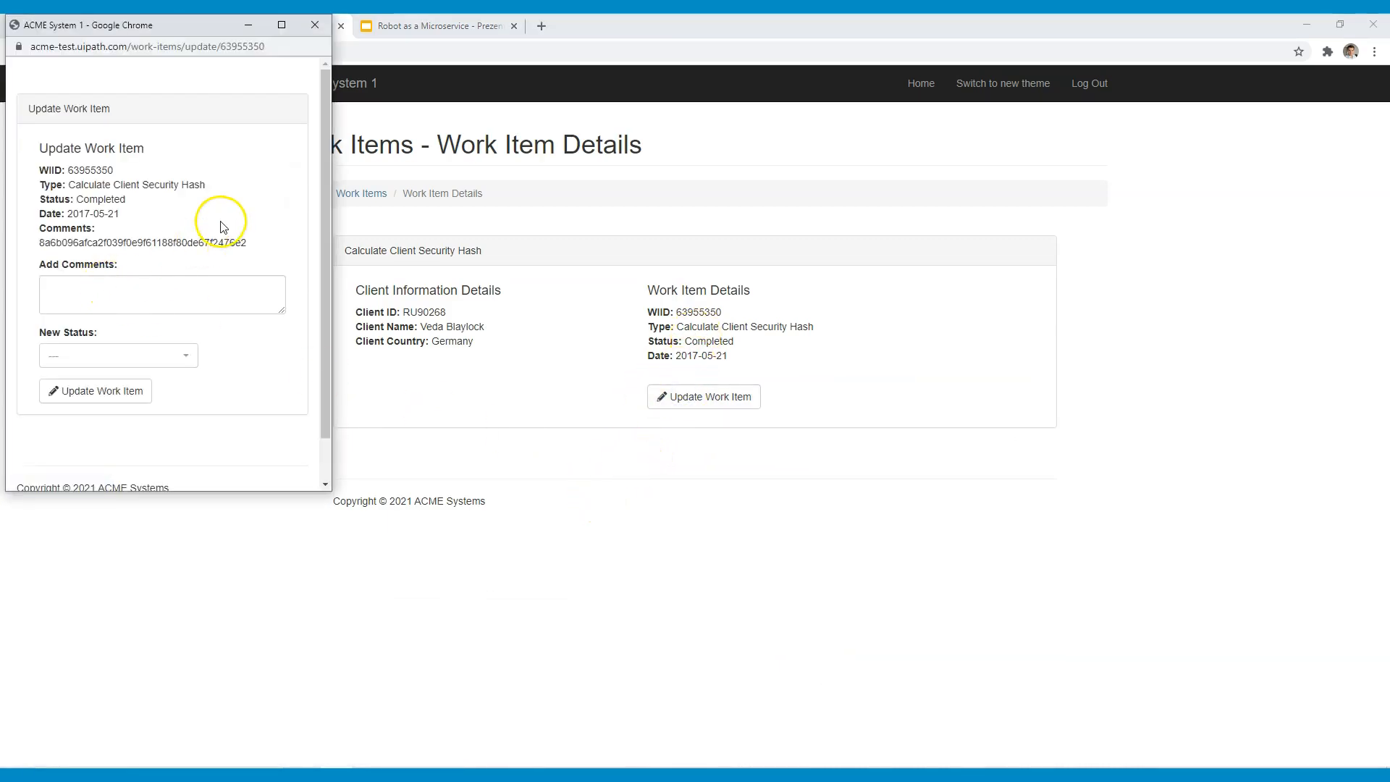
mouse_move(293, 177)
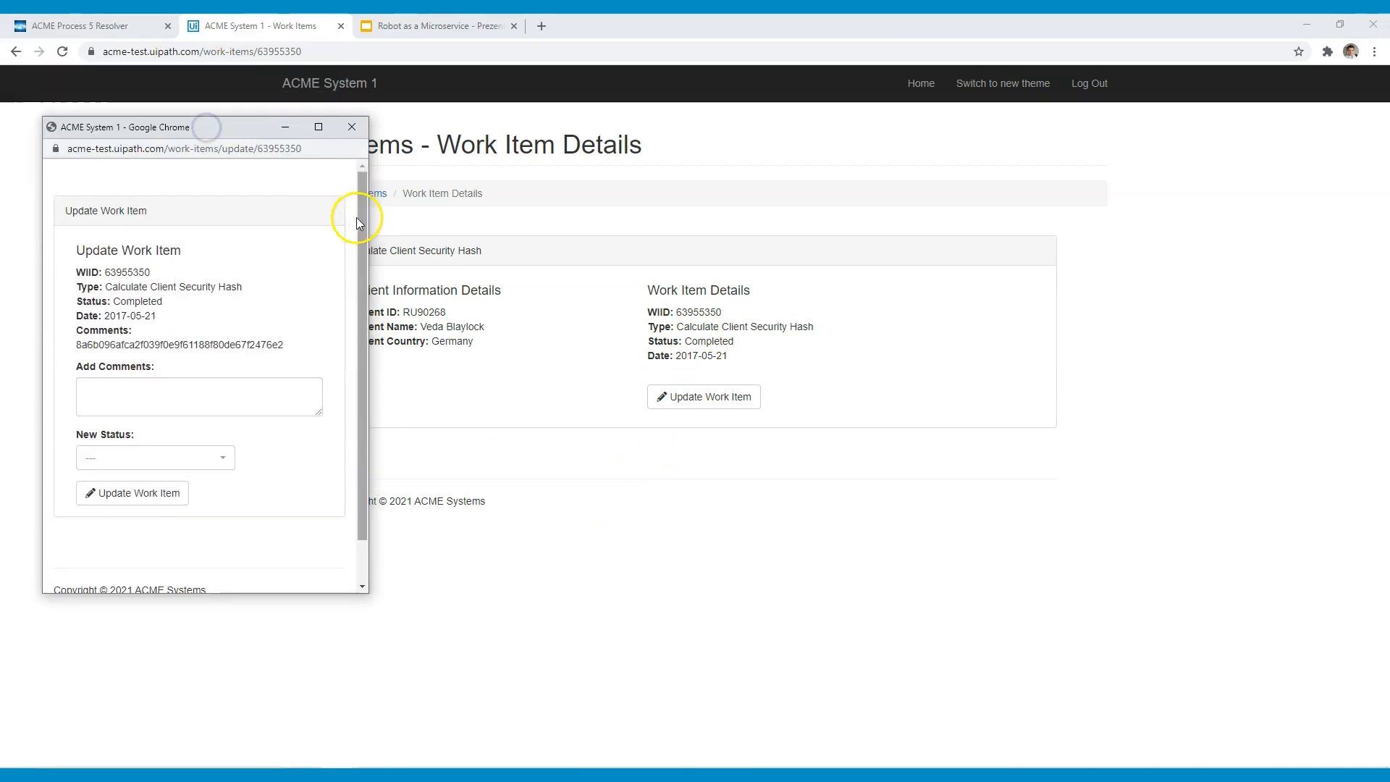
mouse_move(270, 383)
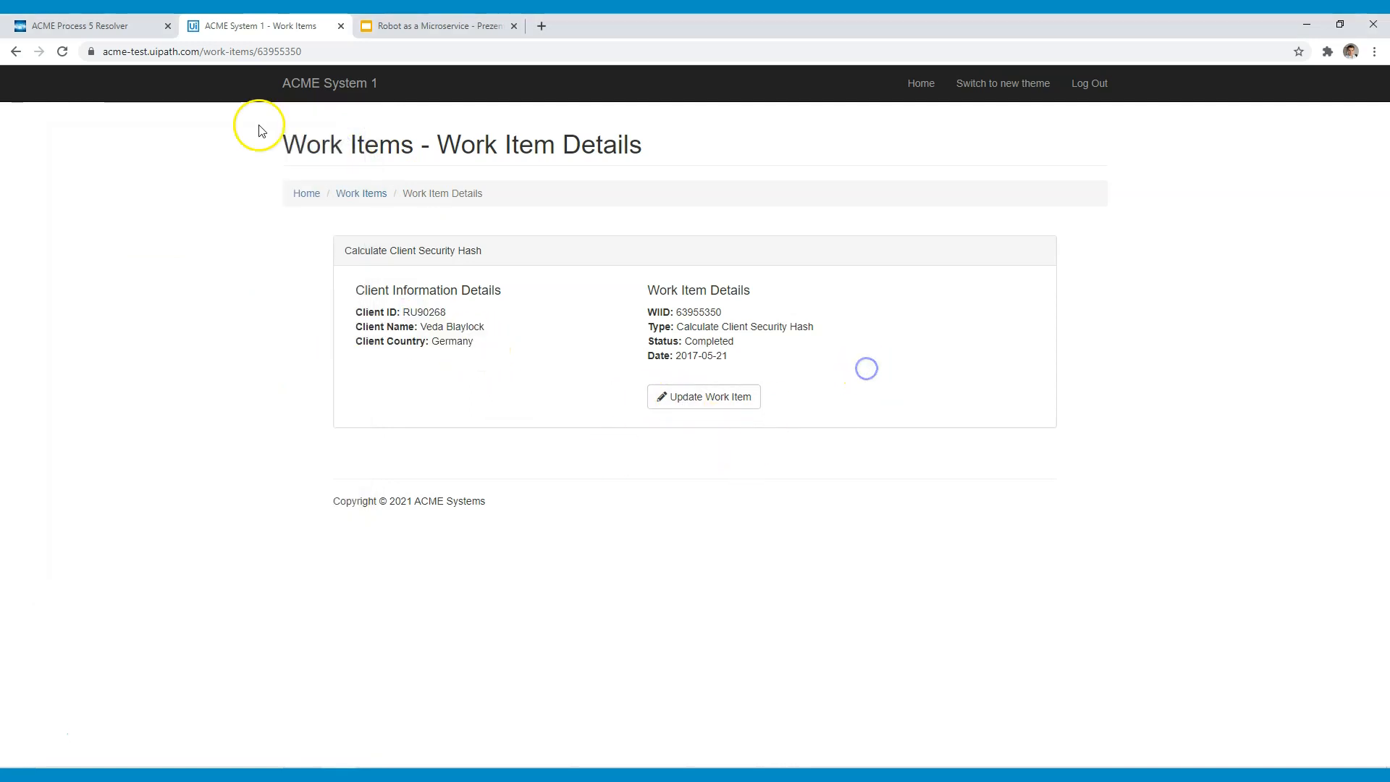
mouse_move(257, 25)
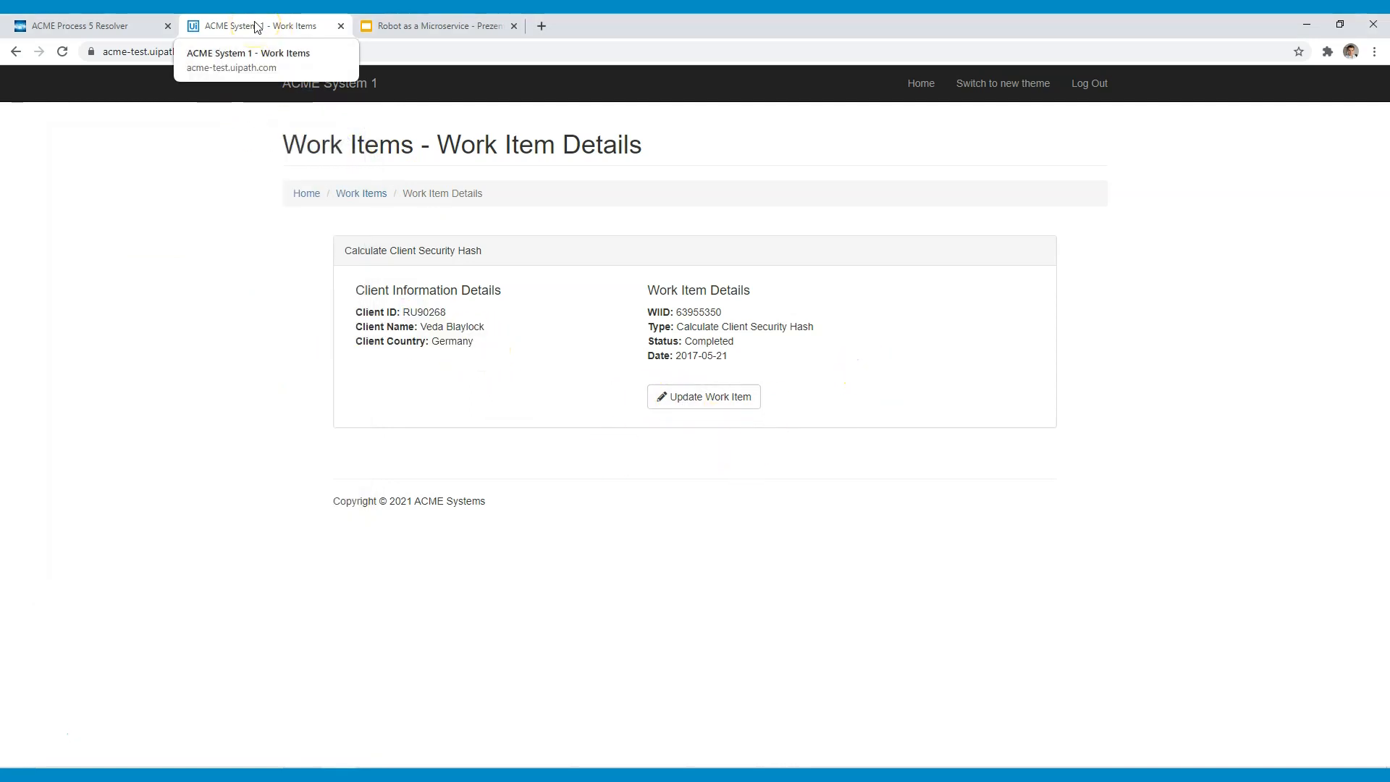
mouse_move(253, 129)
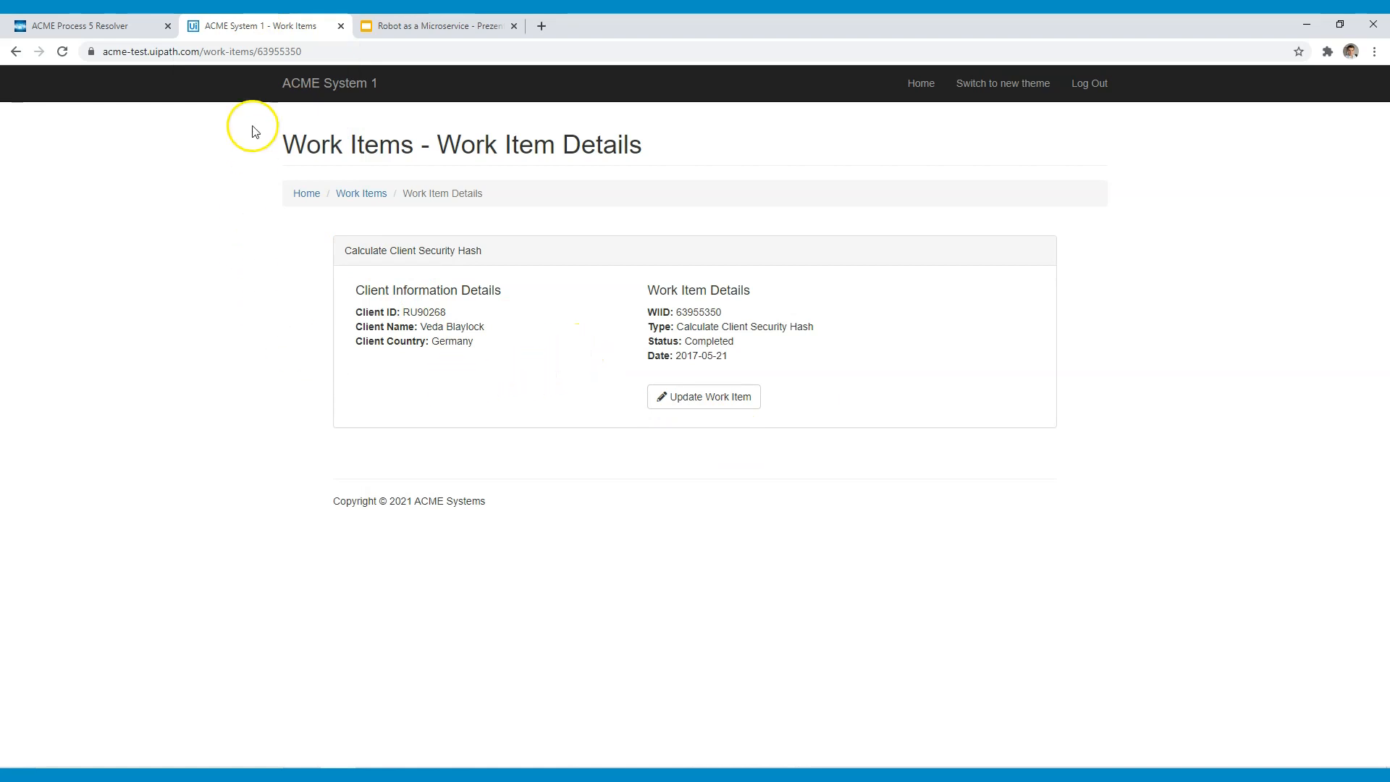
click(89, 24)
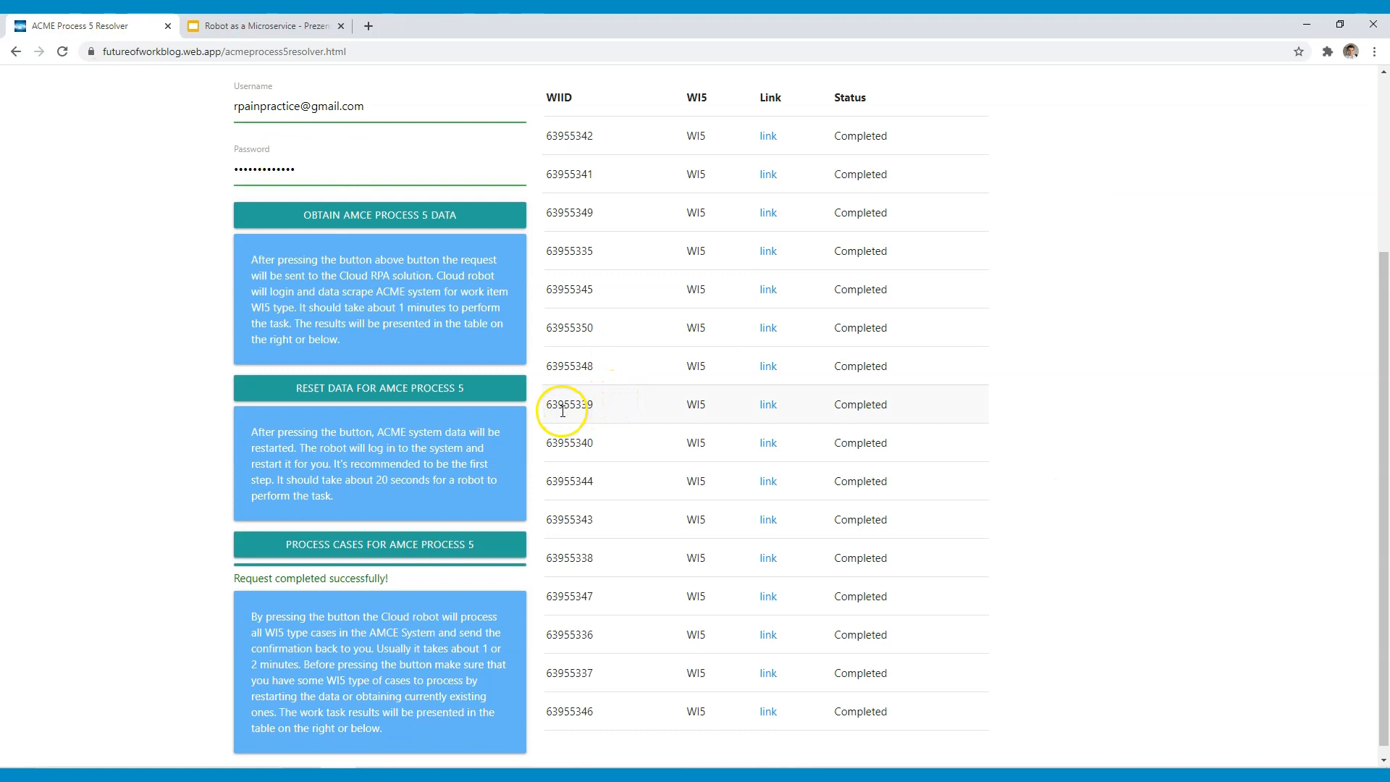
mouse_move(854, 539)
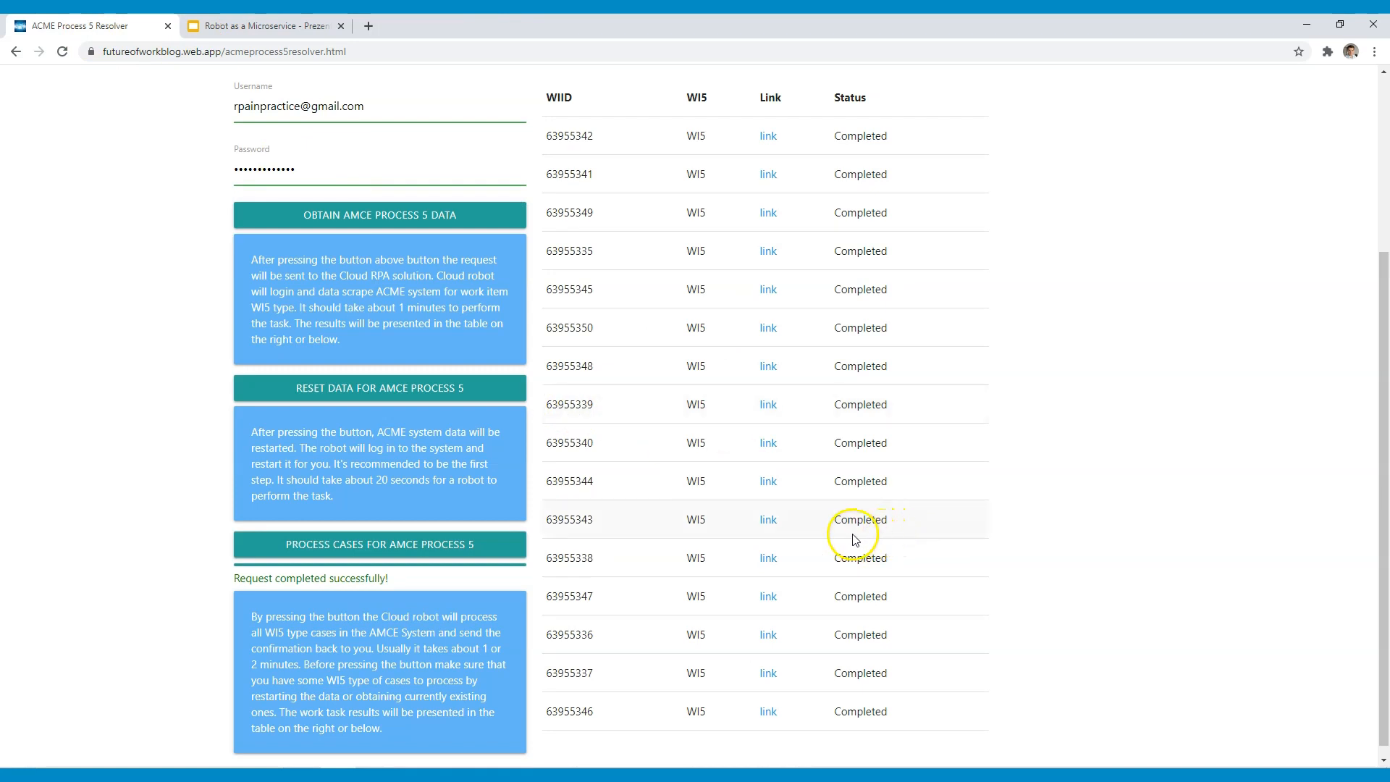
mouse_move(852, 538)
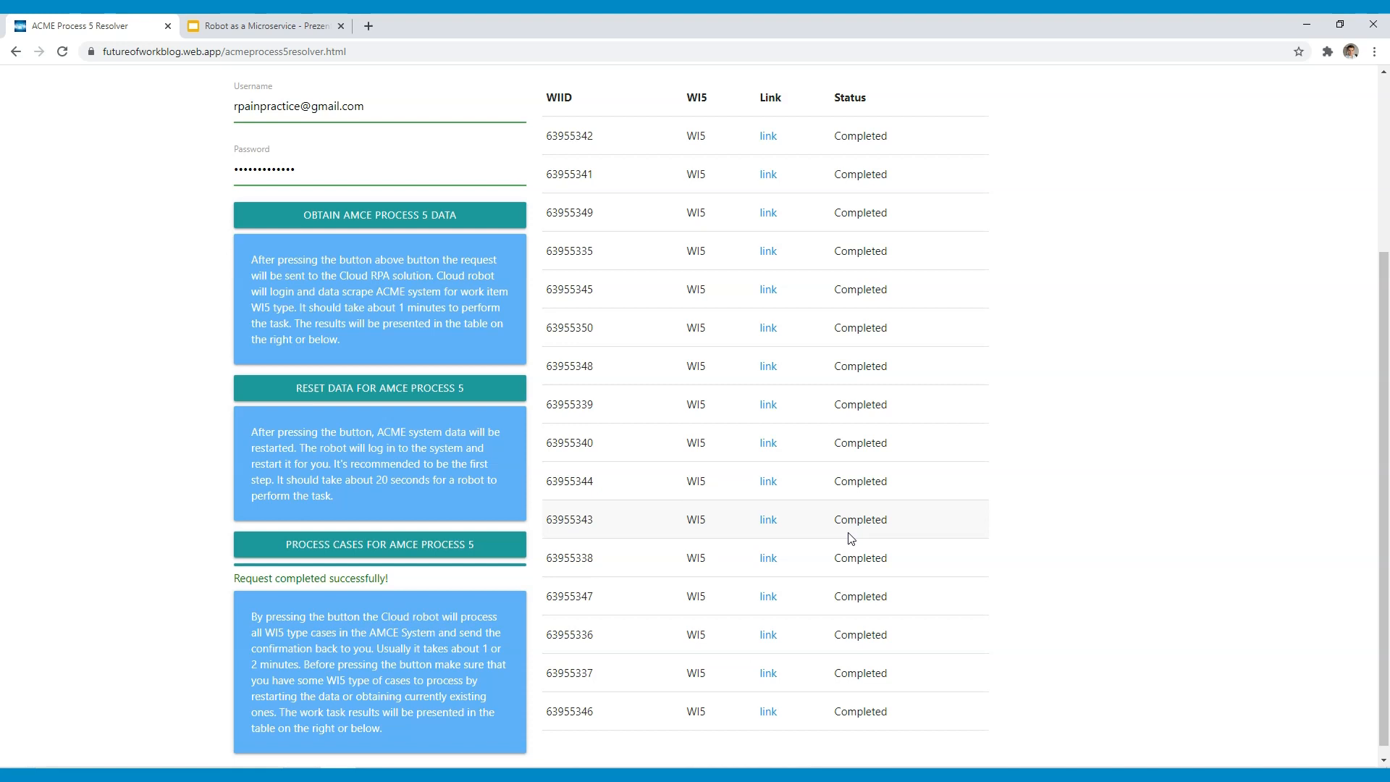
Step: Recheck the all-Completed WI5 table, then switch to the Robot as a Microservice presentation
scroll(up, 3)
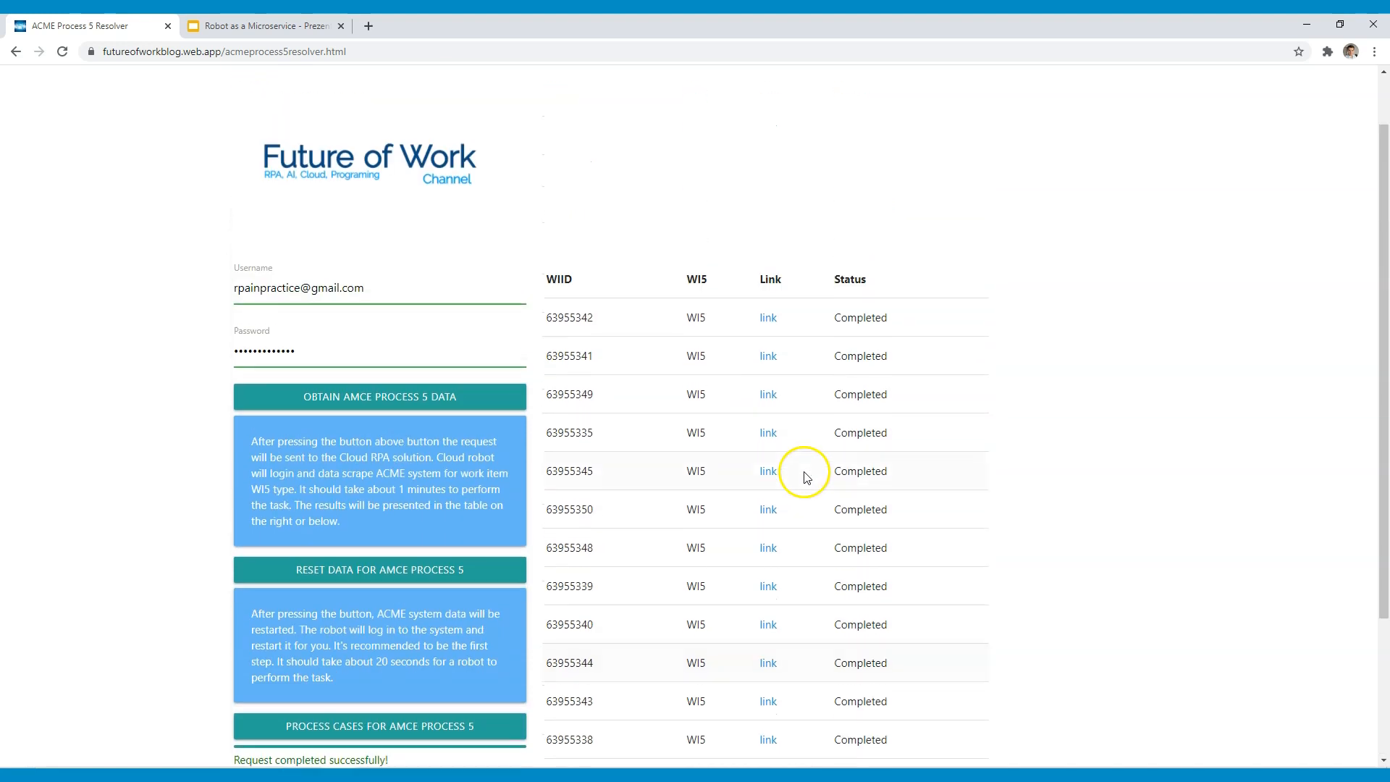
click(264, 25)
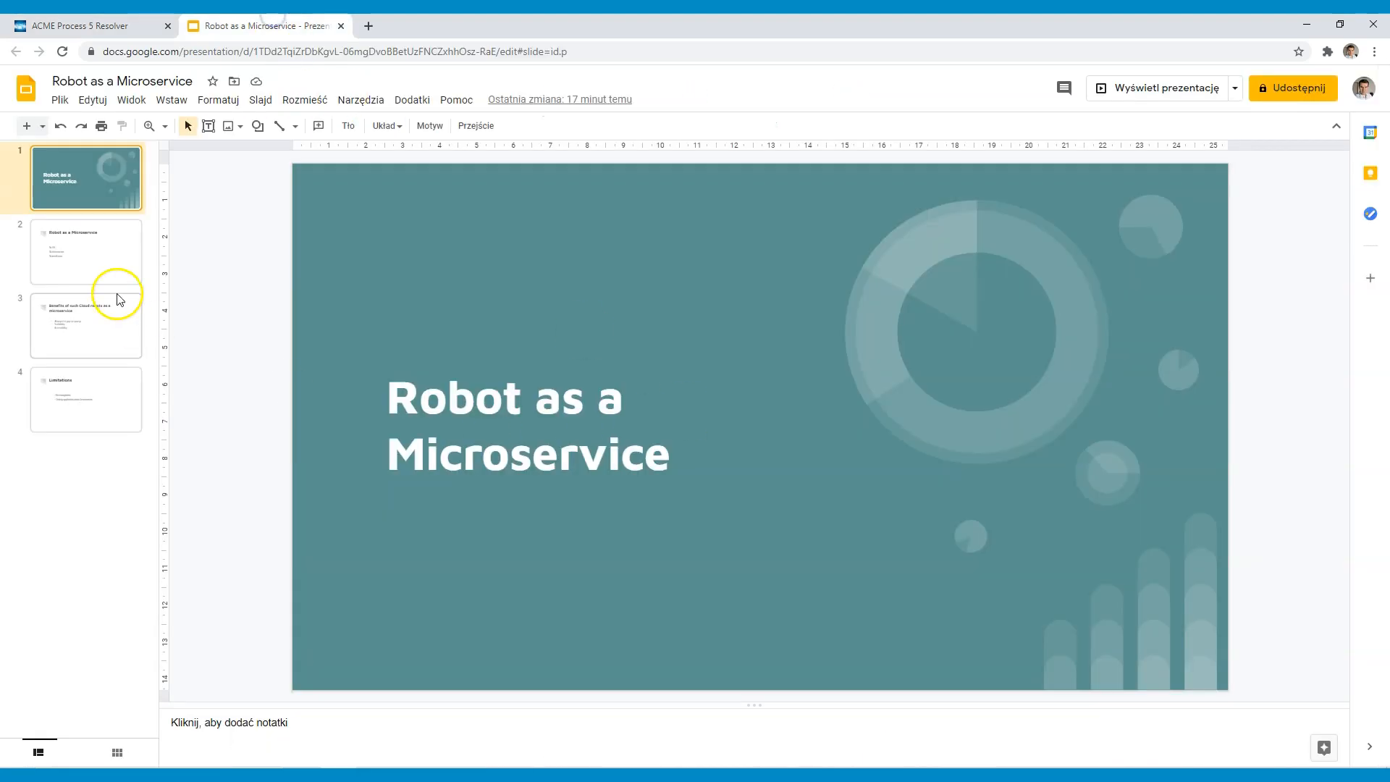
Step: Present slide 3, 'Benefits of such Cloud robots as a microservice', then go back to the resolver
click(85, 324)
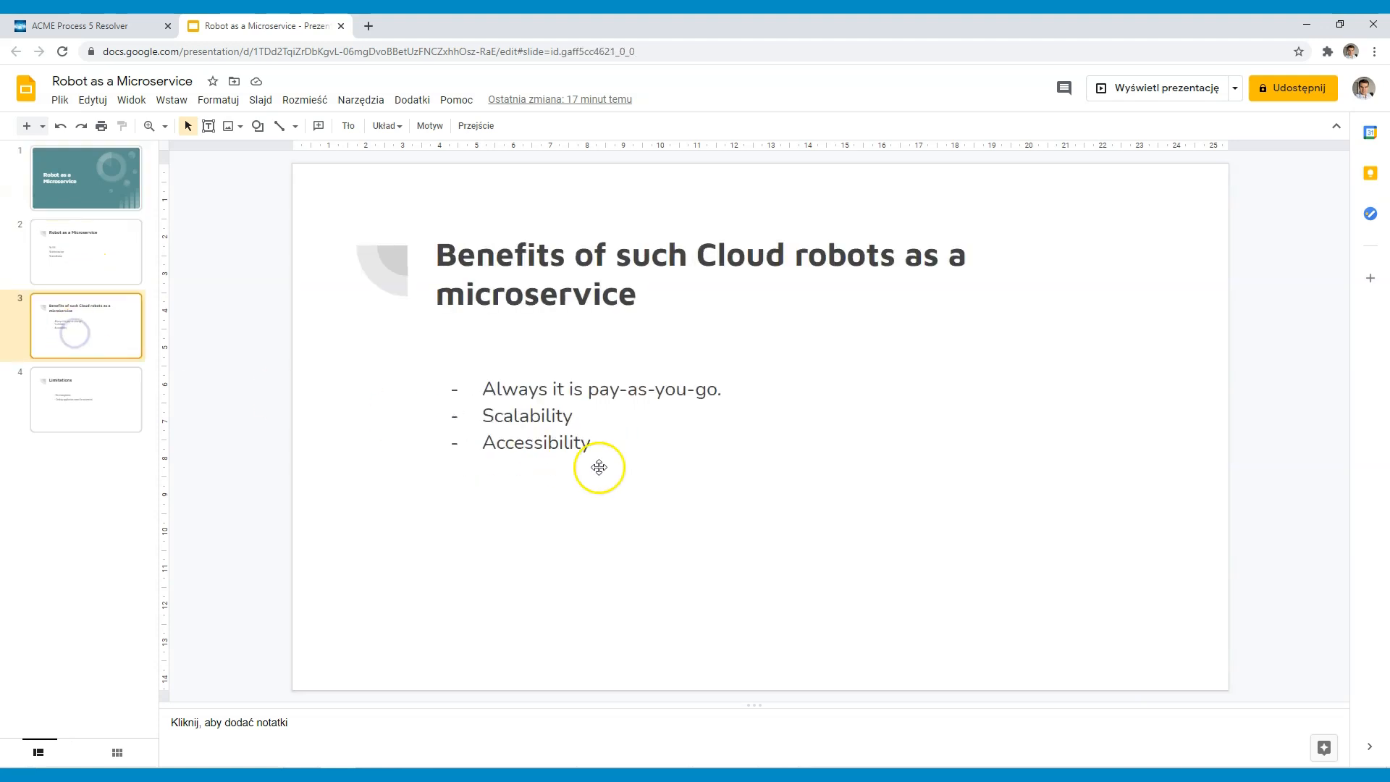
mouse_move(626, 490)
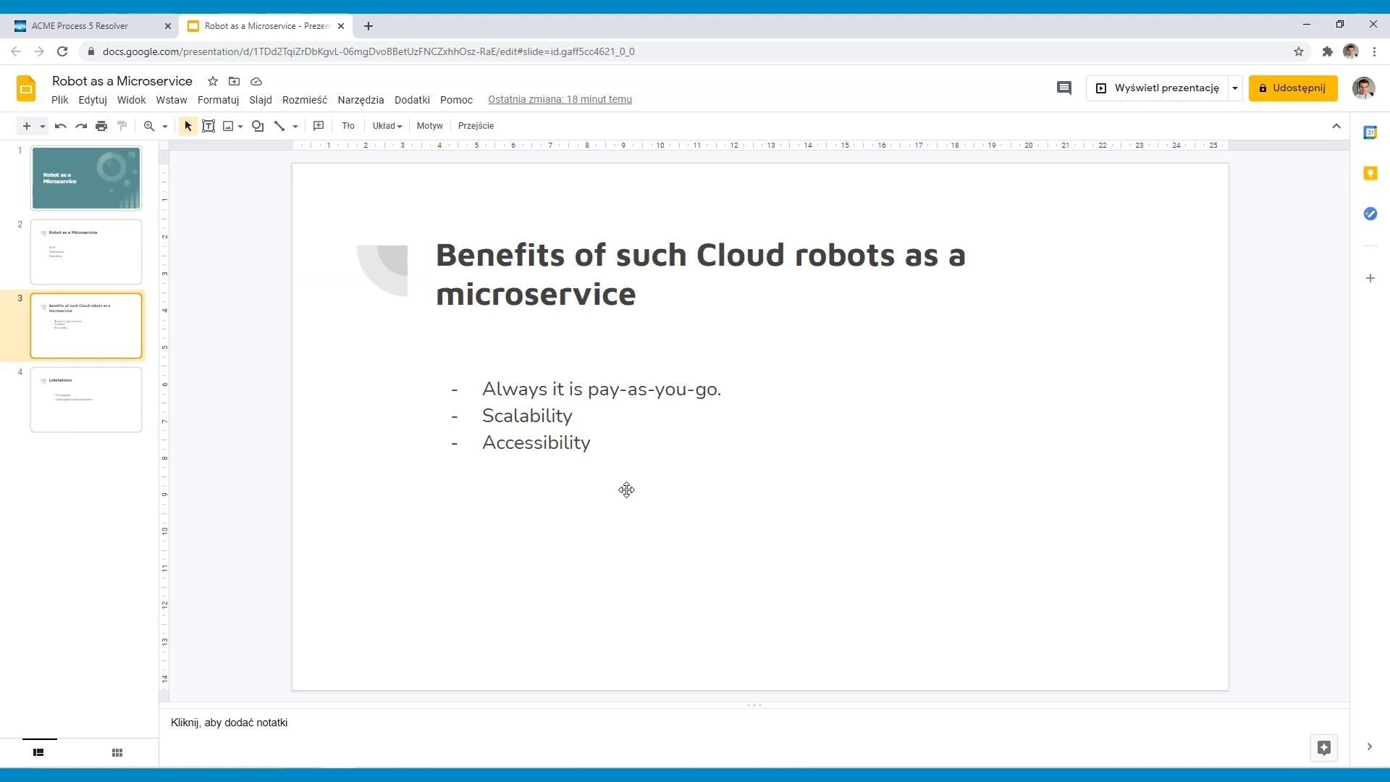
click(88, 25)
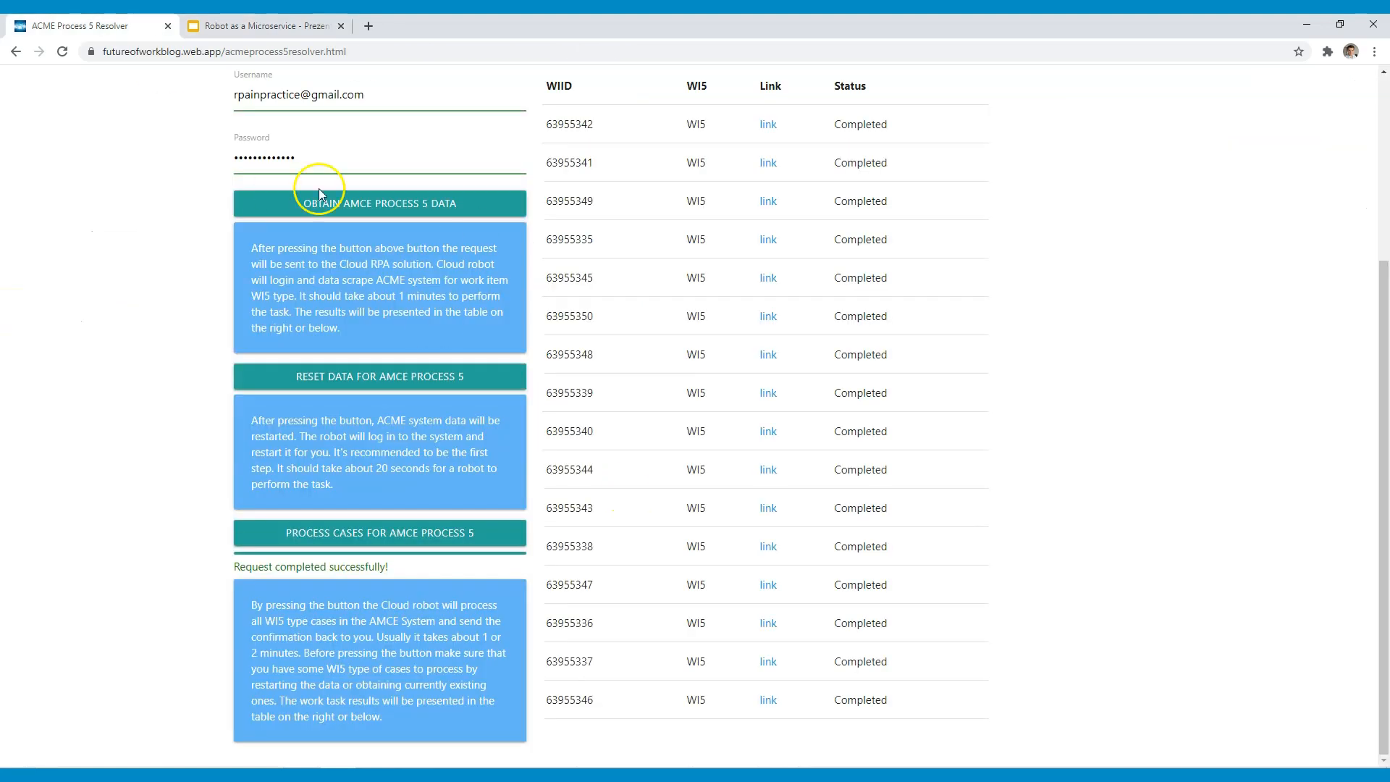
mouse_move(745, 495)
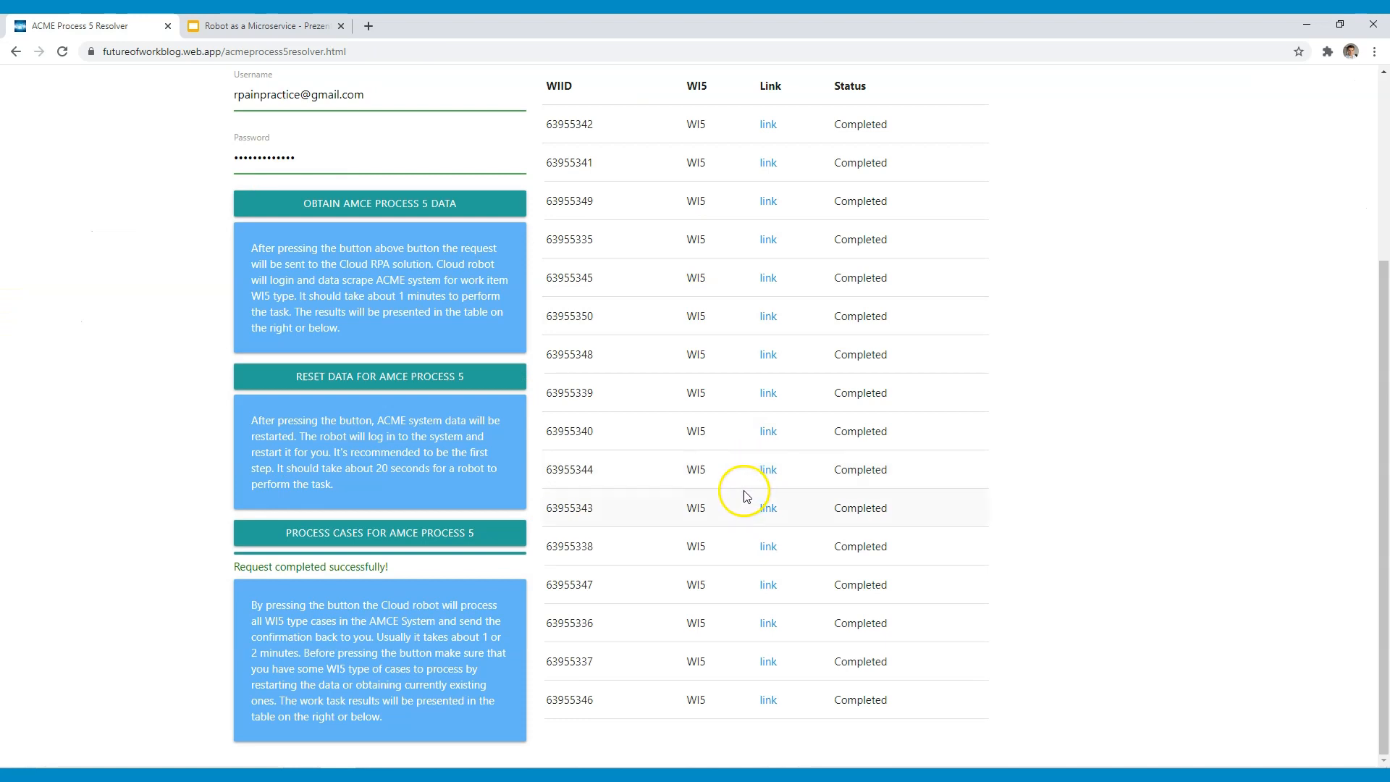
mouse_move(822, 632)
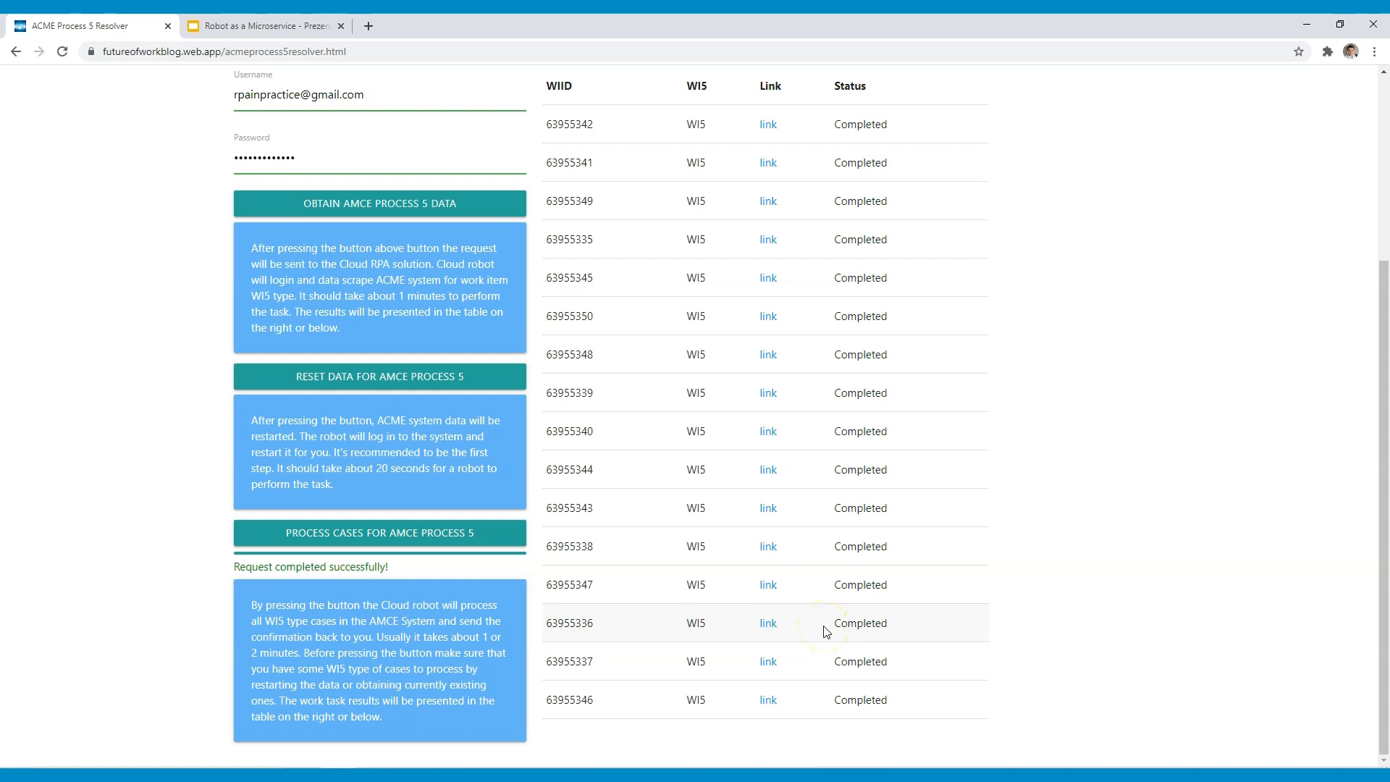
mouse_move(816, 636)
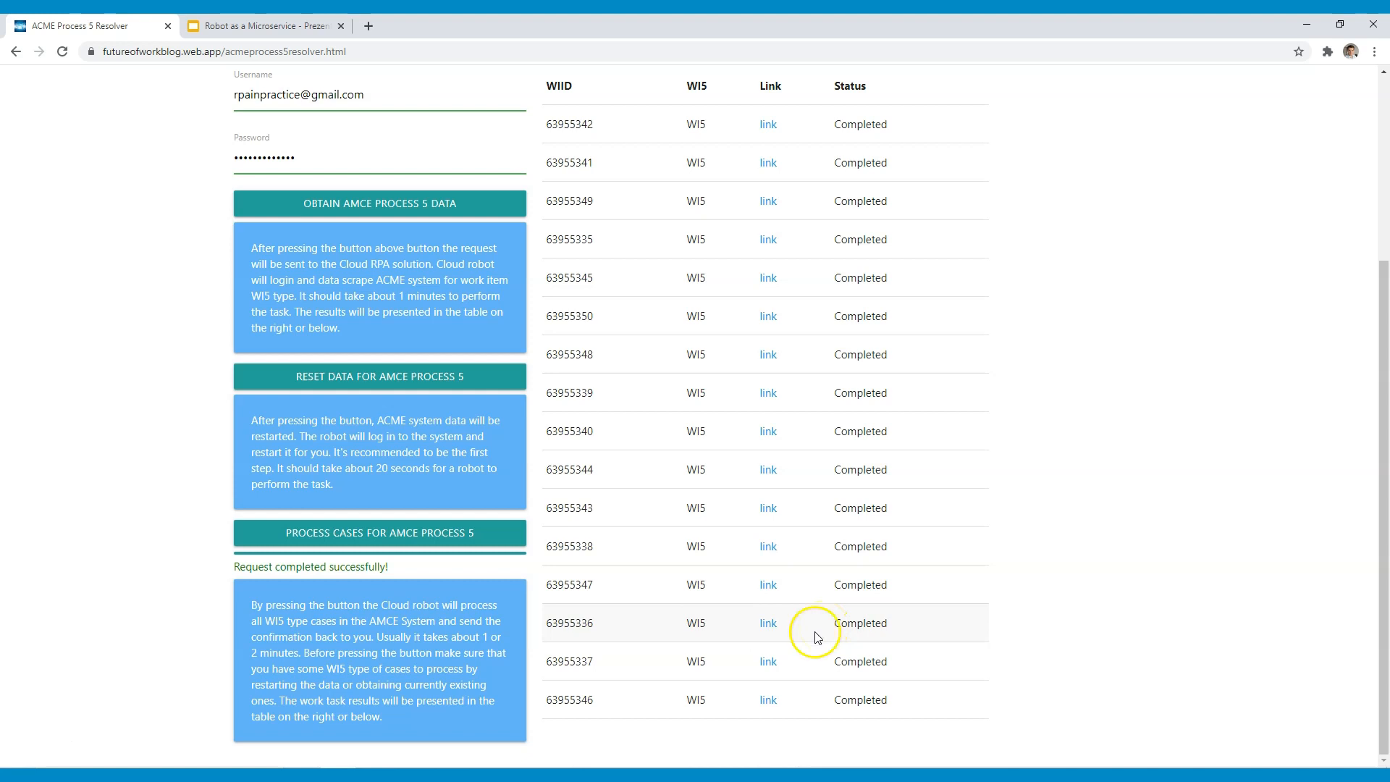
mouse_move(816, 637)
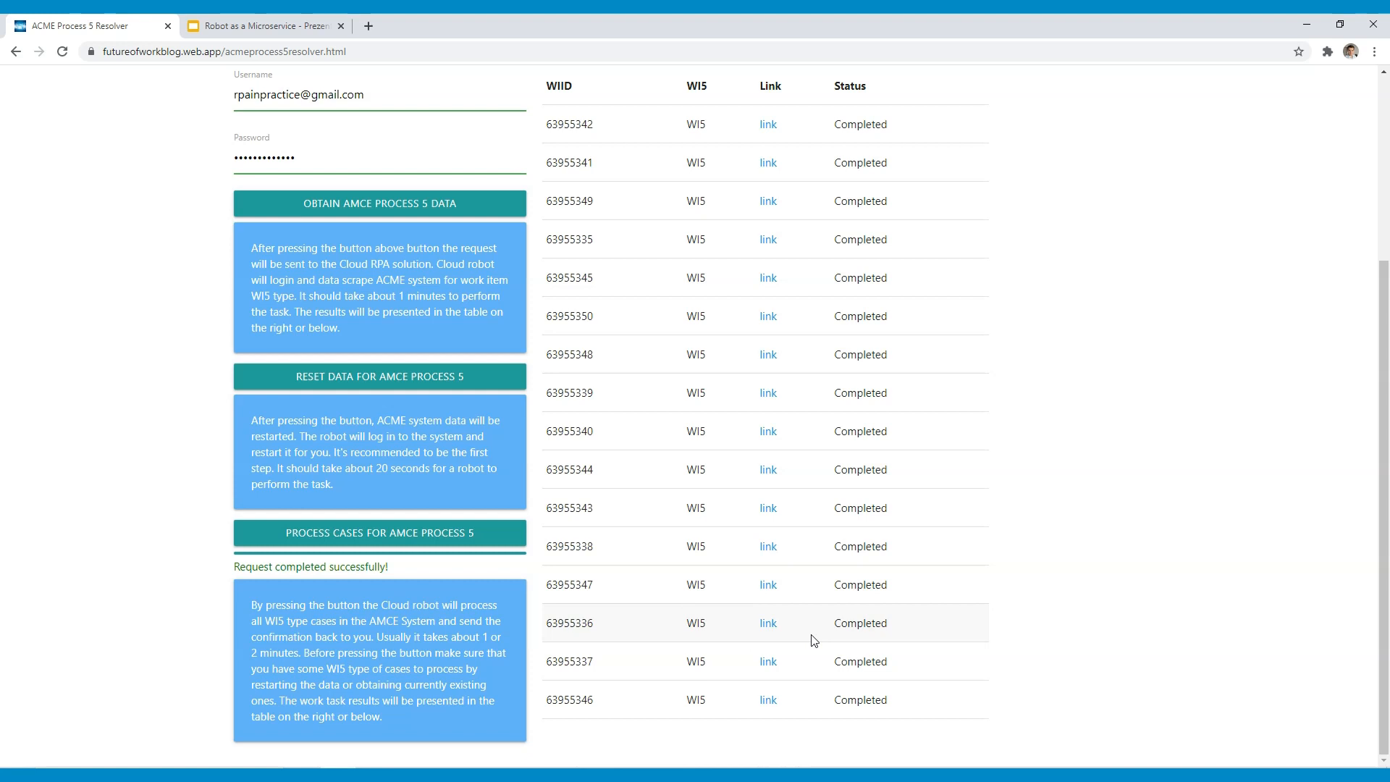
Step: Switch back to the Robot as a Microservice presentation tab
click(264, 24)
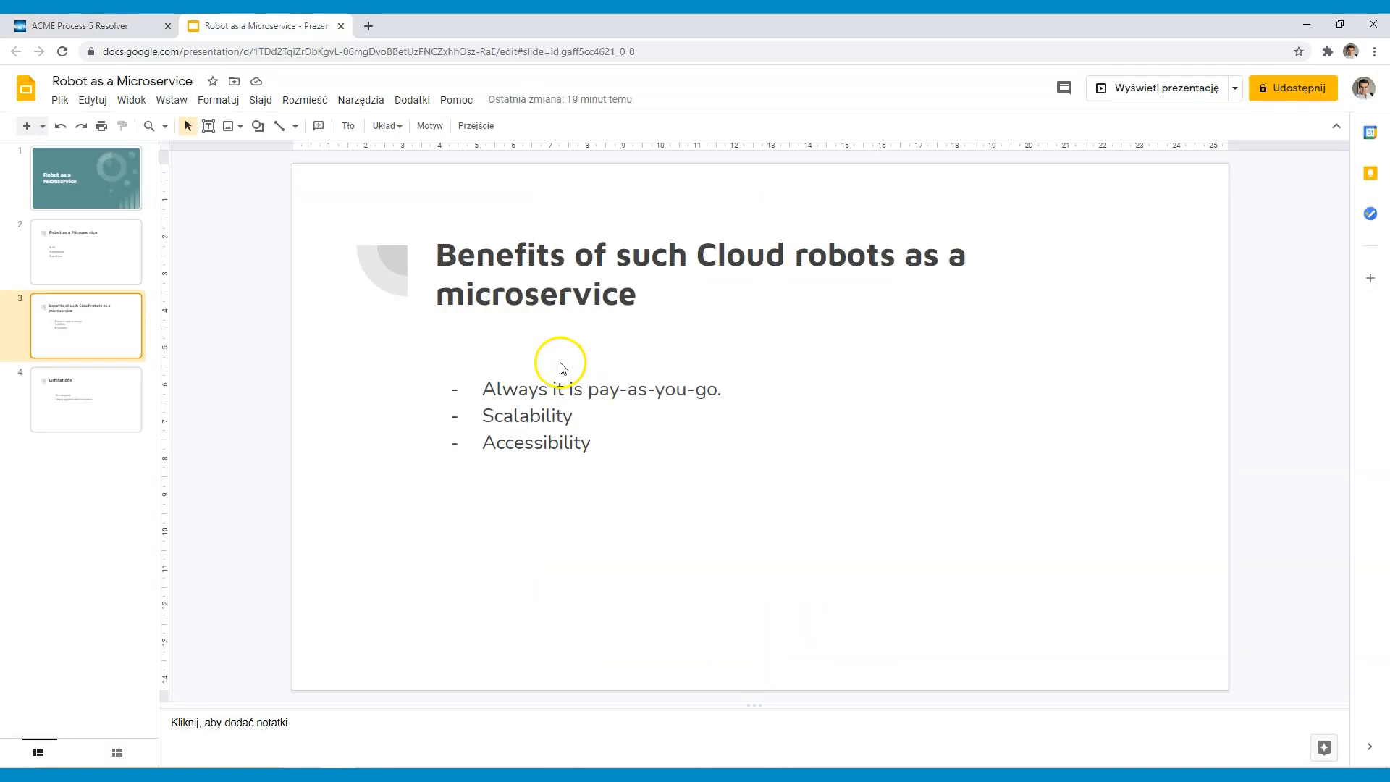
Step: Present slide 4, 'Limitations', then go back to the resolver's Completed table
click(85, 399)
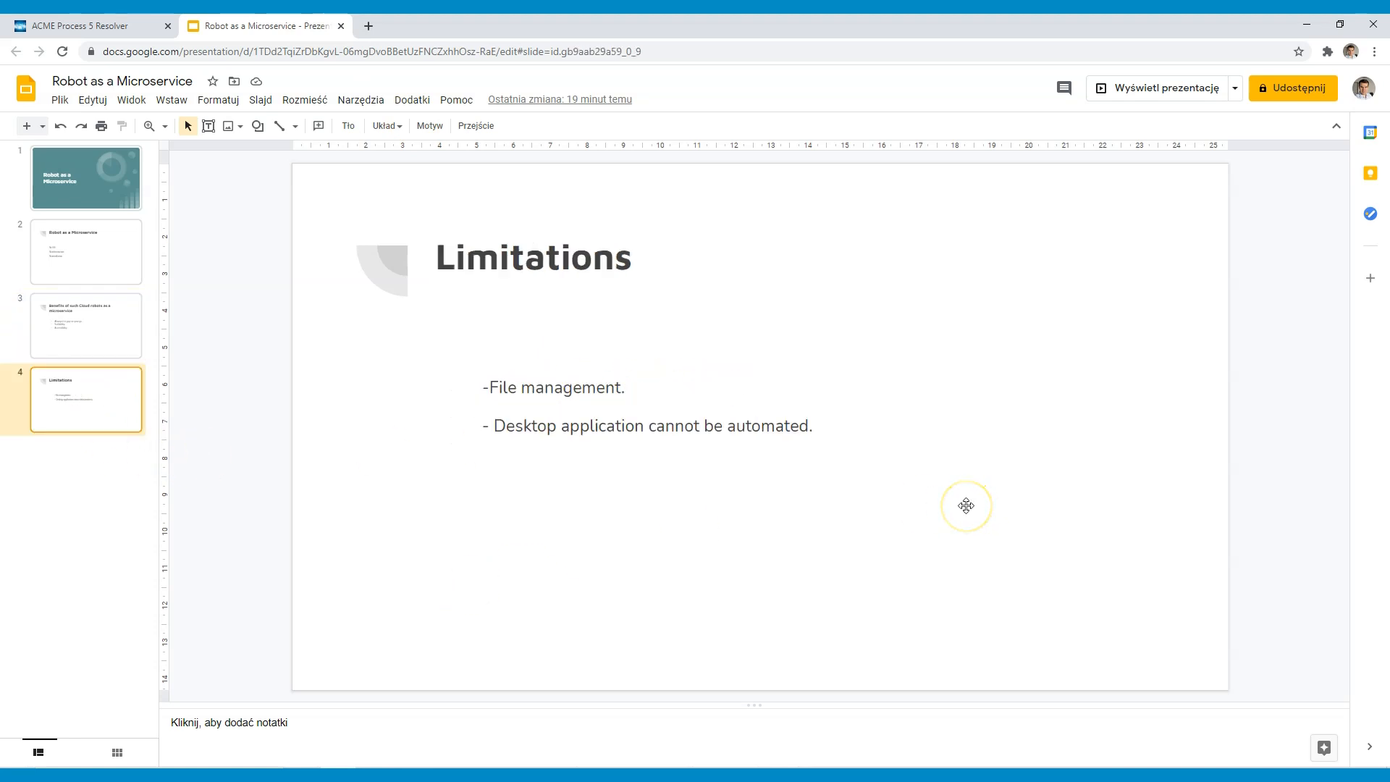
mouse_move(967, 506)
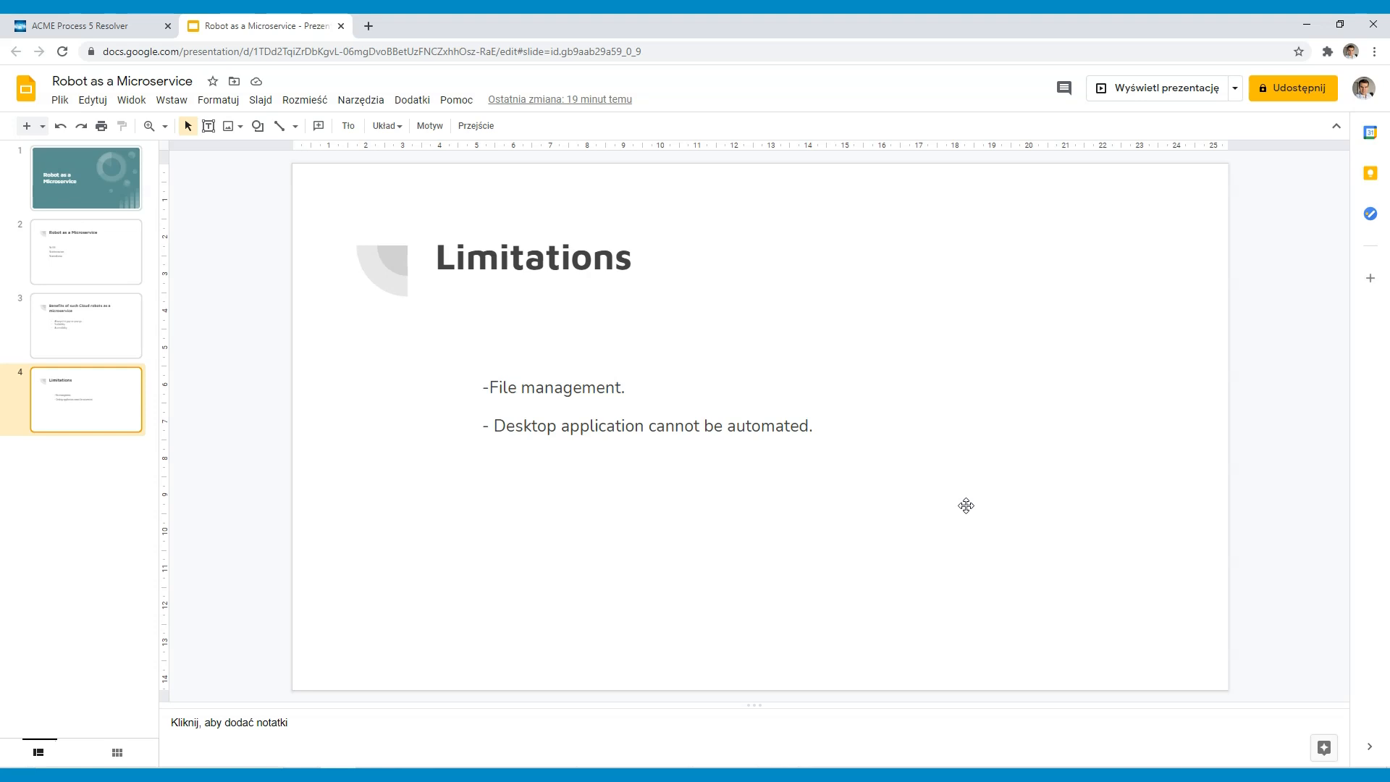
click(84, 25)
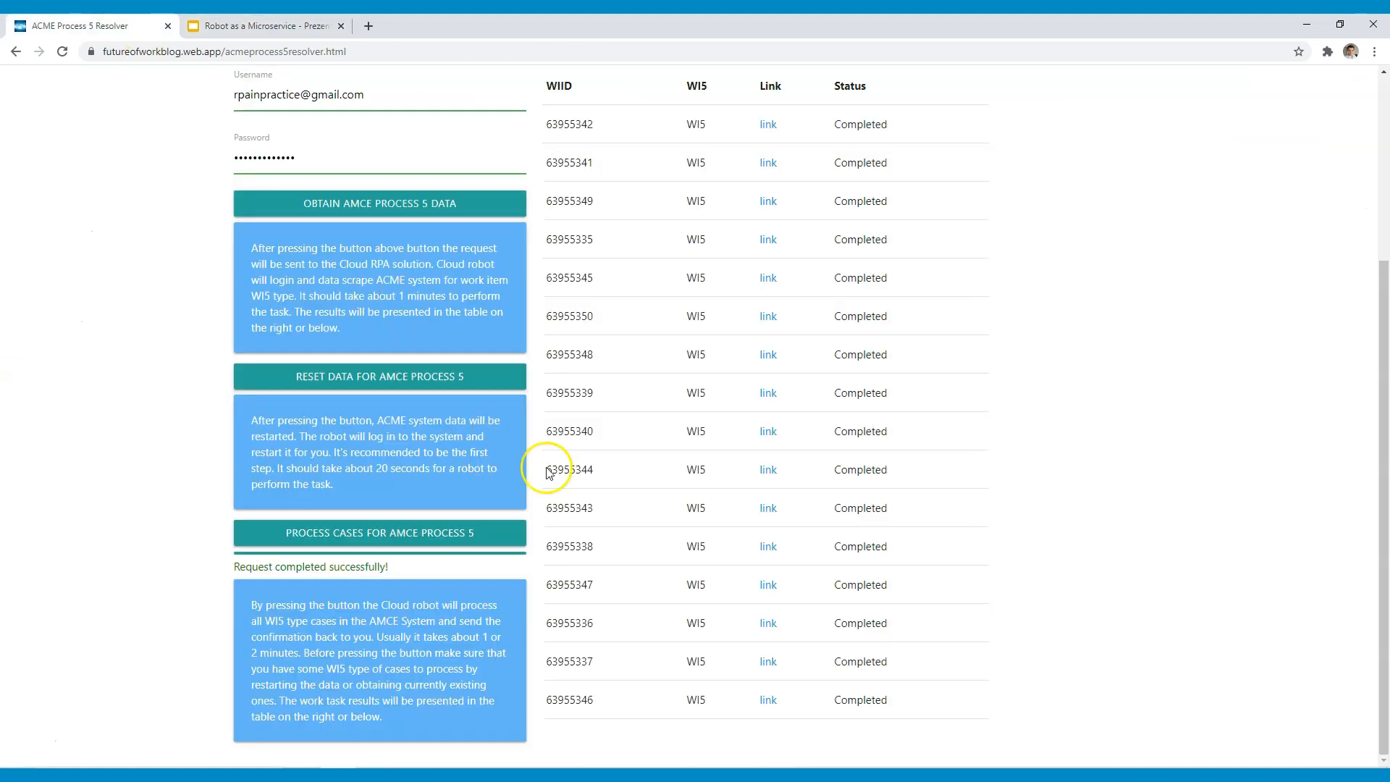
Step: Have the cloud robot solve the RPA Challenge (100% in 399 ms), then return to ACME
scroll(up, 3)
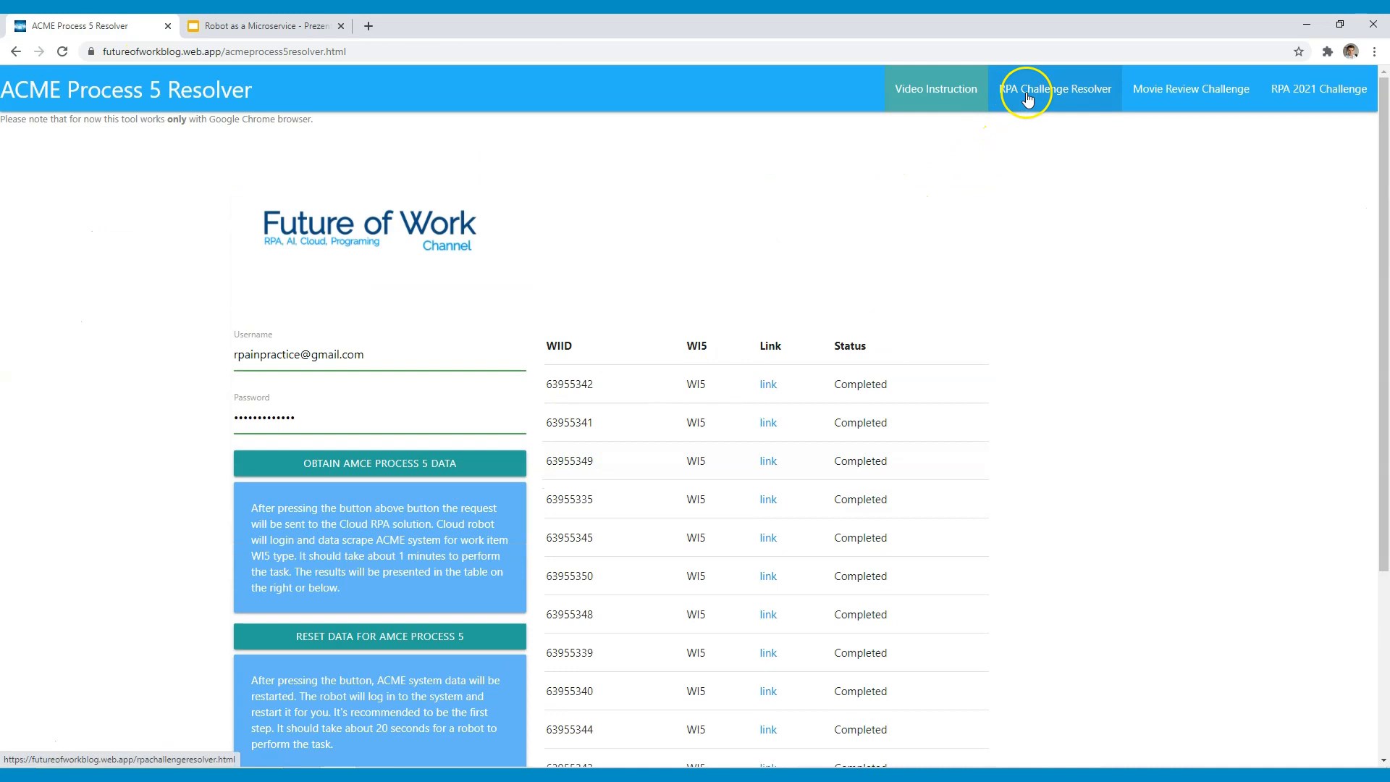
click(1055, 87)
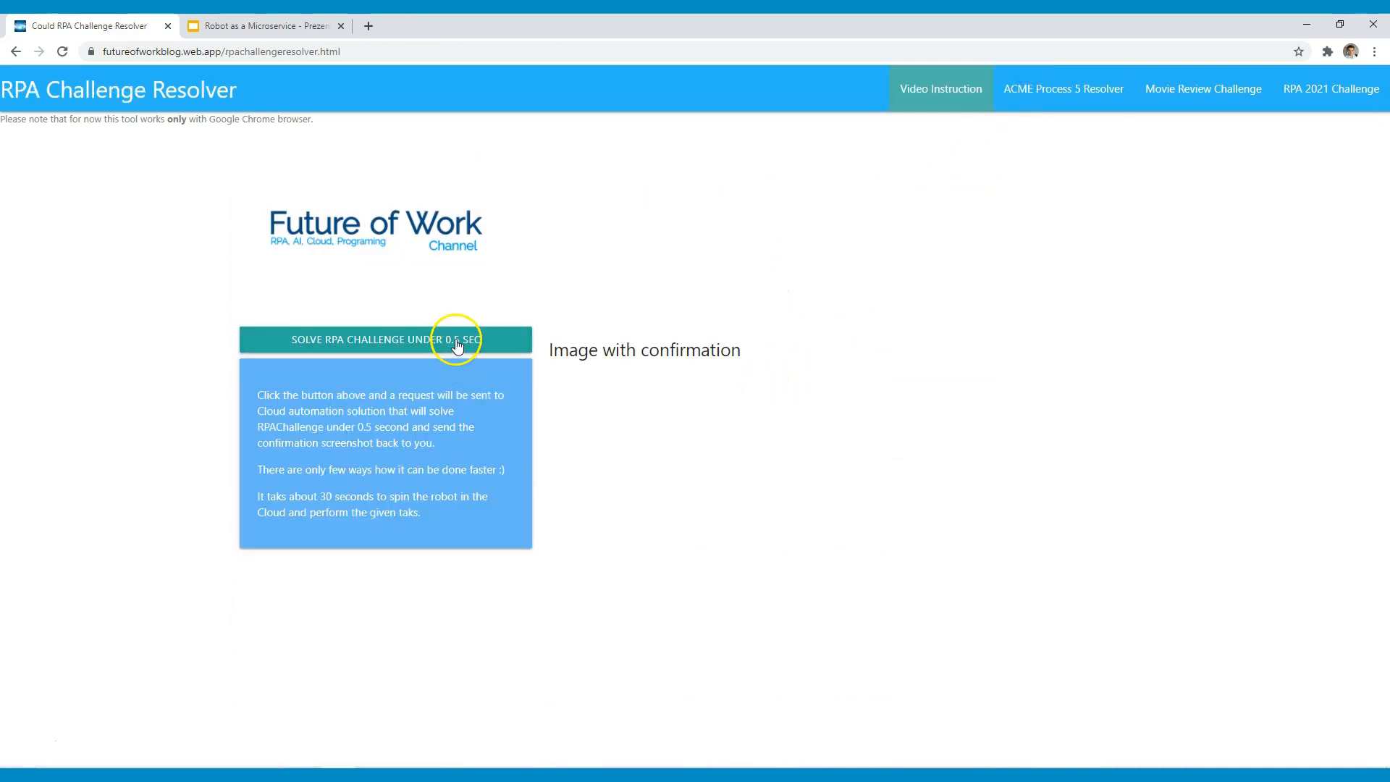
click(385, 339)
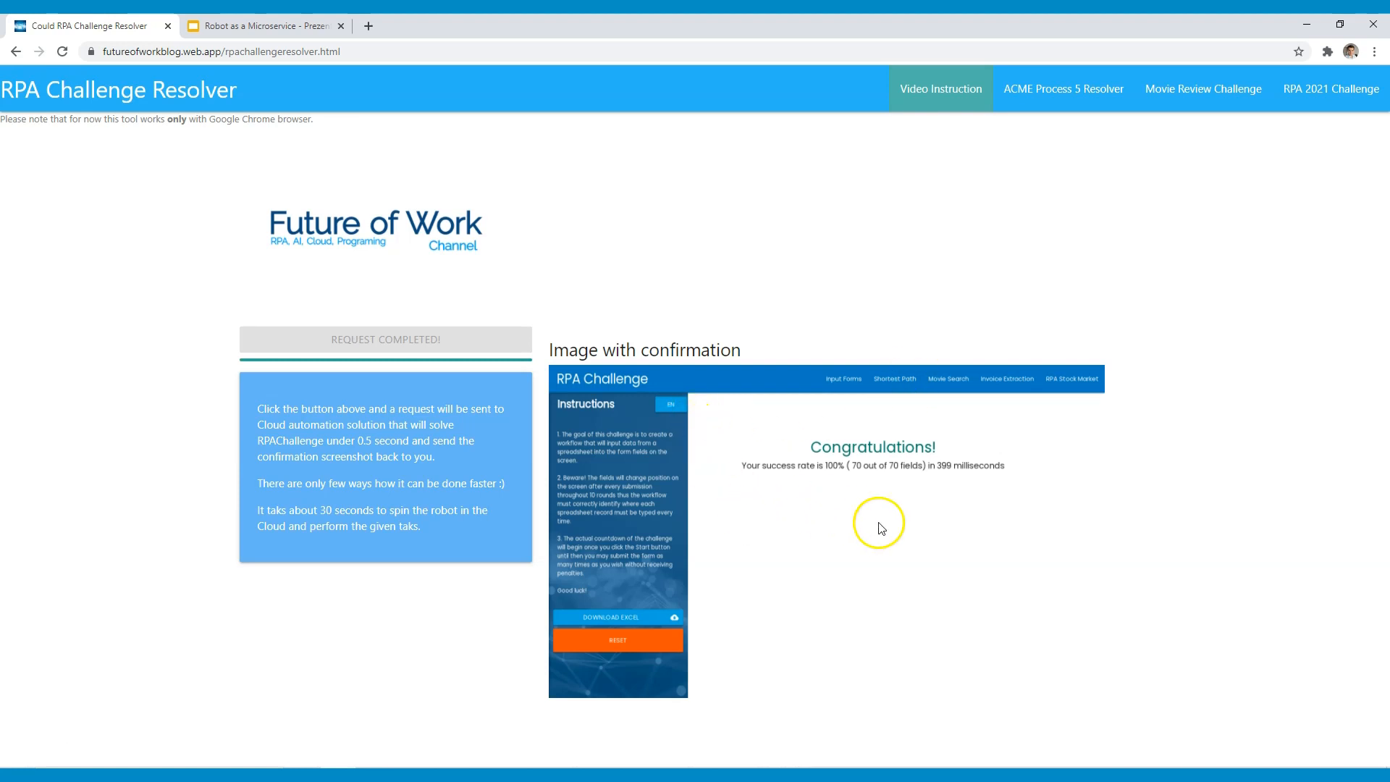
mouse_move(818, 538)
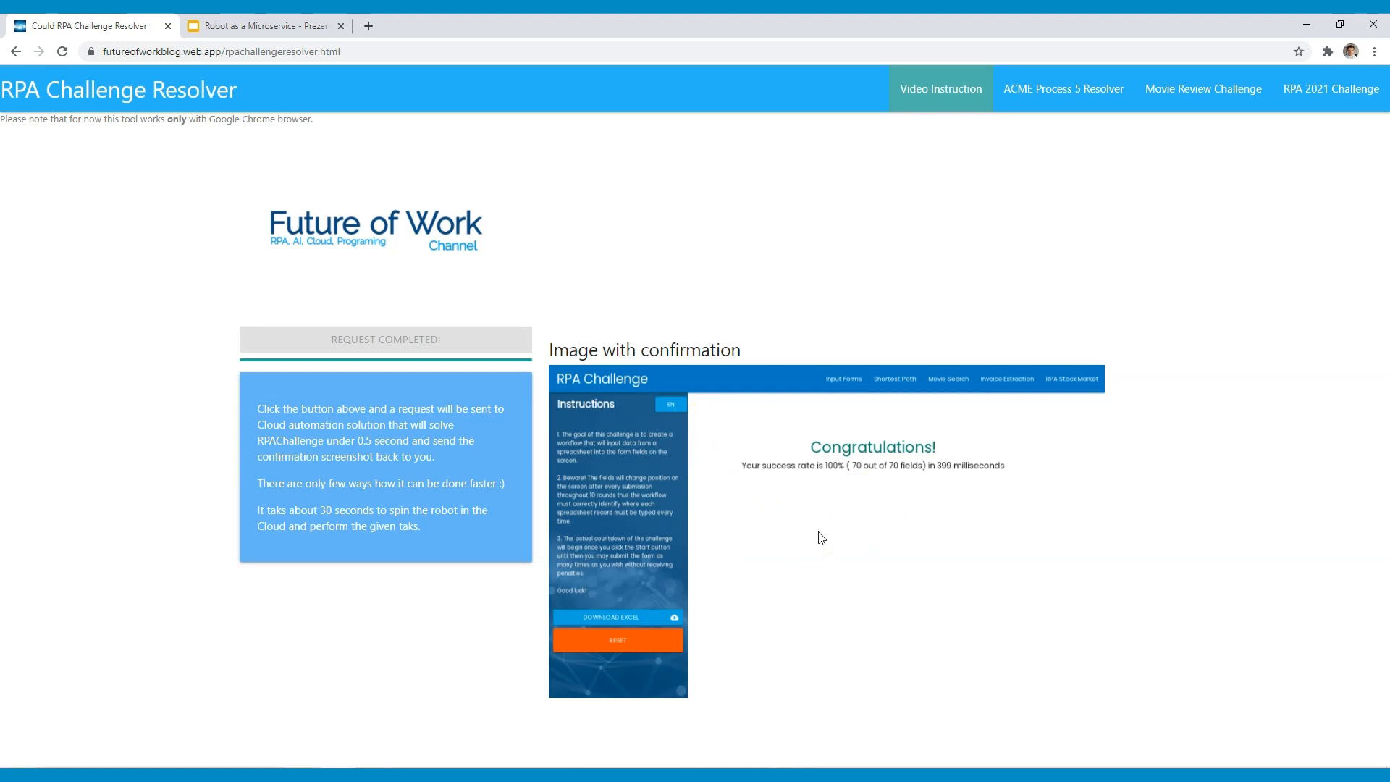
mouse_move(1055, 94)
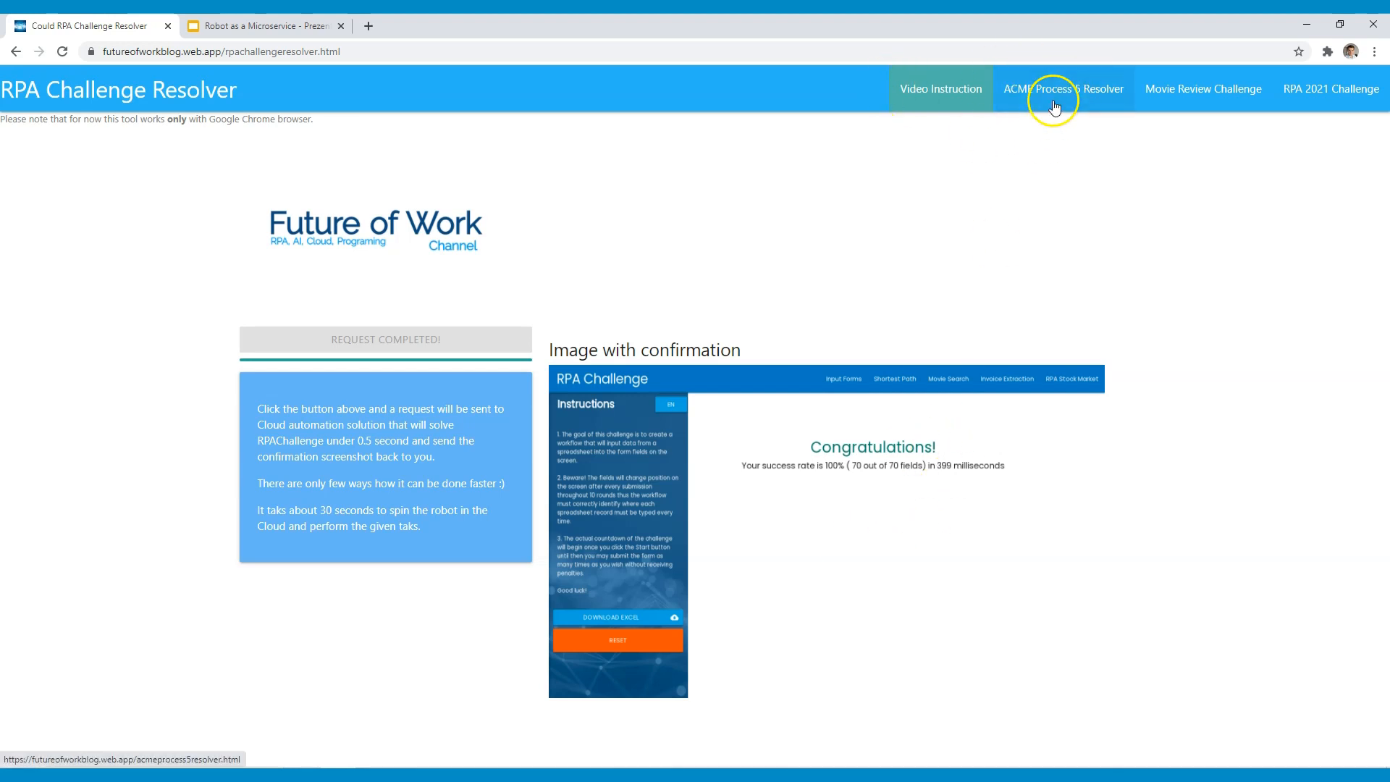
click(1055, 87)
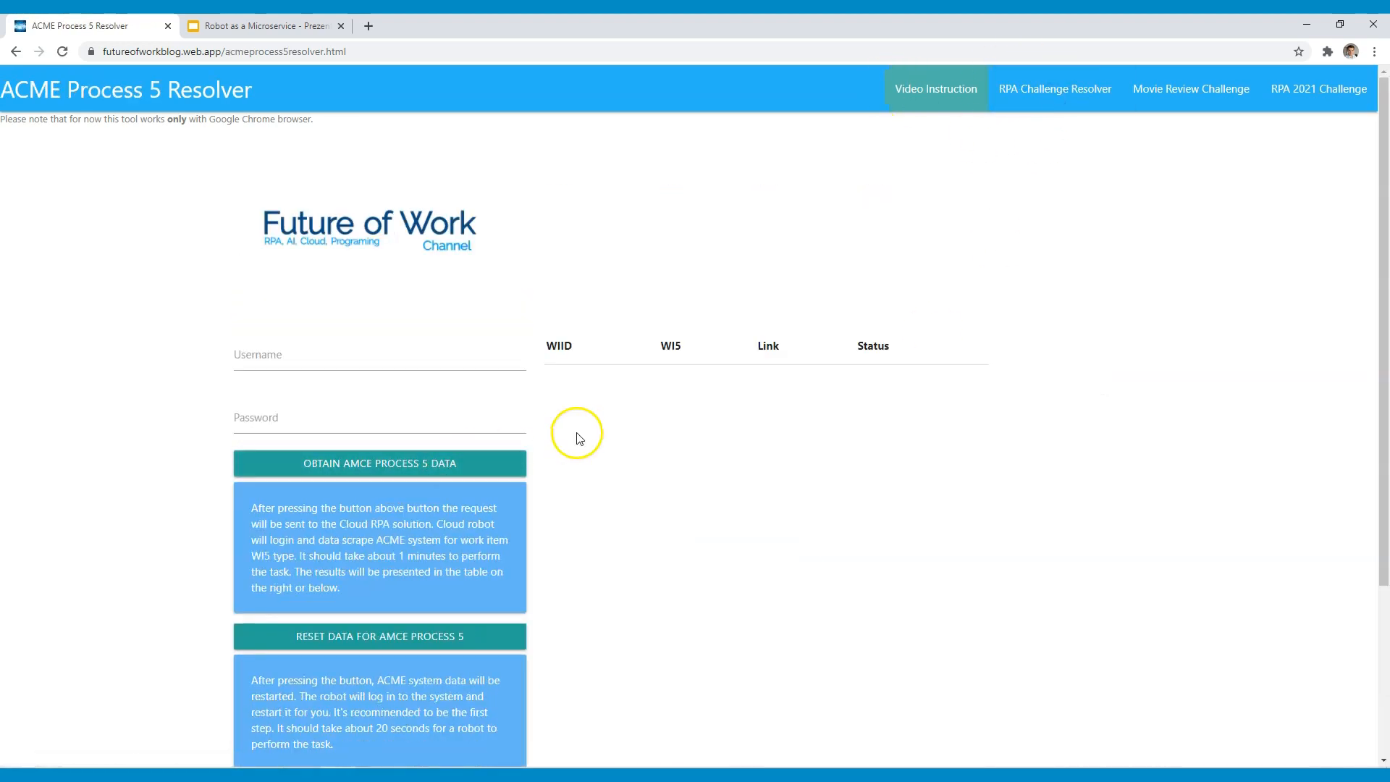
mouse_move(87, 155)
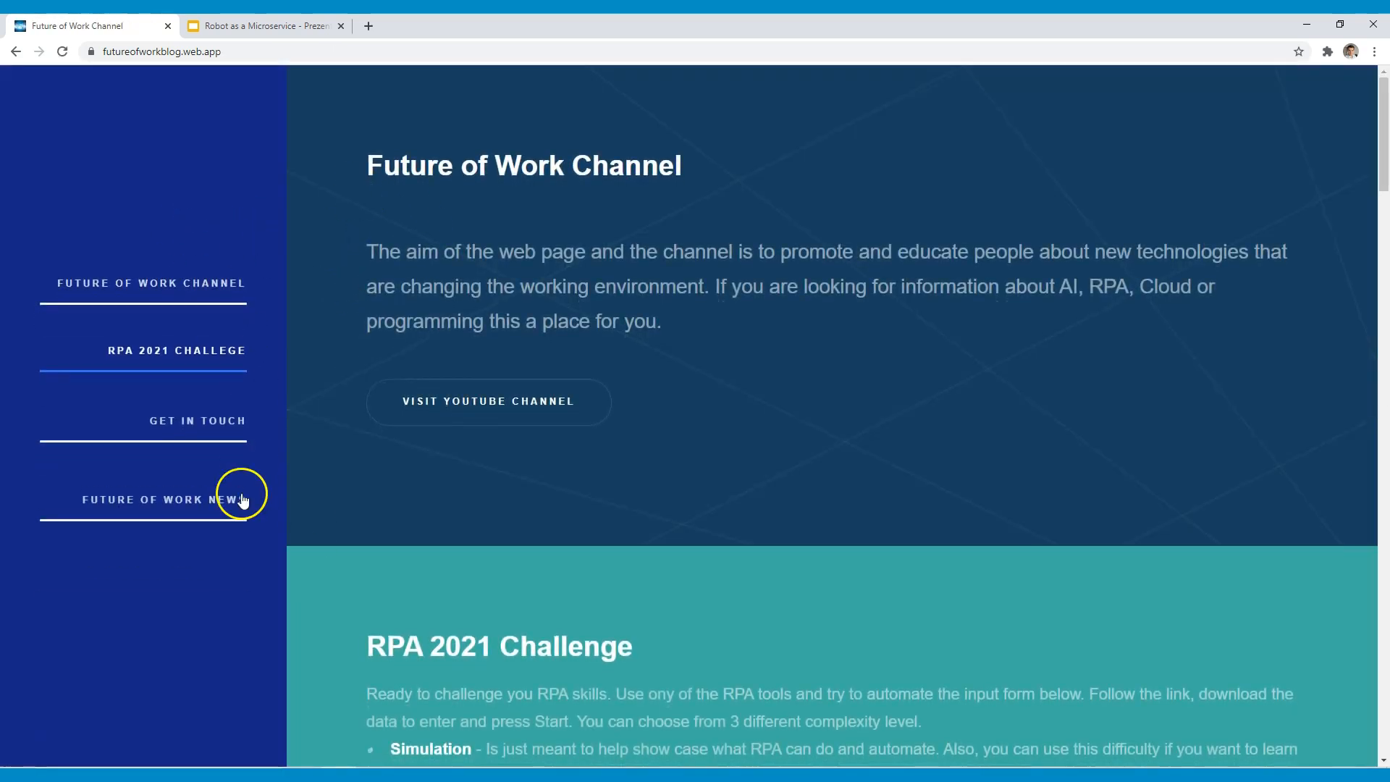
Step: Browse the ACME Process 5 Resolver page's login fields, work-item table and process descriptions
click(155, 499)
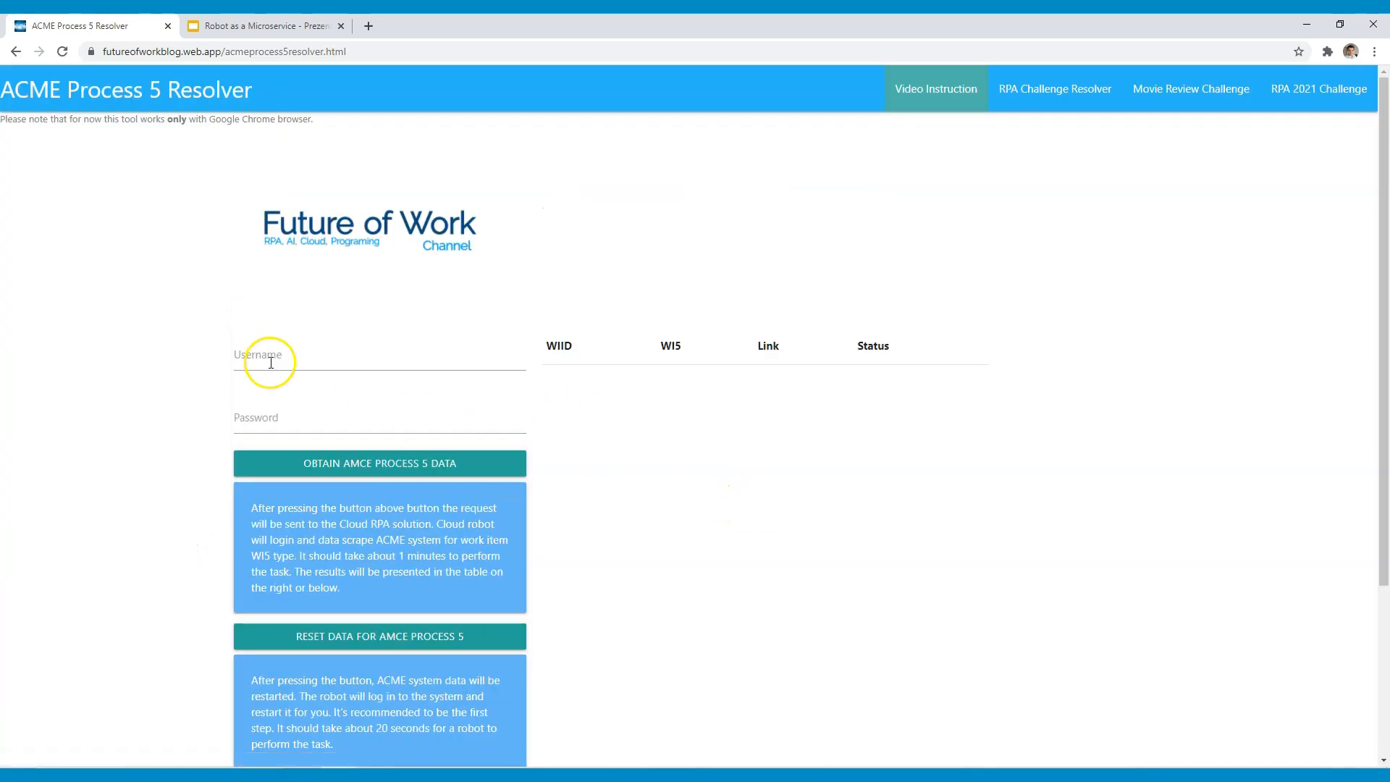
scroll(down, 3)
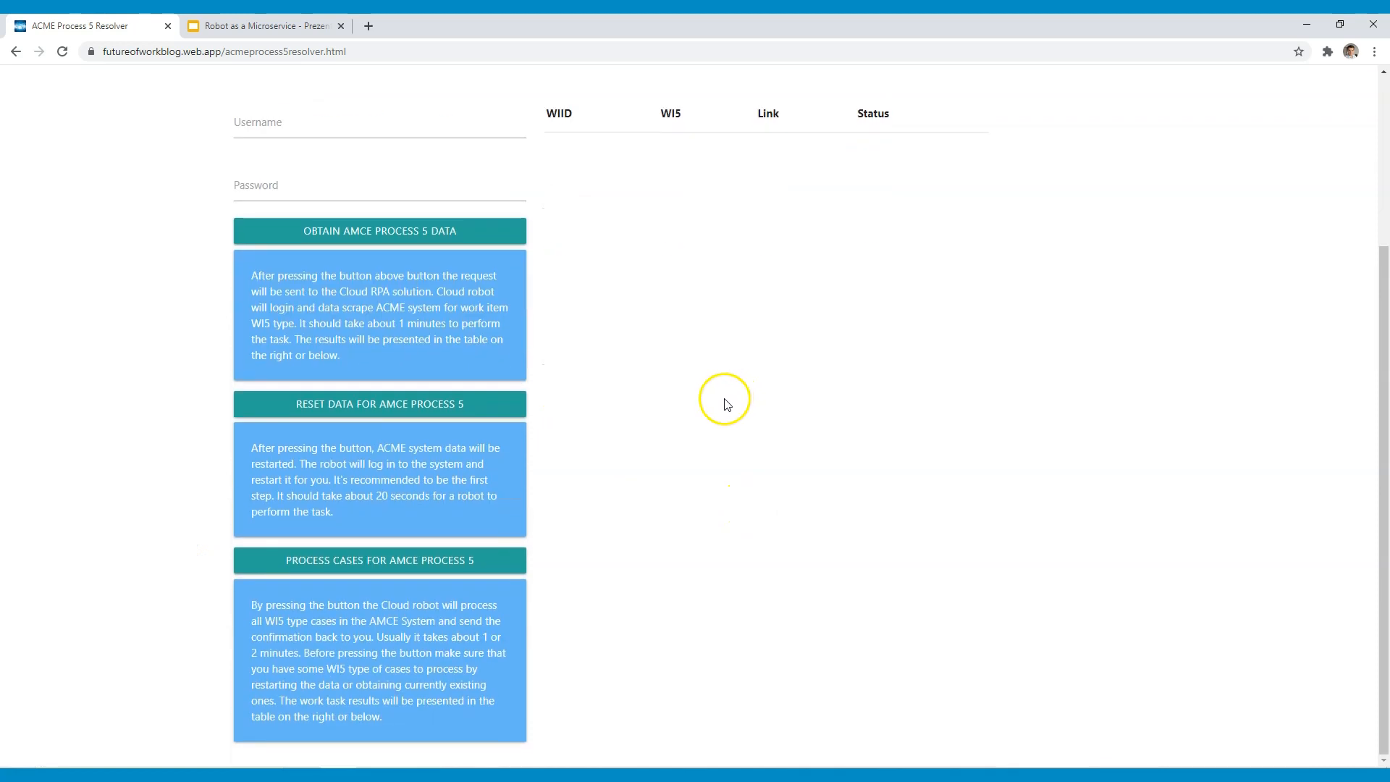
mouse_move(717, 397)
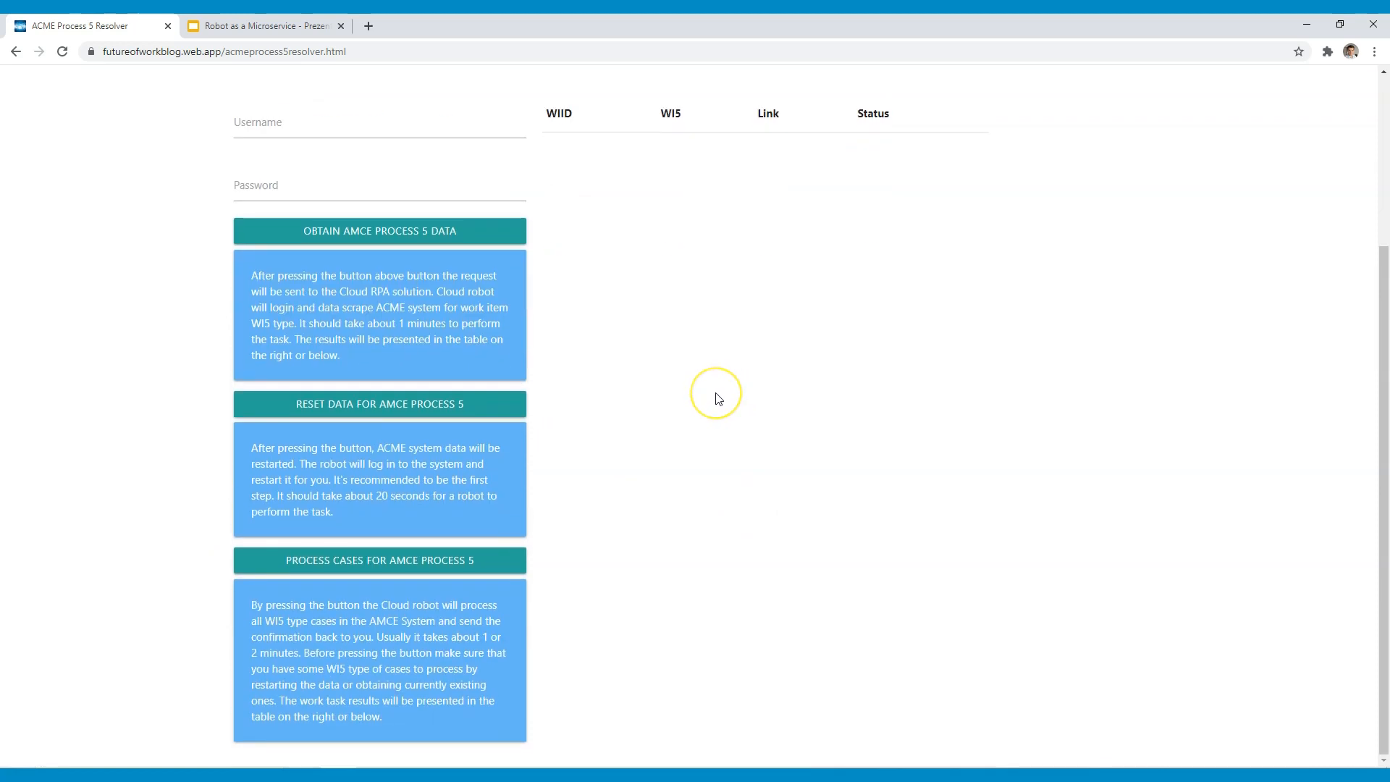
mouse_move(716, 395)
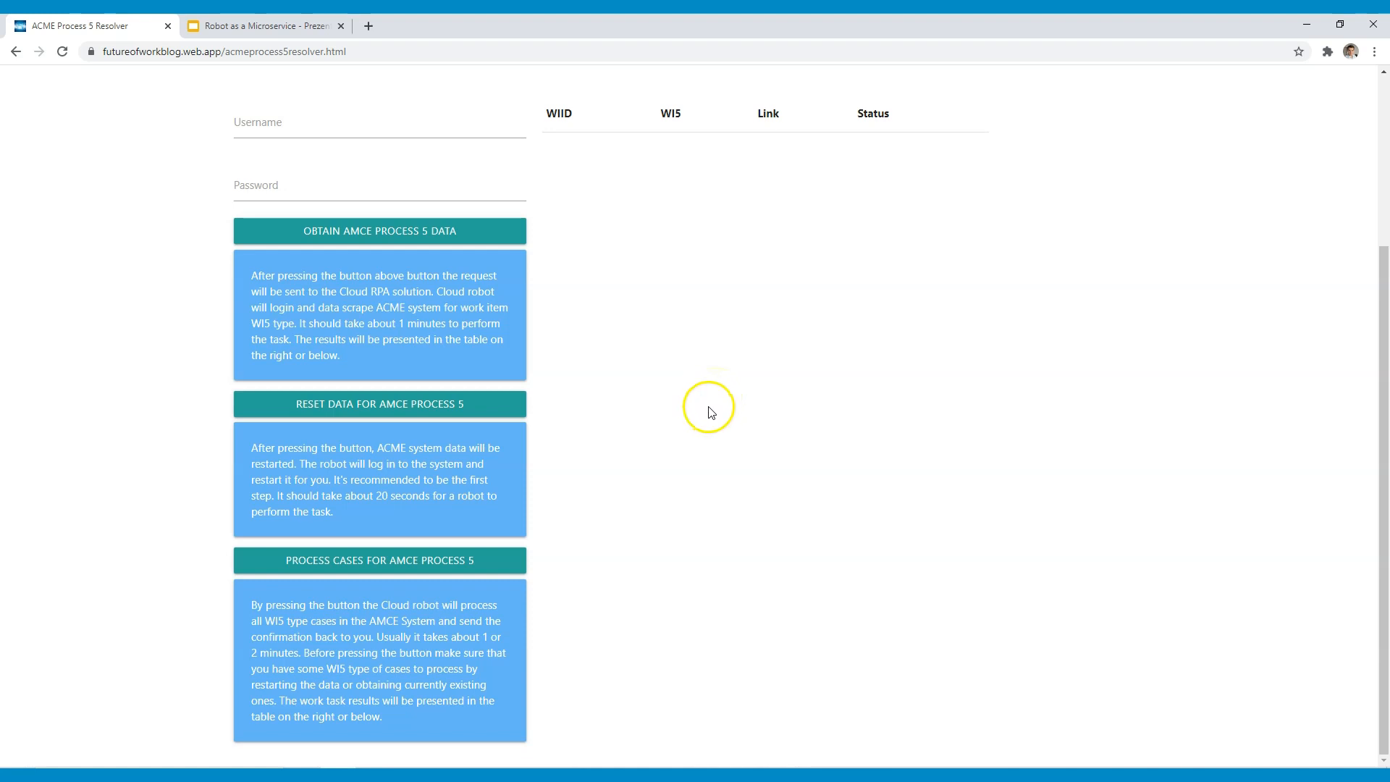
mouse_move(696, 433)
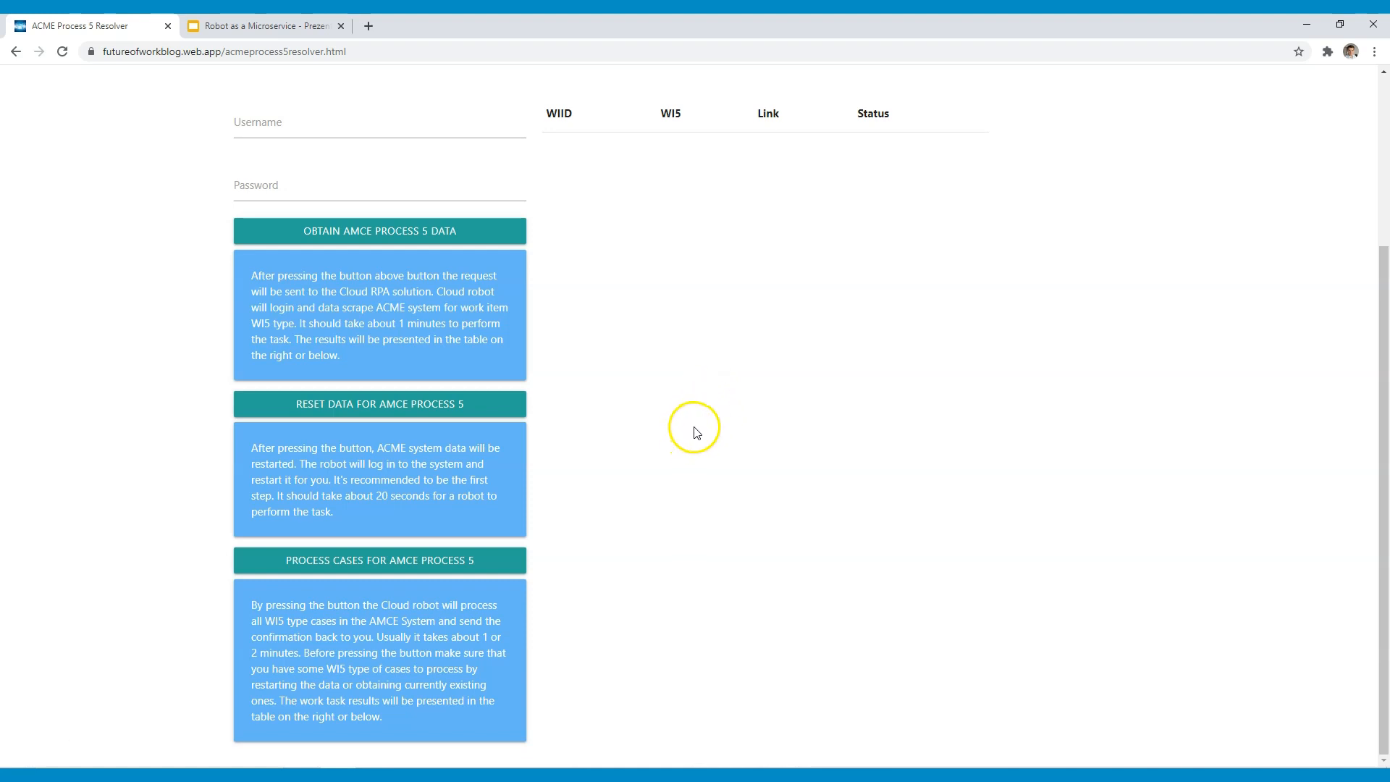
mouse_move(694, 434)
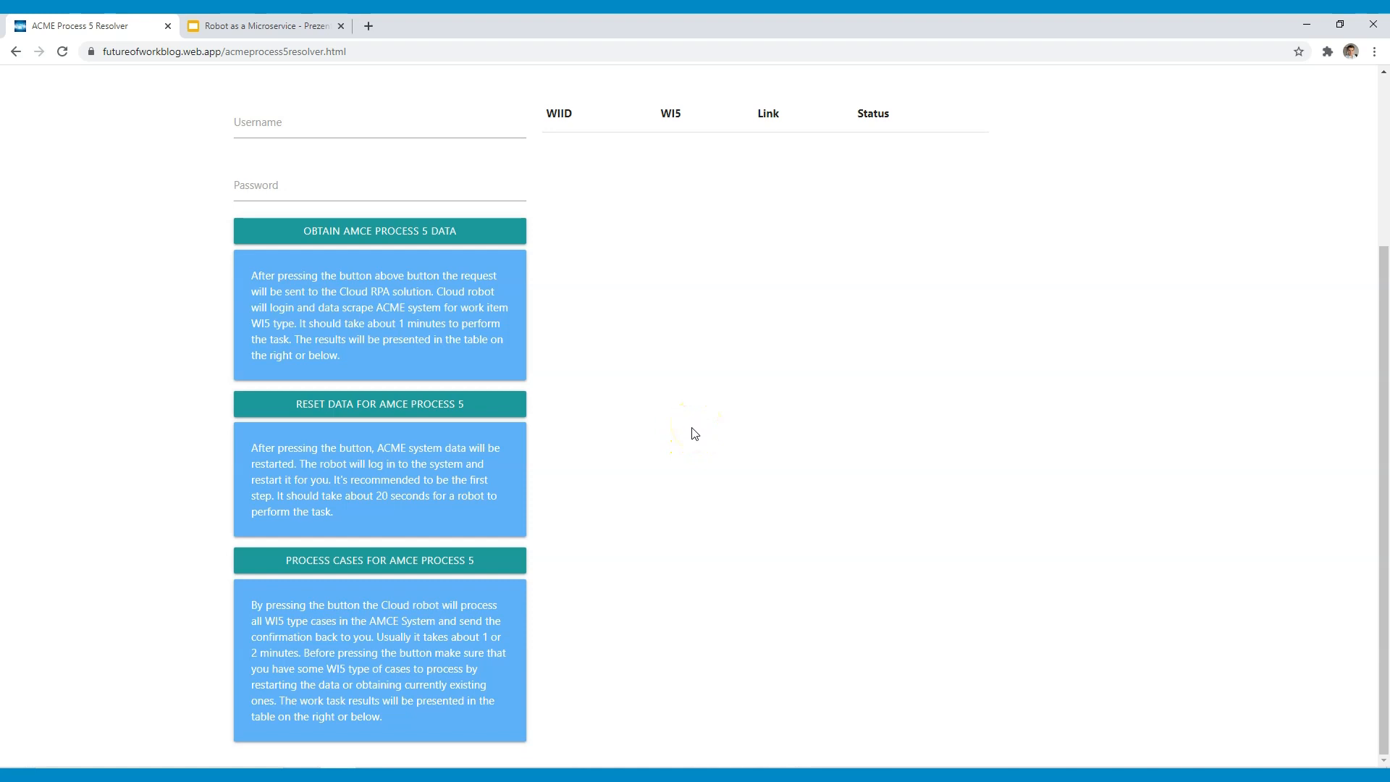
click(674, 436)
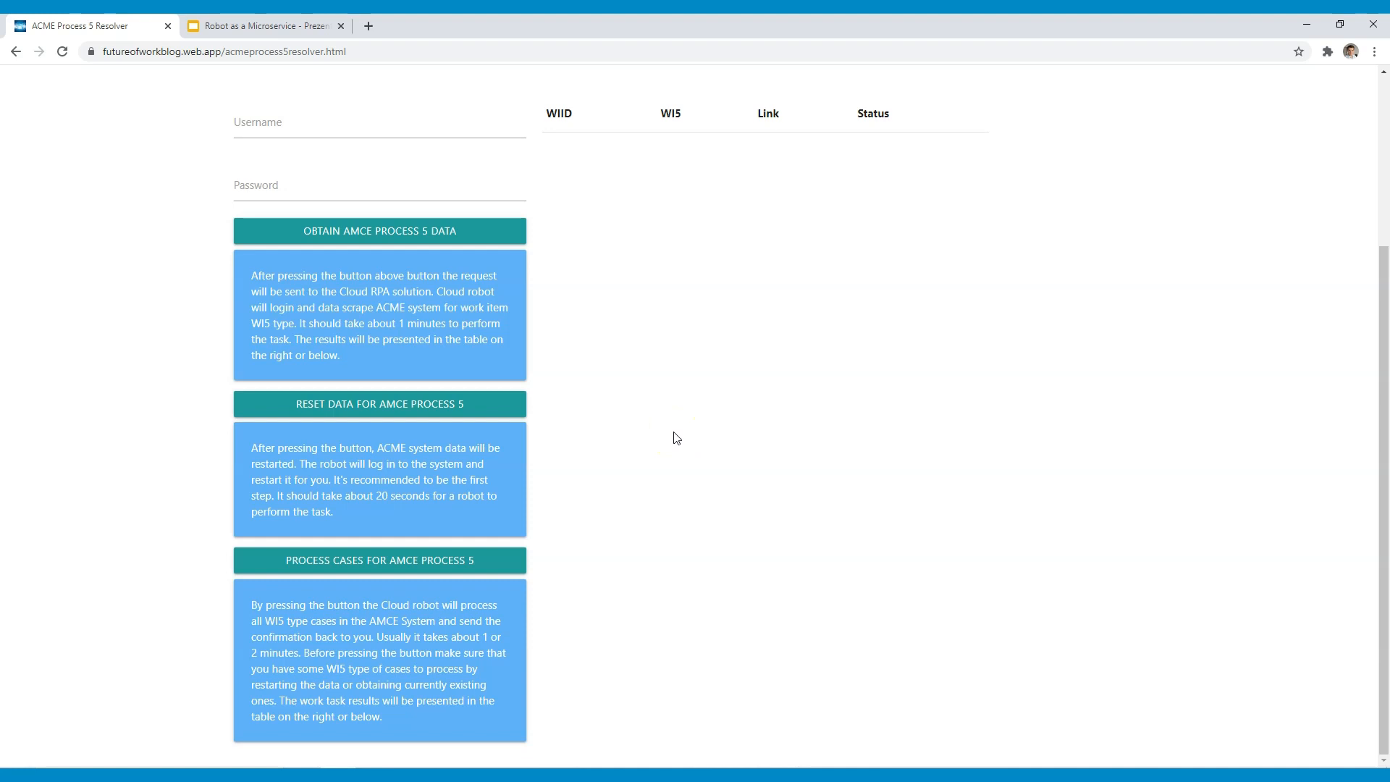
mouse_move(720, 435)
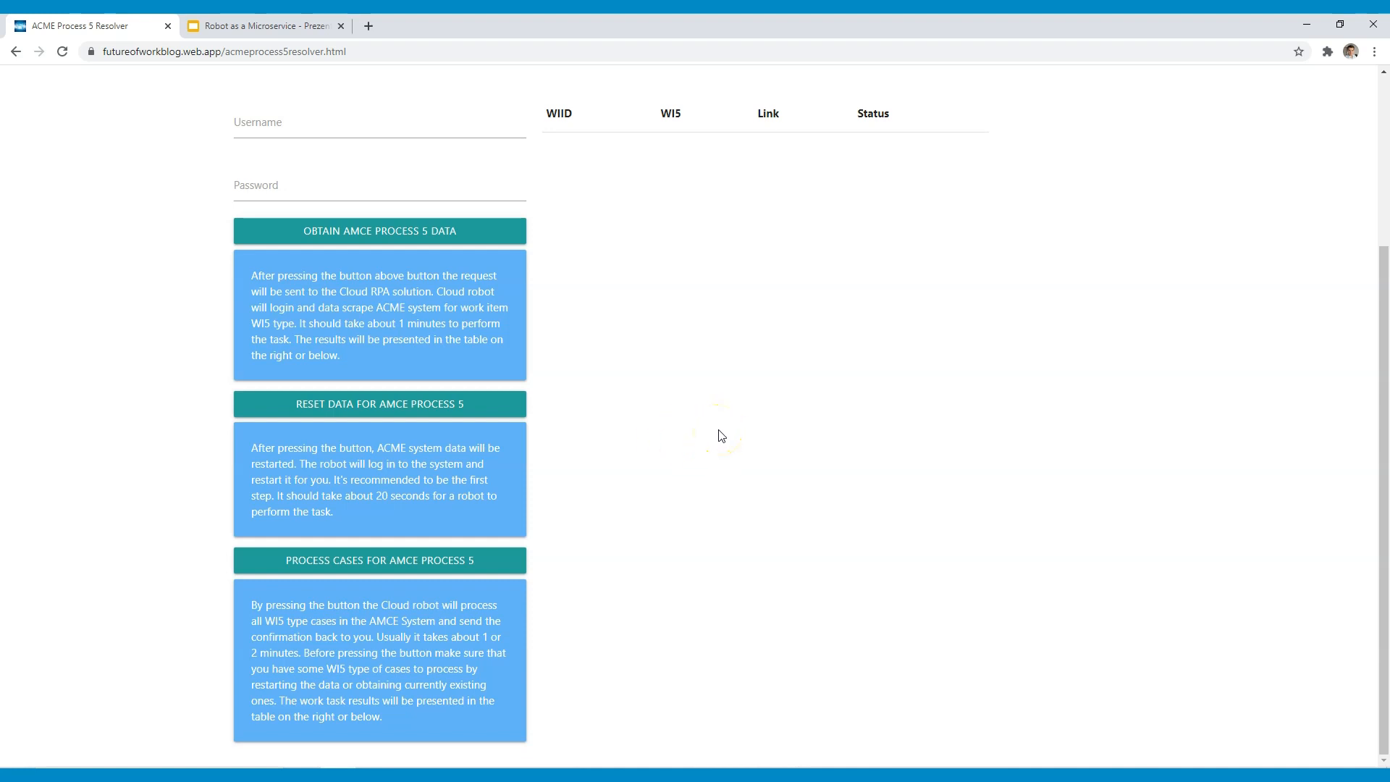
mouse_move(704, 439)
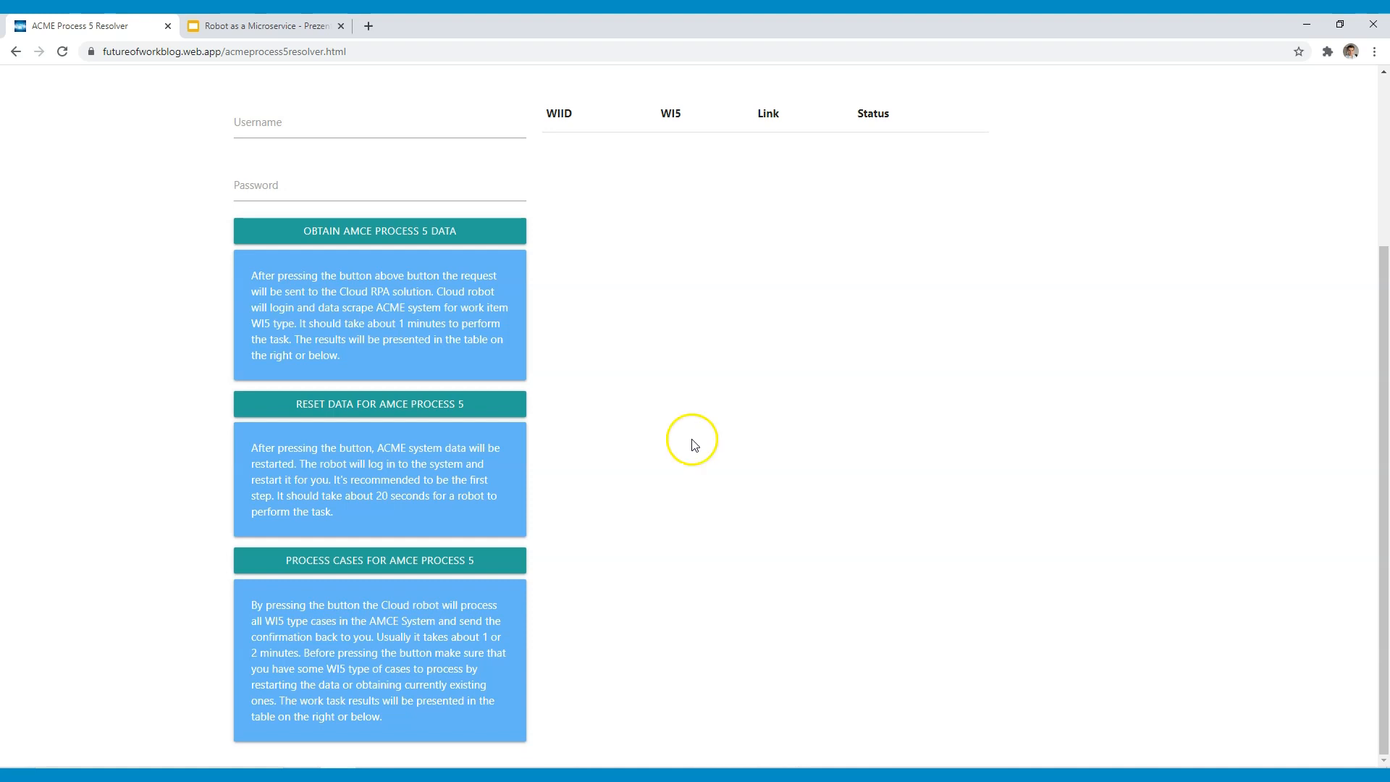
mouse_move(770, 430)
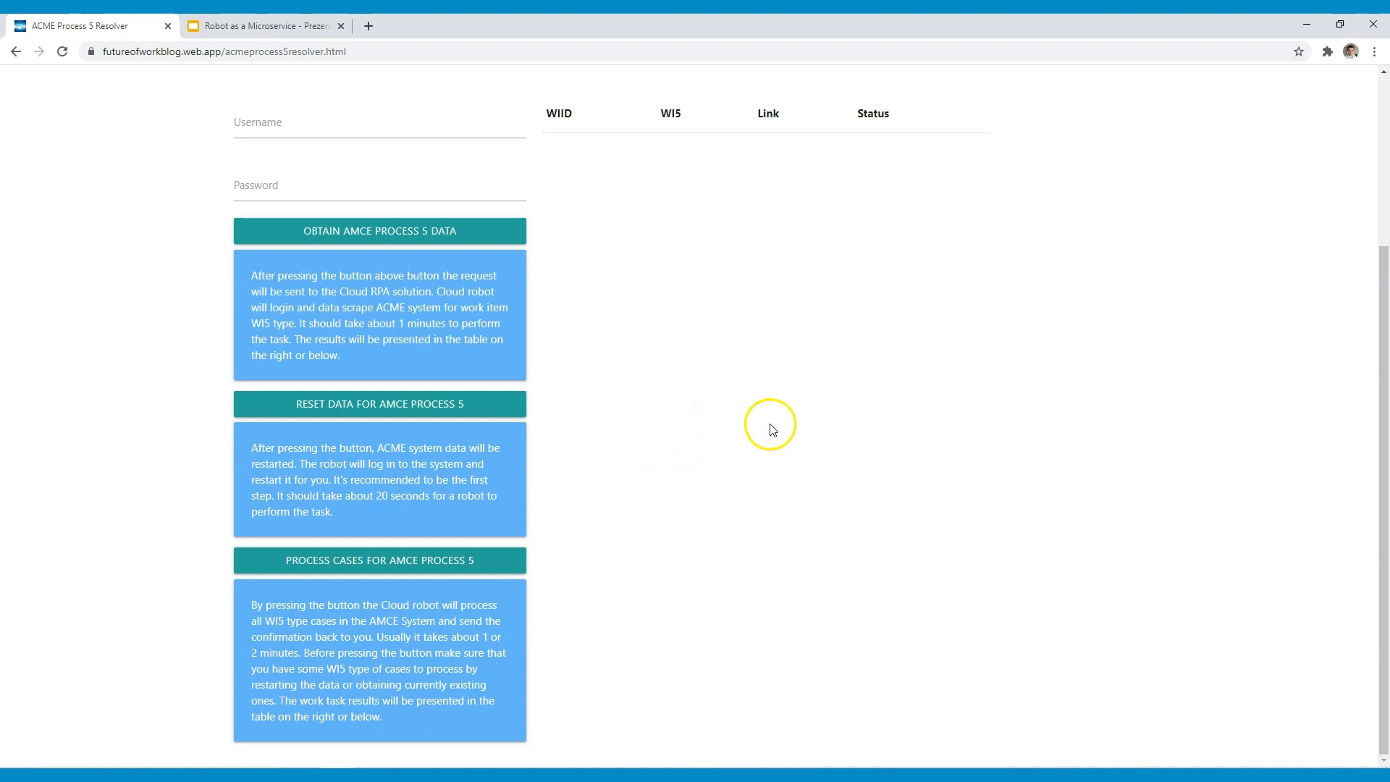
scroll(up, 3)
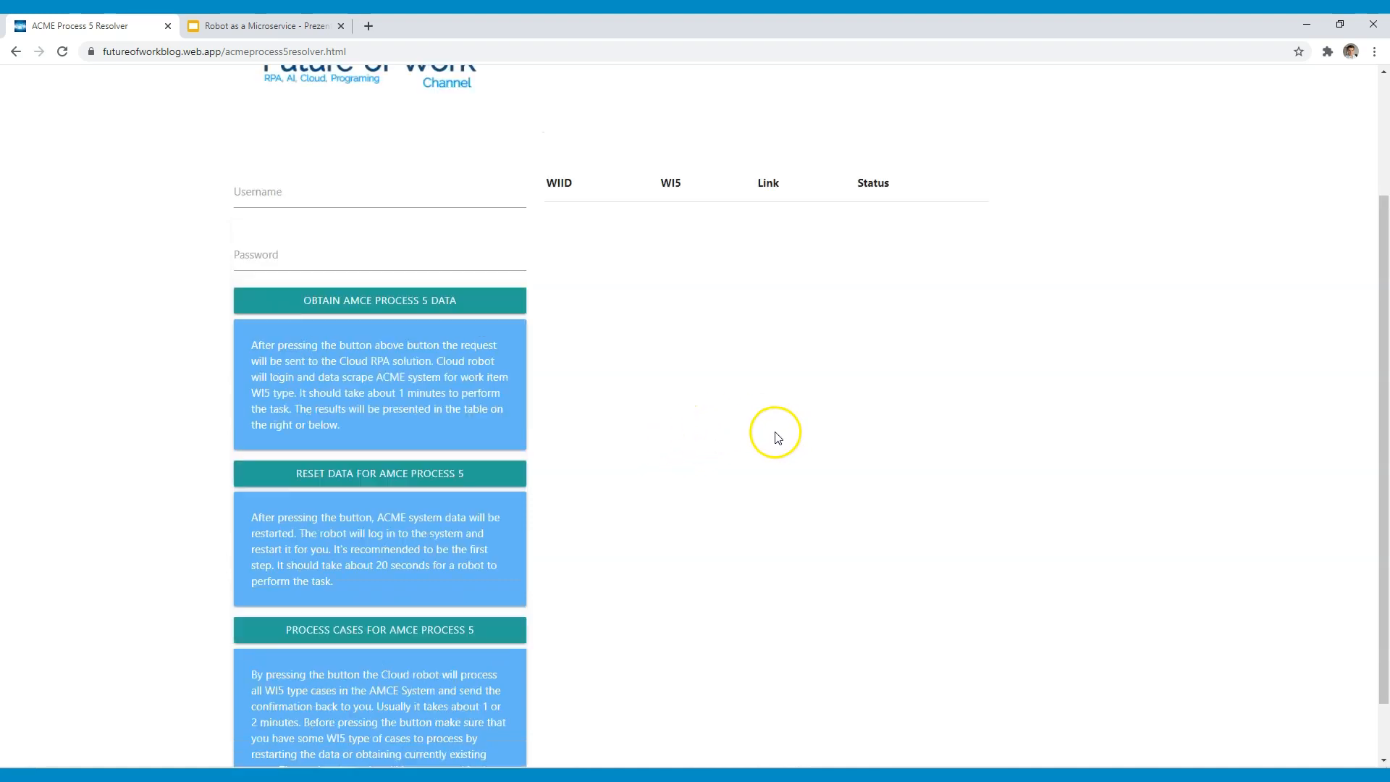
scroll(up, 3)
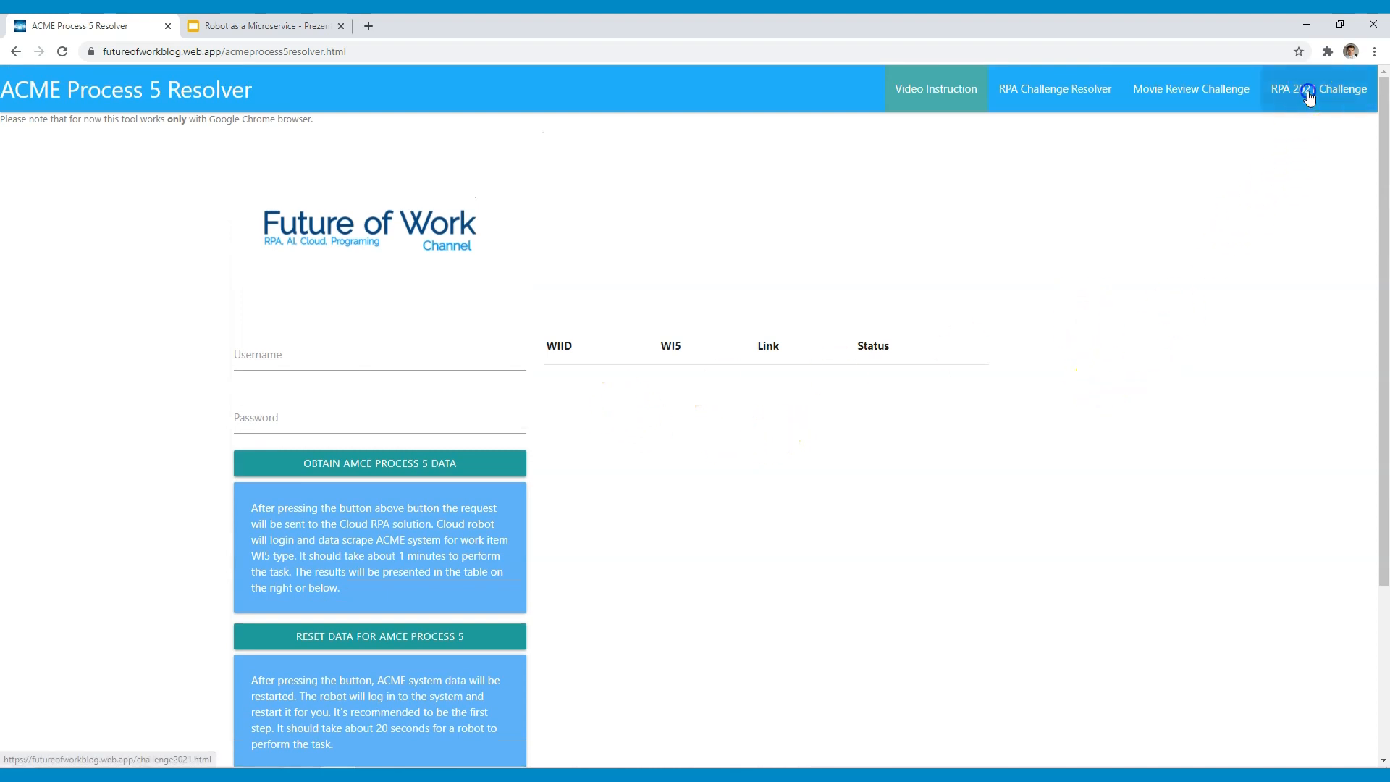
click(1318, 89)
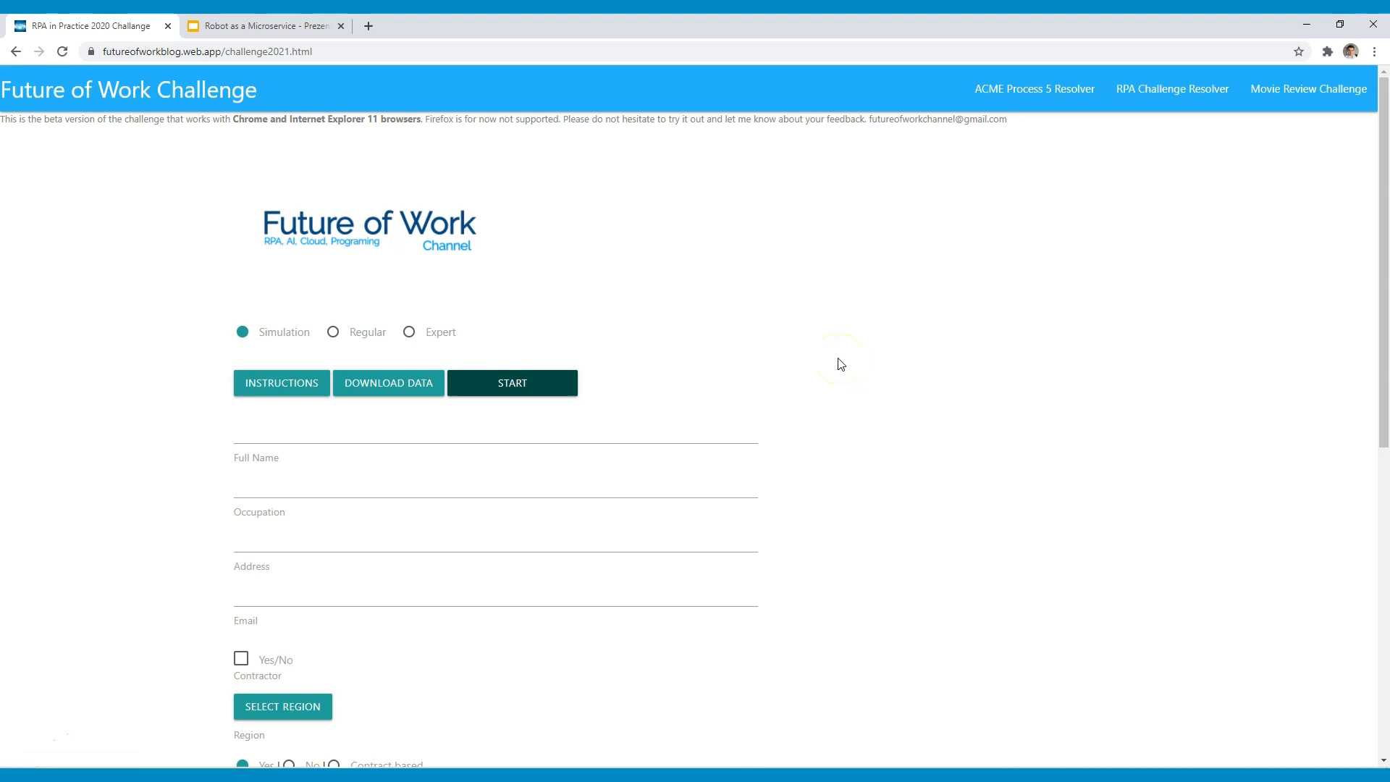
mouse_move(836, 360)
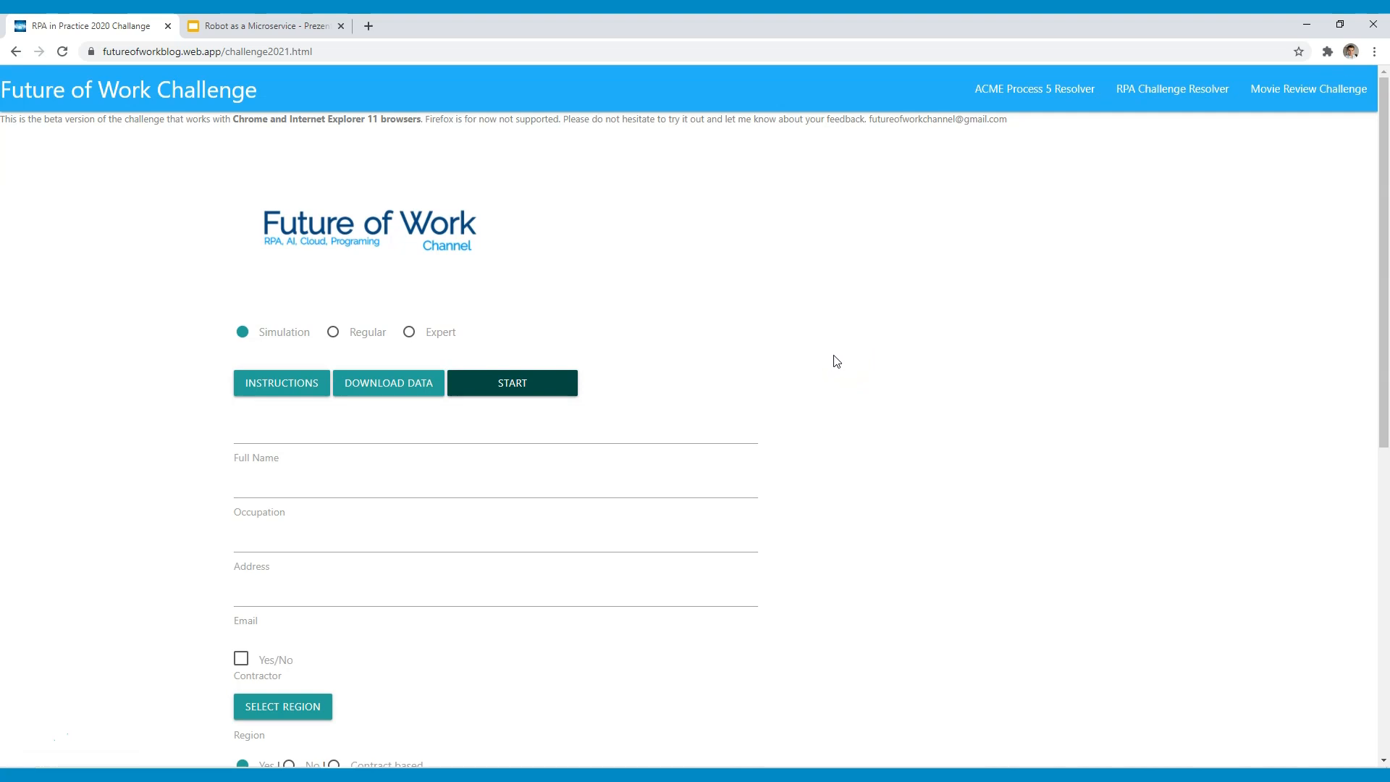
Step: Scroll through the RPA 2021 challenge form, briefly trying Expert difficulty mode
scroll(down, 3)
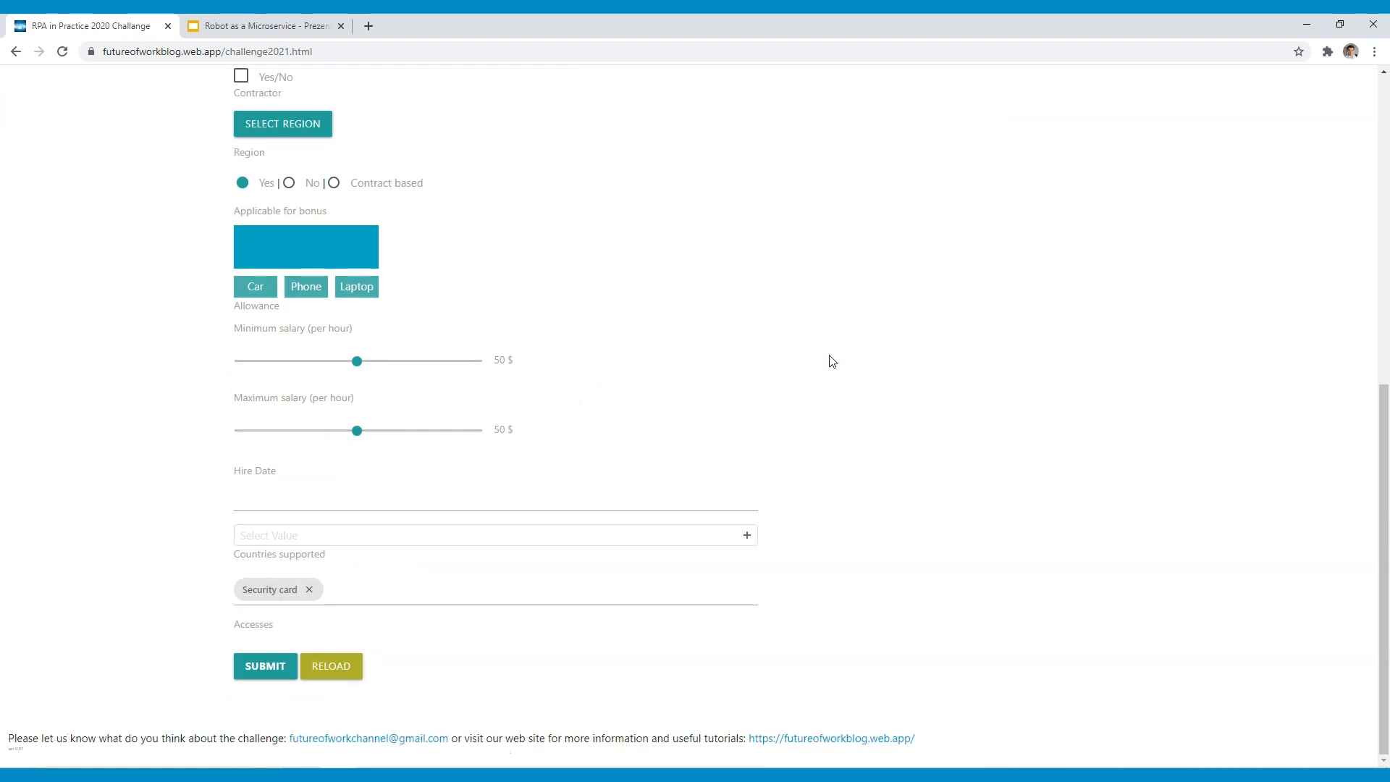
mouse_move(826, 361)
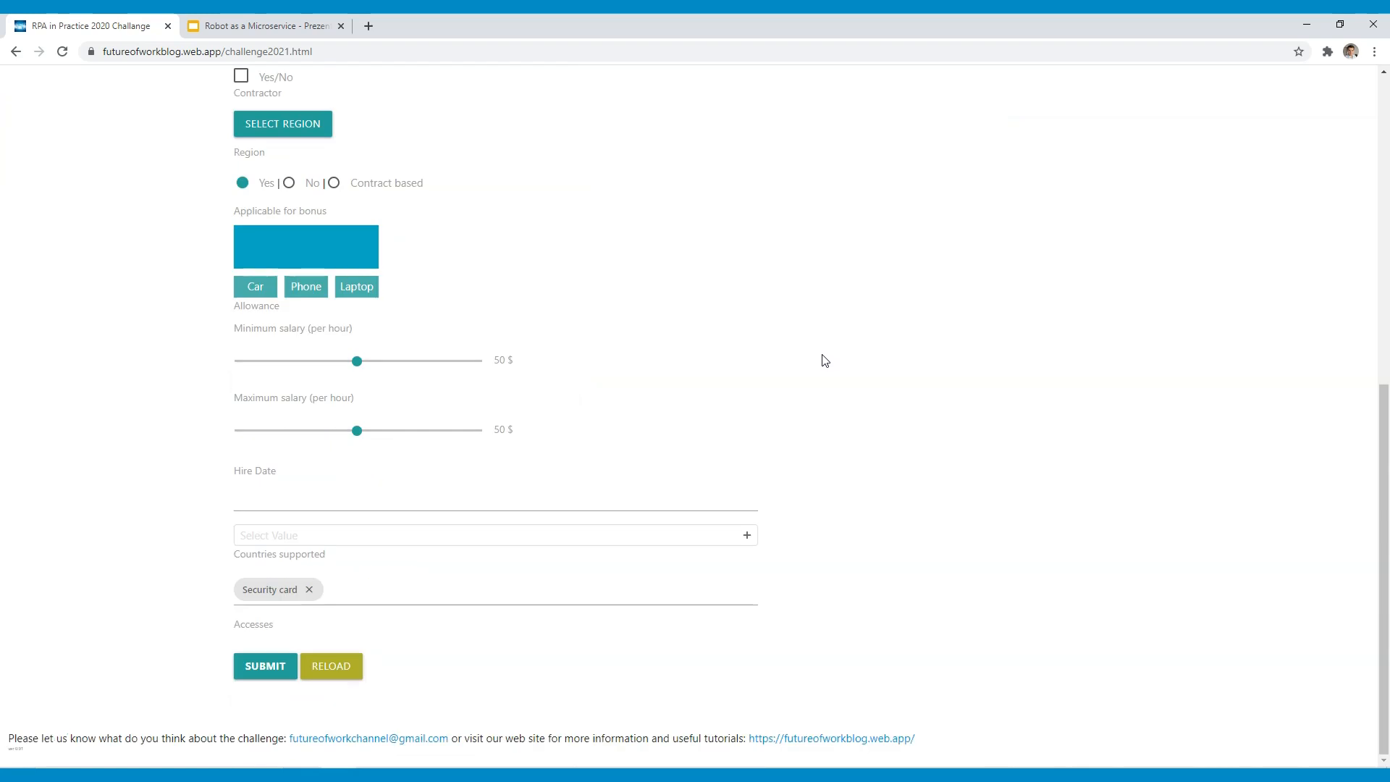
scroll(up, 3)
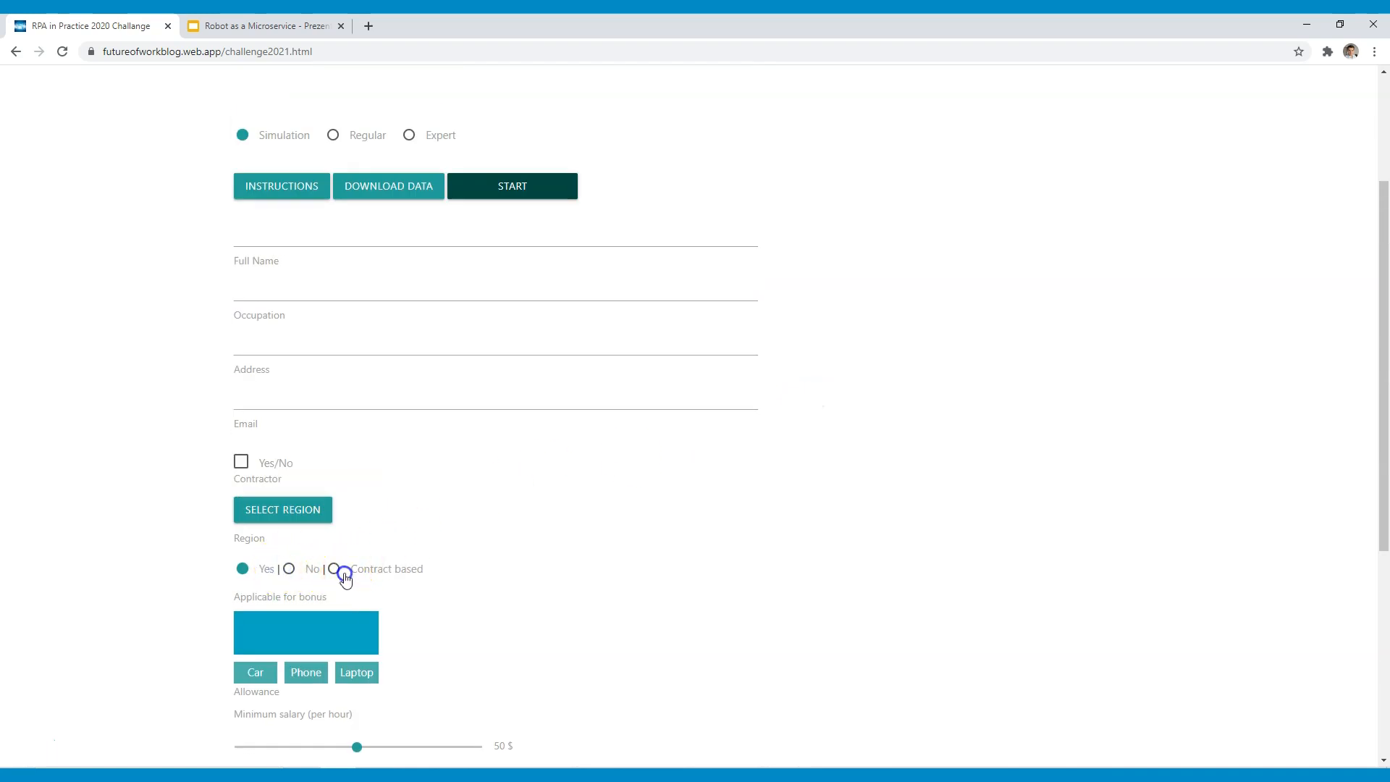
mouse_move(683, 452)
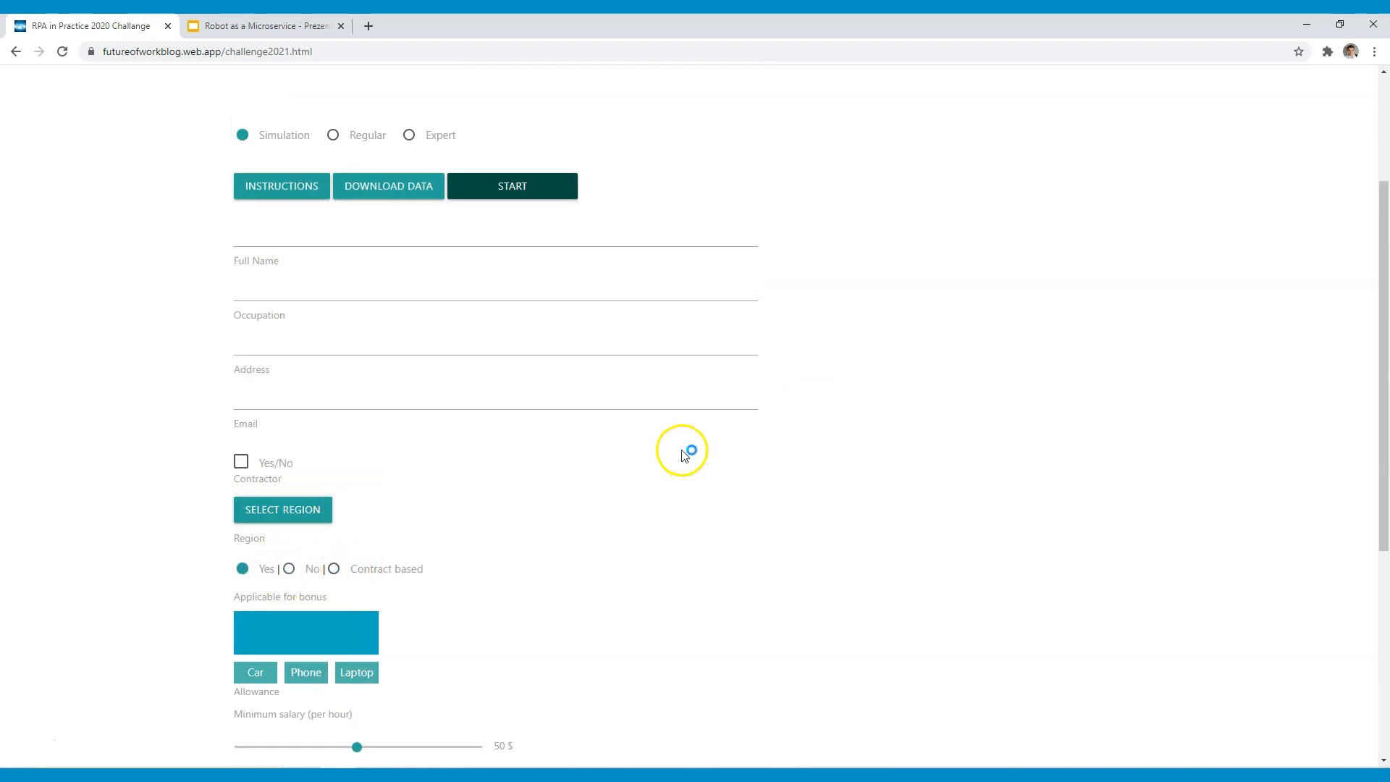
click(408, 135)
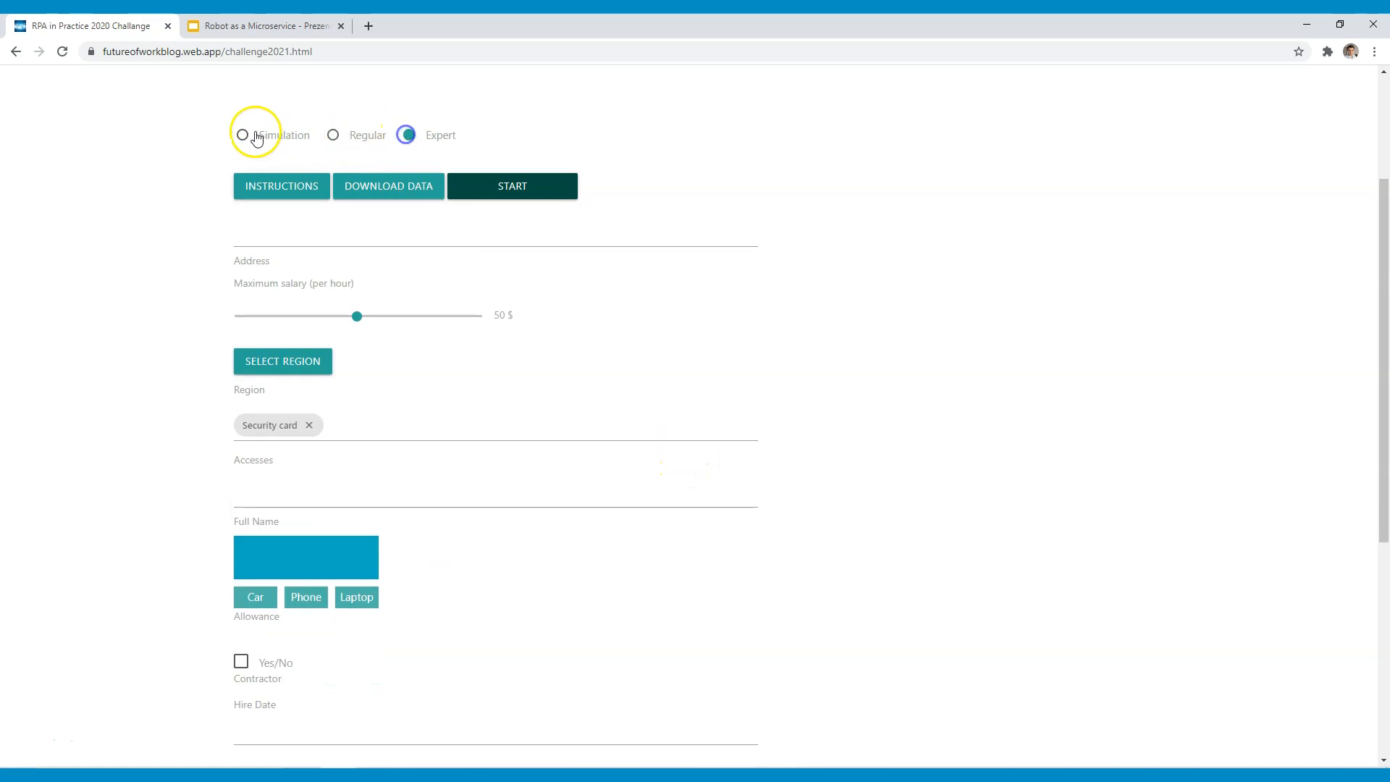
scroll(down, 3)
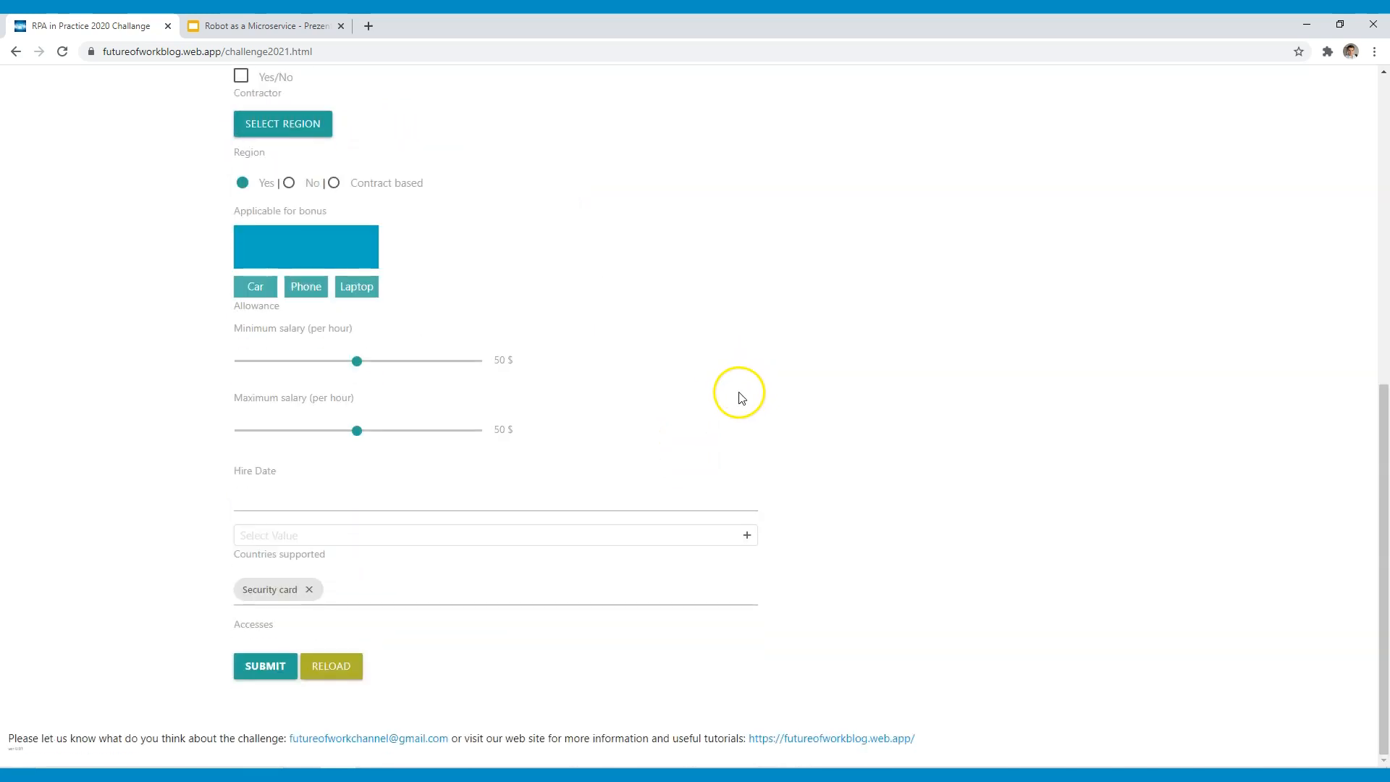
mouse_move(729, 400)
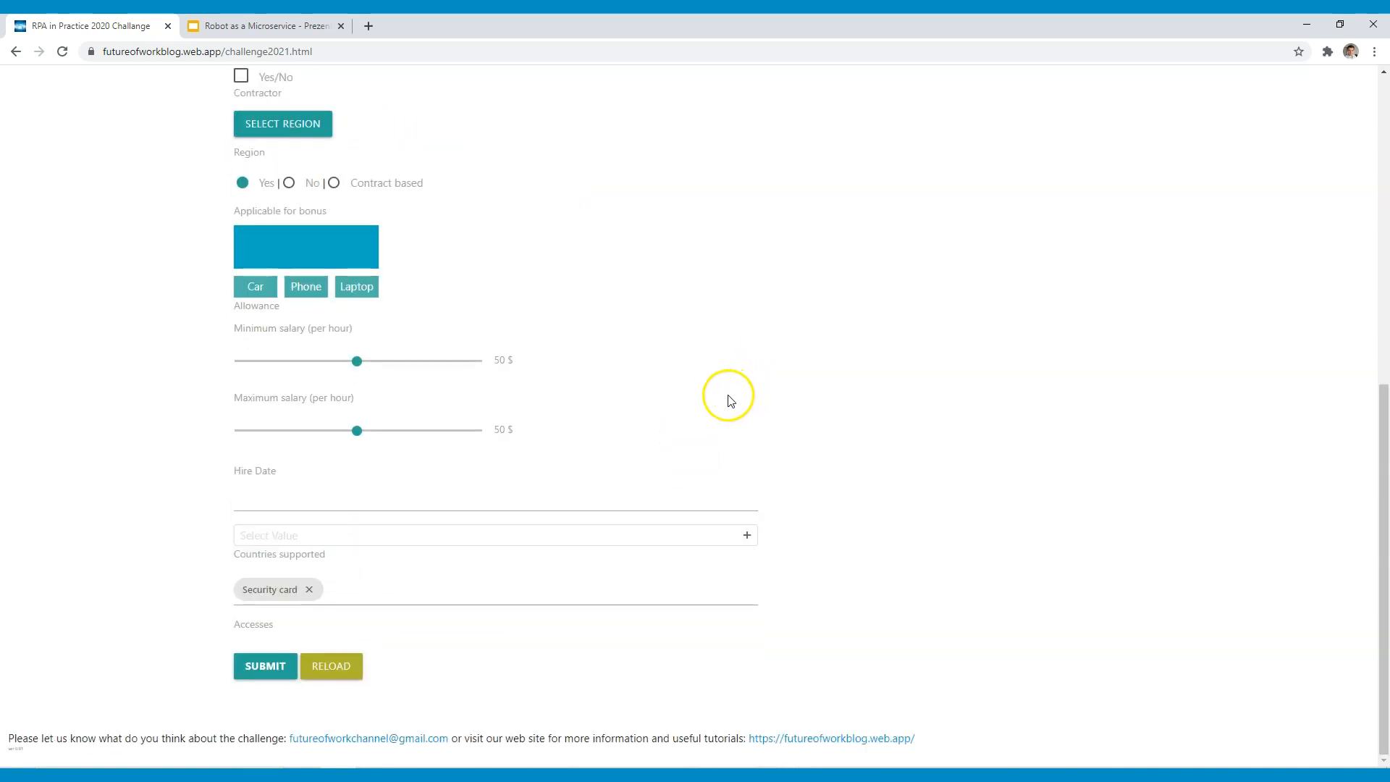
mouse_move(783, 431)
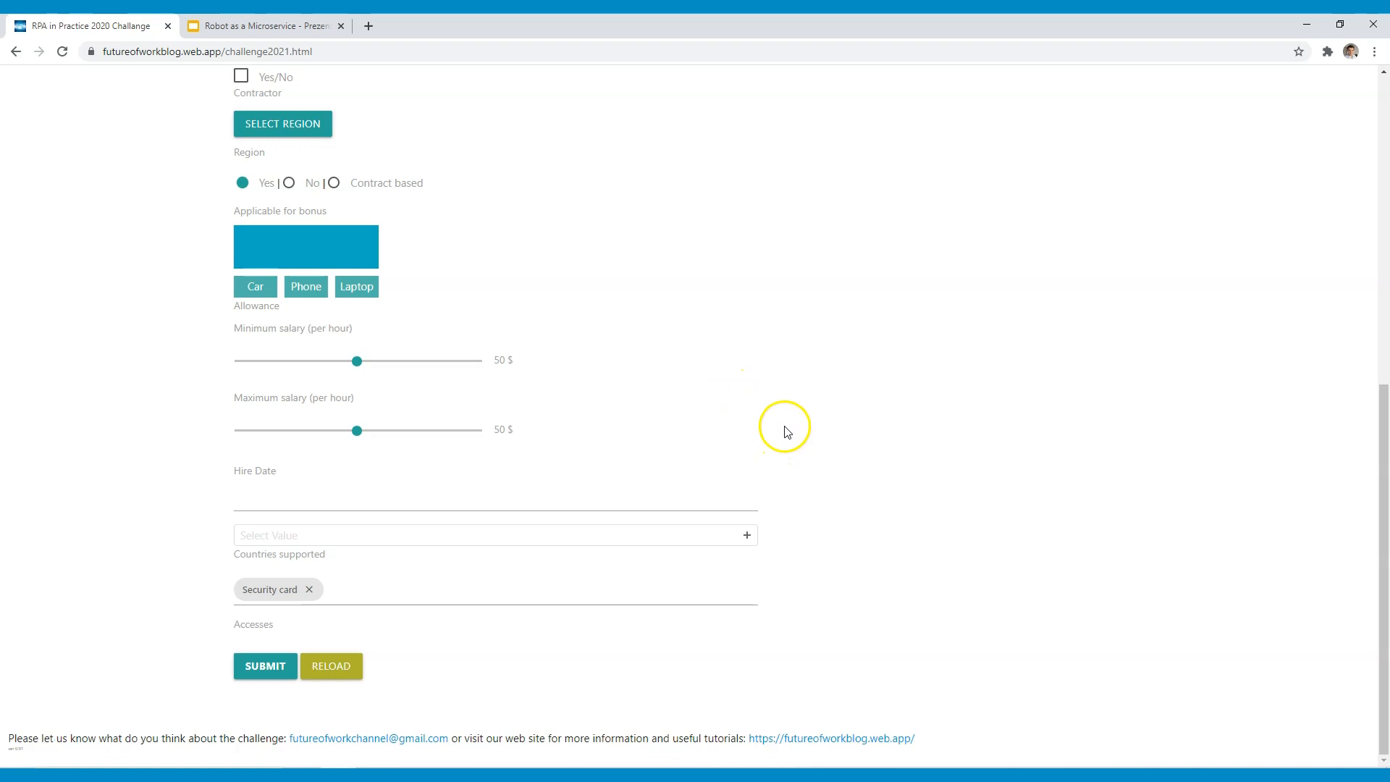
scroll(up, 3)
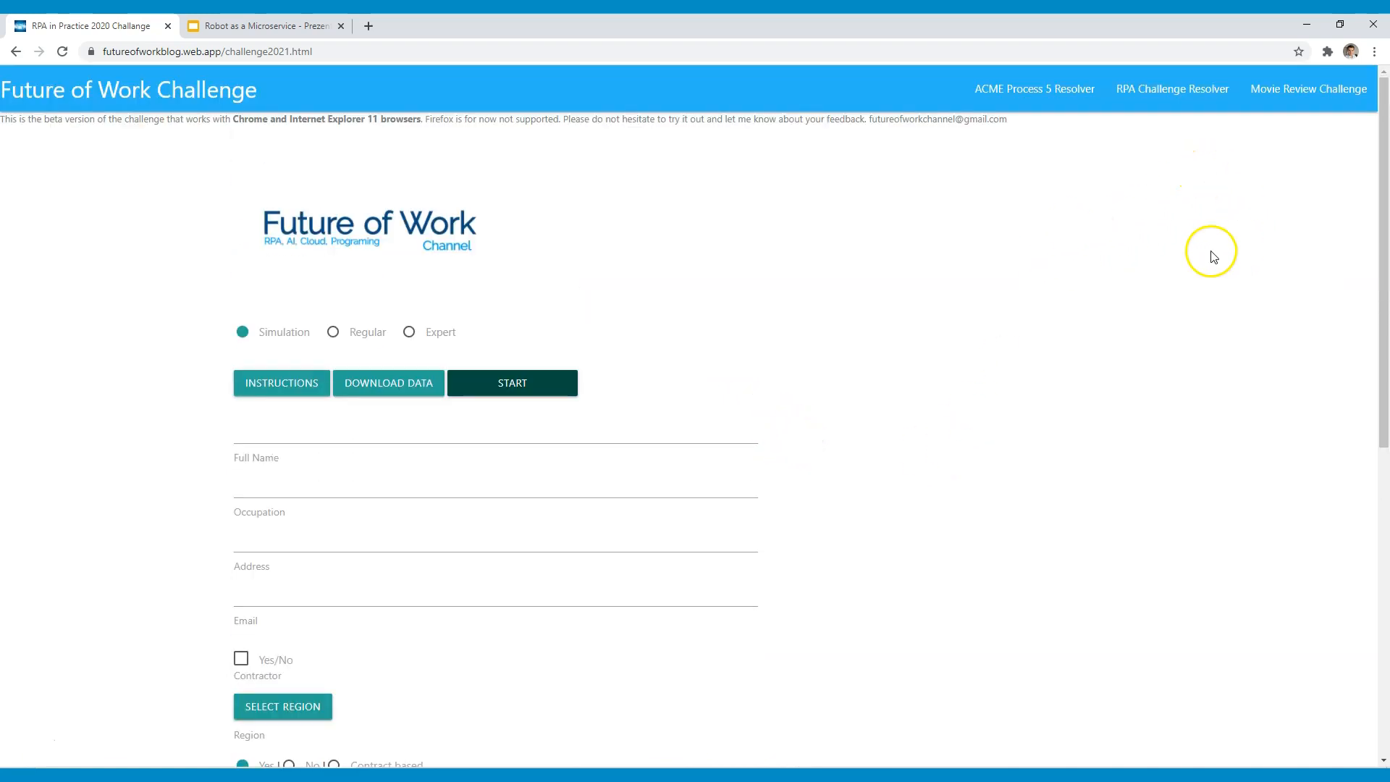
Step: Return to ACME Process 5 Resolver, showing empty login fields and an empty work-item table
click(1034, 89)
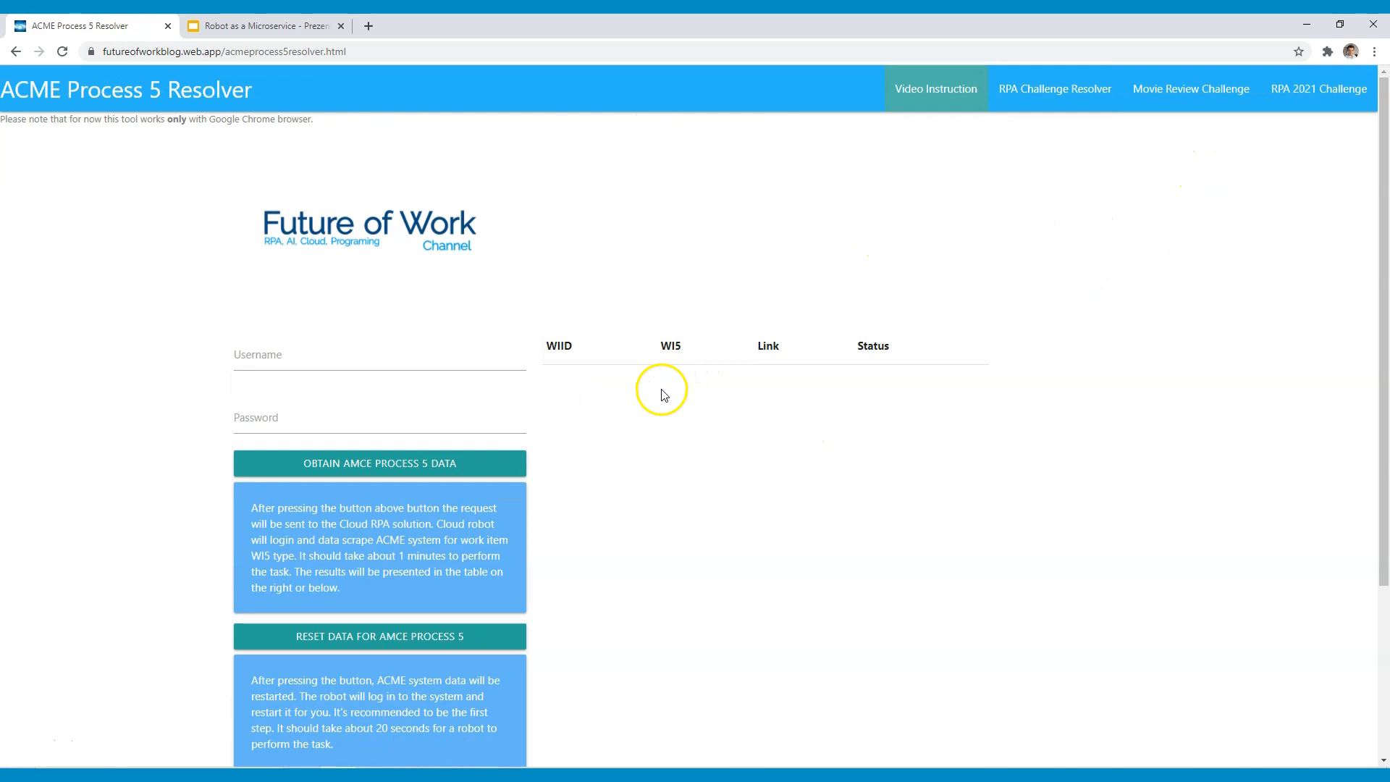
mouse_move(690, 382)
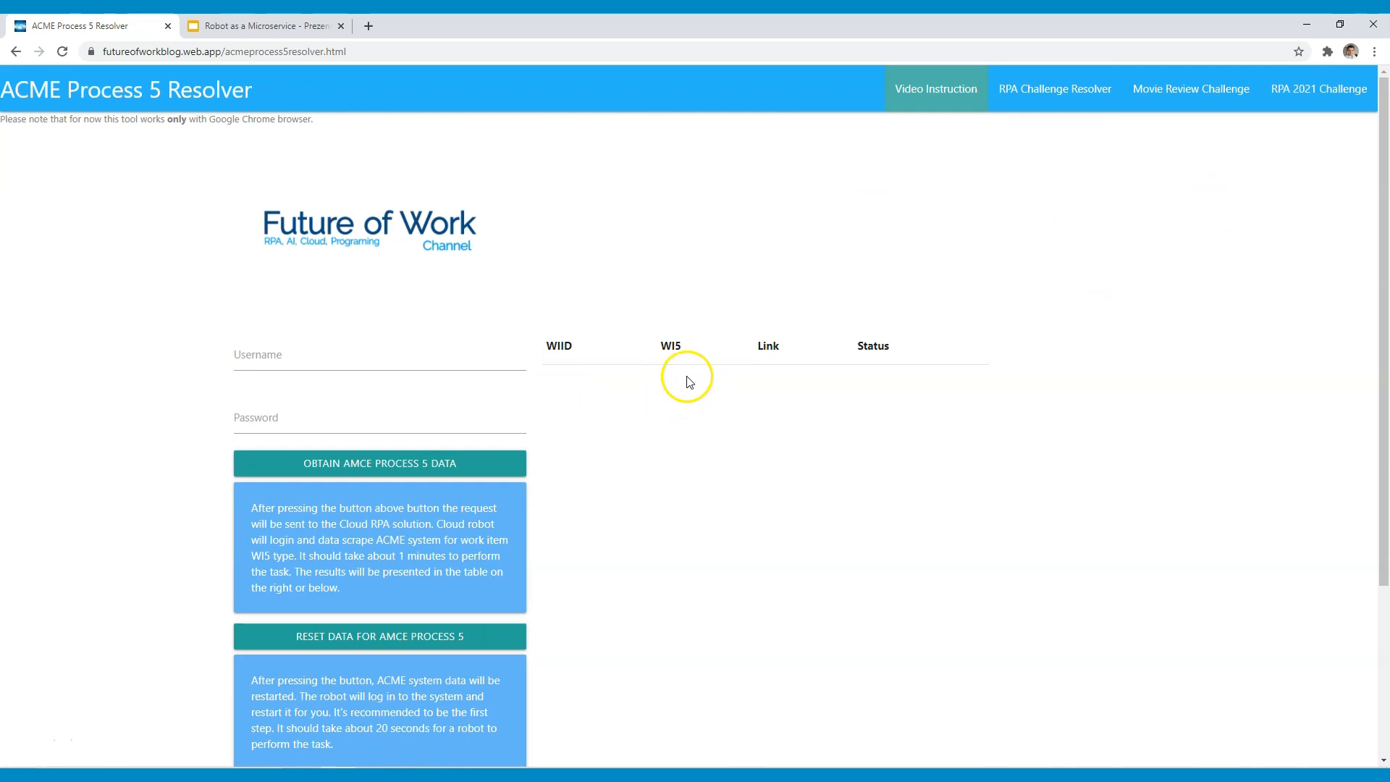
mouse_move(683, 379)
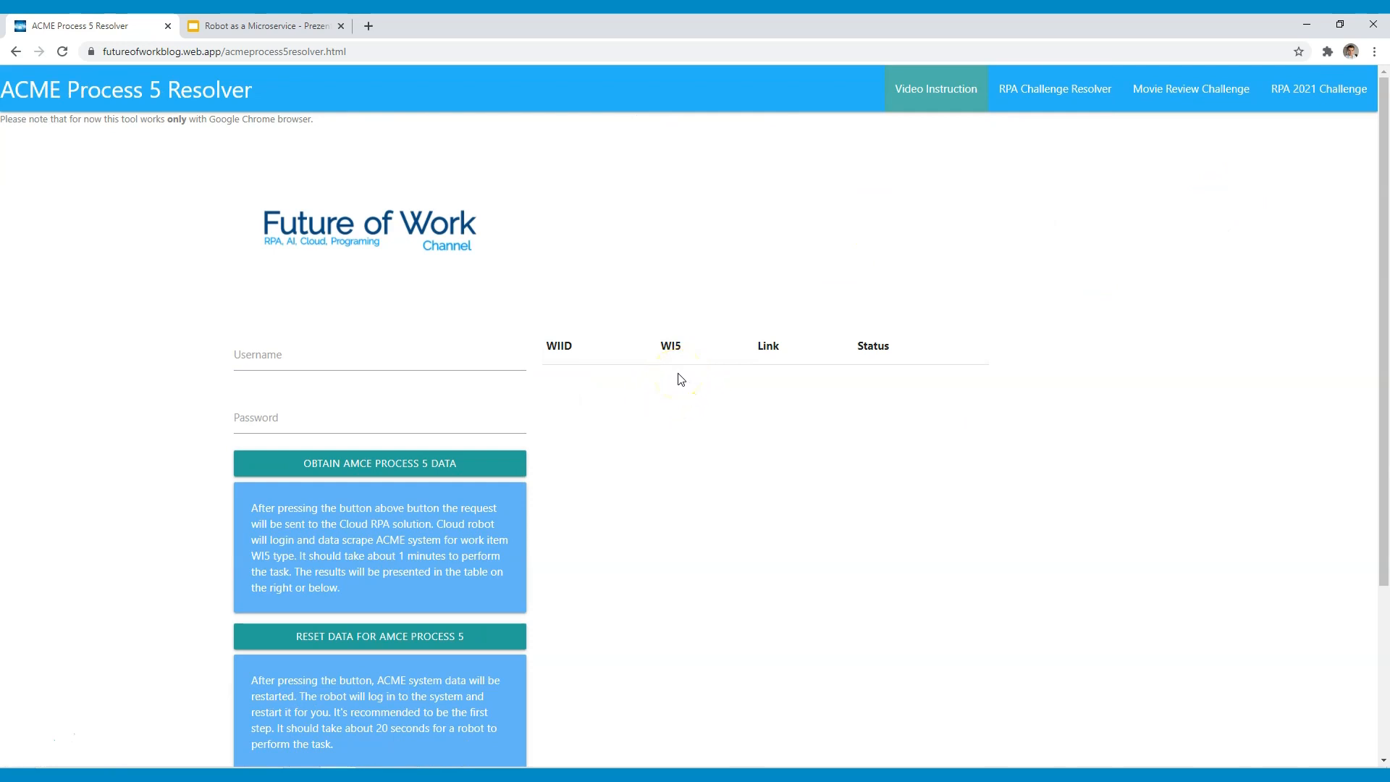
mouse_move(148, 660)
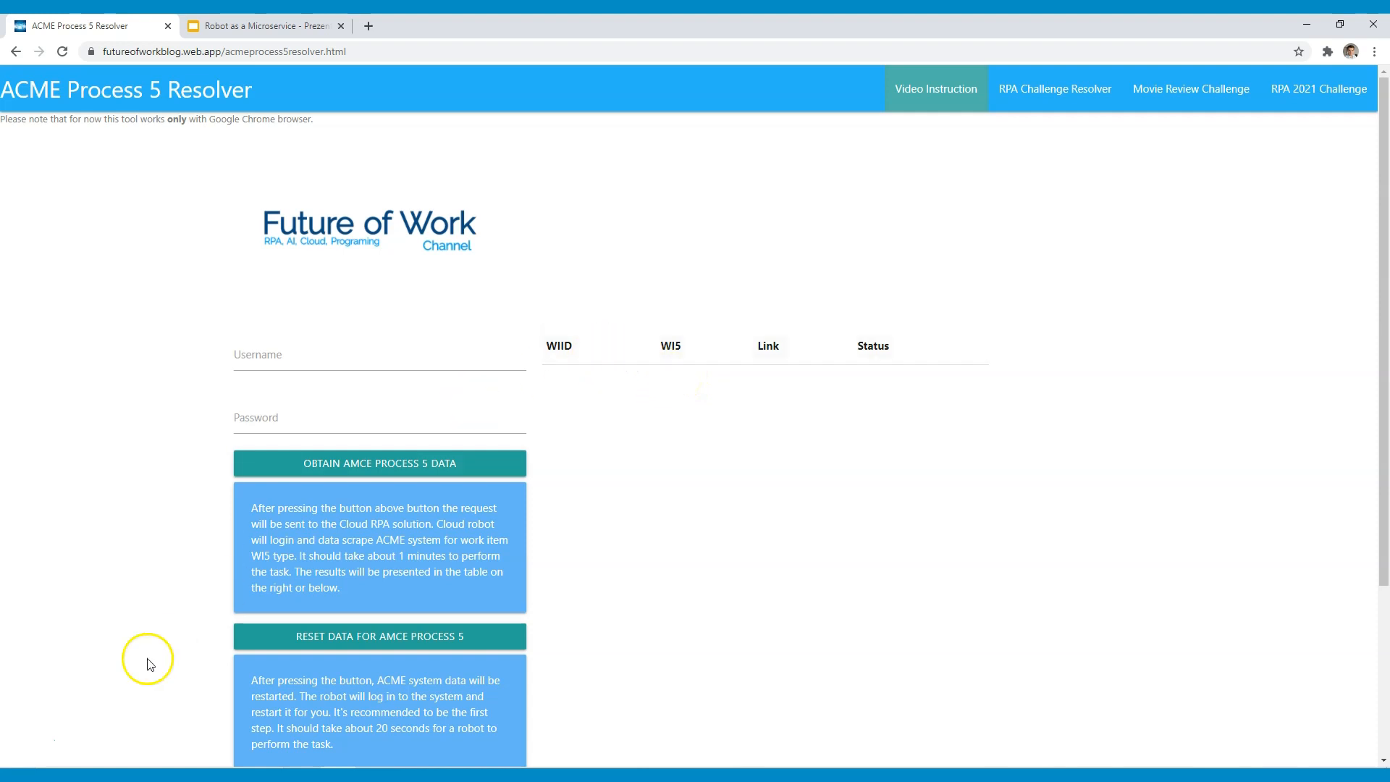